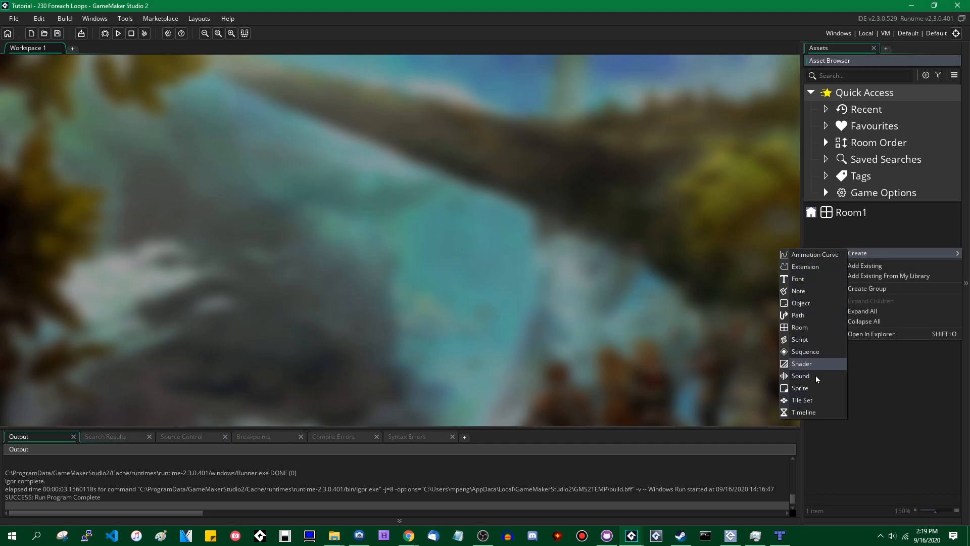
Create a new script asset Script1 and open its empty code file
{"action": "left_click", "coordinate": [800, 339]}
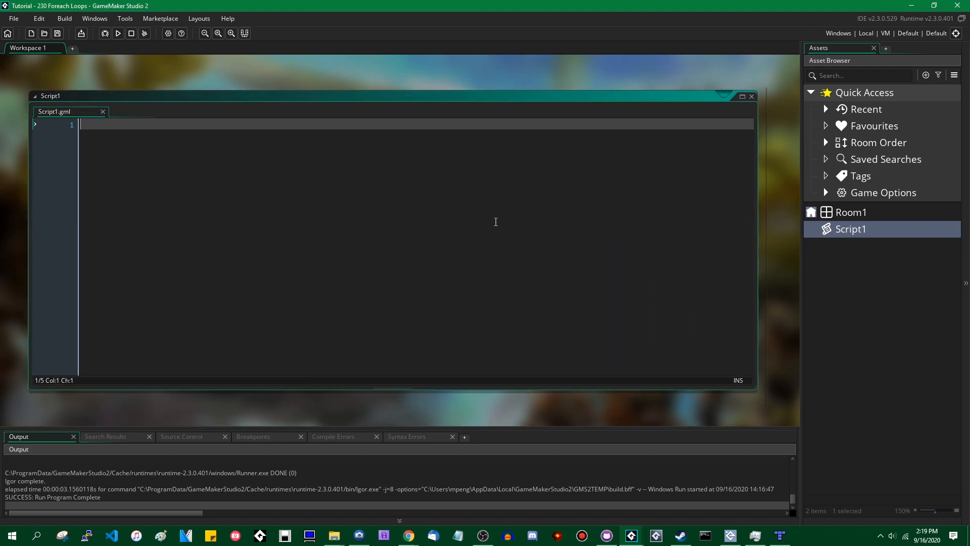
{"action": "mouse_move", "coordinate": [507, 390]}
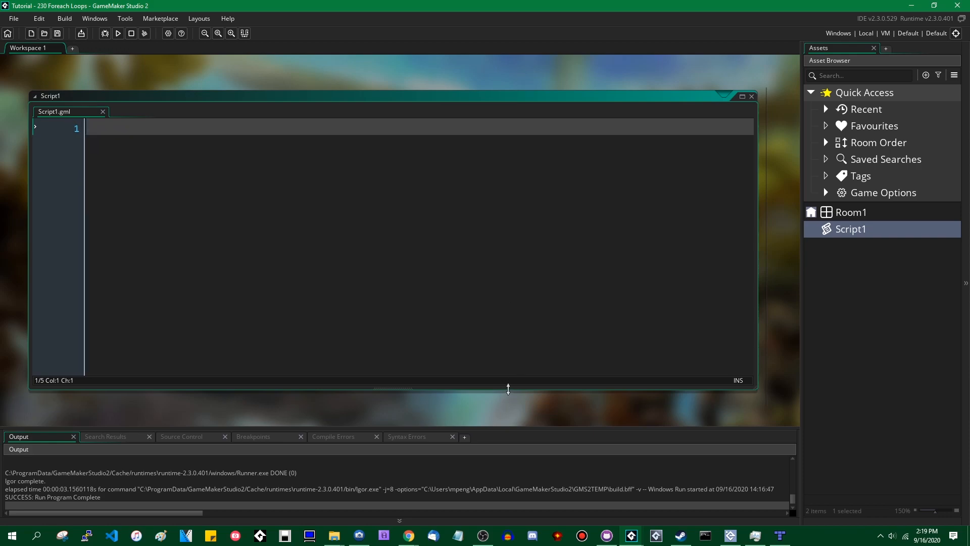
Define function print(data) that calls show_debug_message(data)
{"action": "type", "text": "function print"}
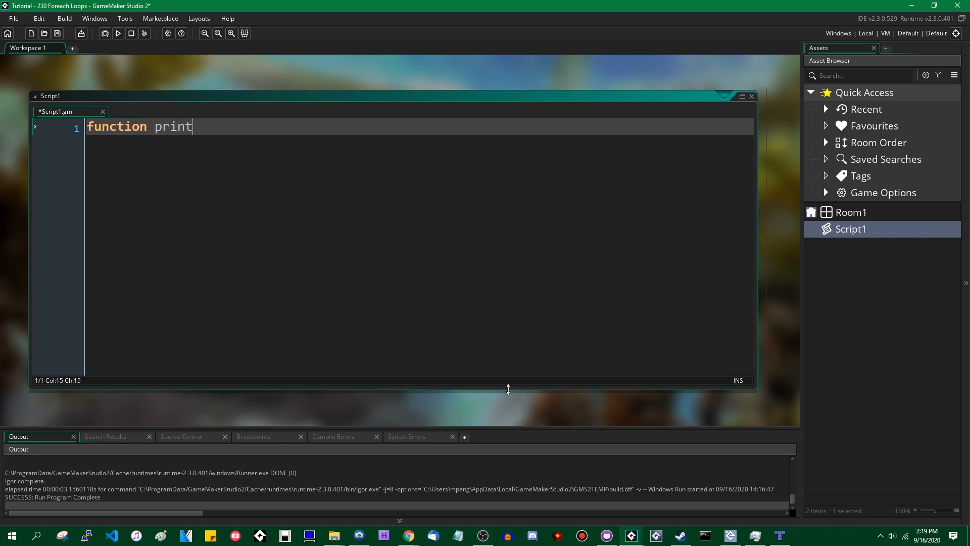
{"action": "type", "text": "(data) {"}
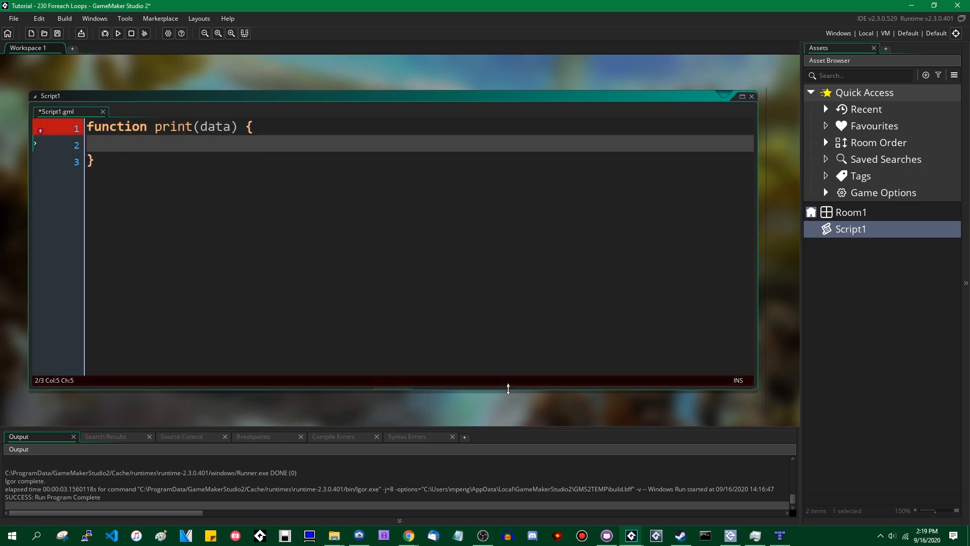
{"action": "type", "text": "show_"}
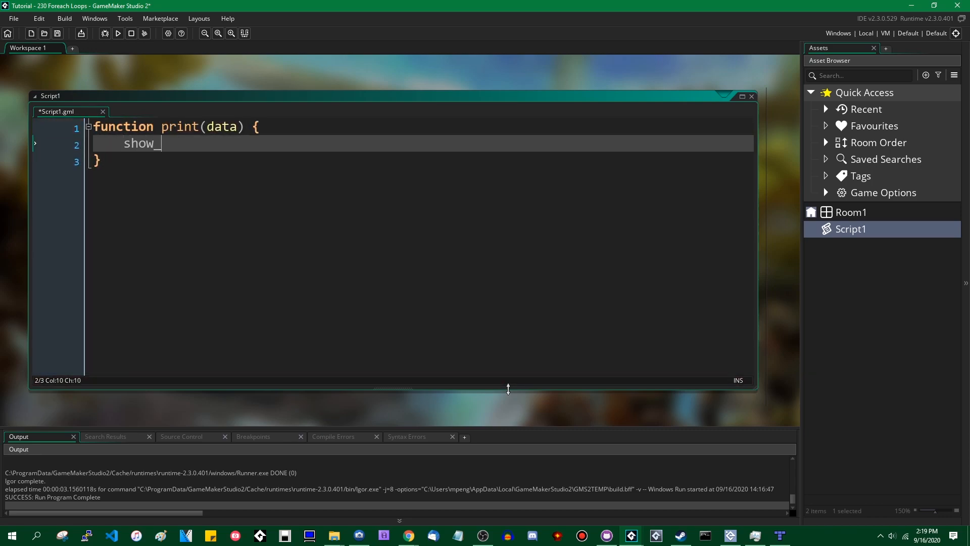
{"action": "type", "text": "debug_message("}
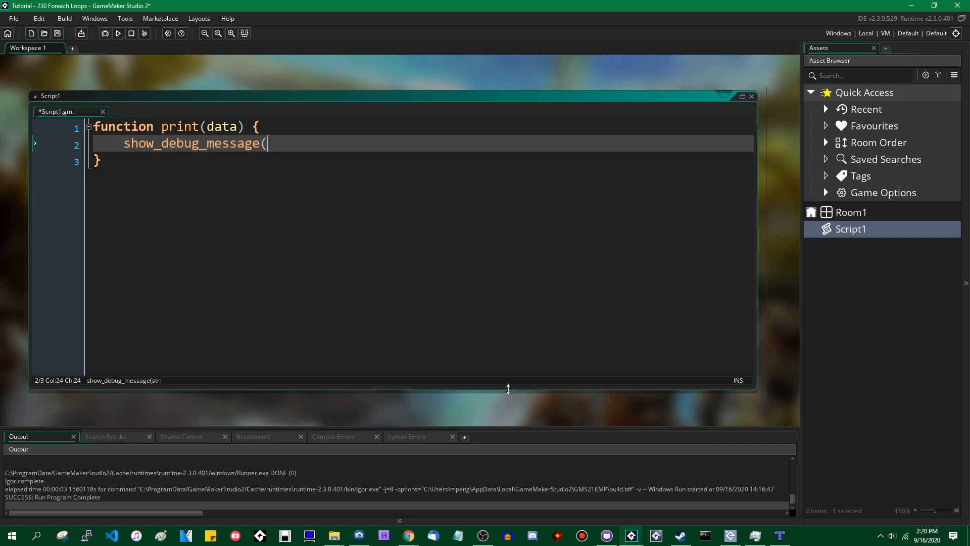
{"action": "type", "text": "data);"}
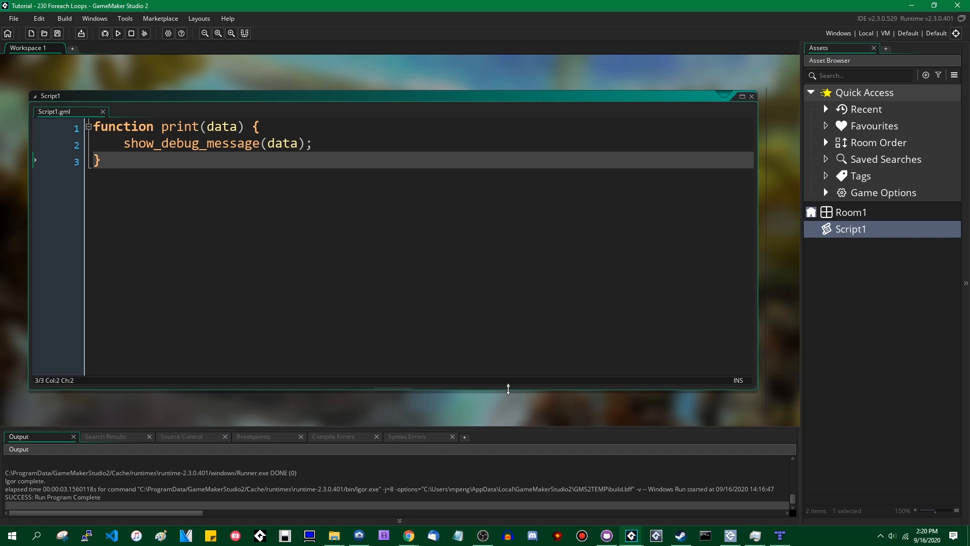
Add a print(10) call below the function and run the game
{"action": "key", "text": "Enter"}
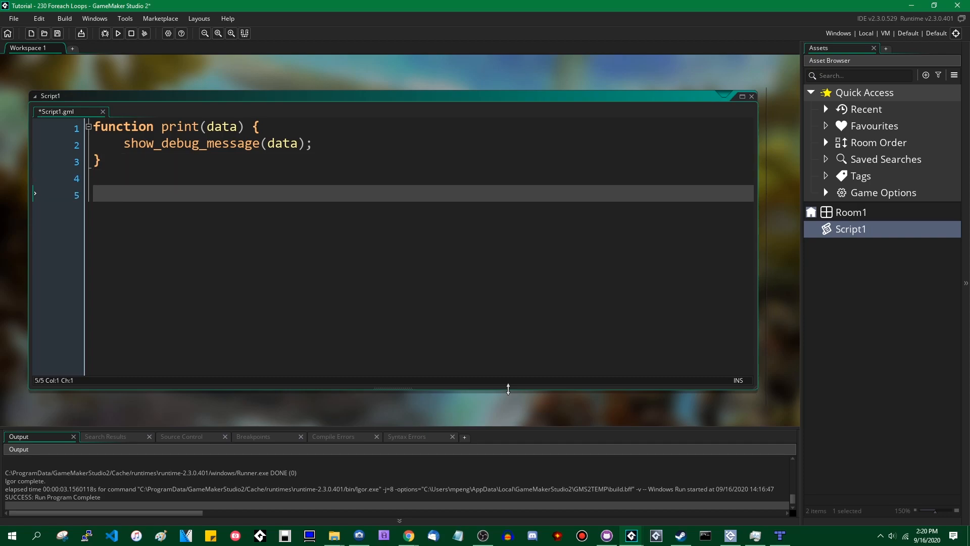
{"action": "type", "text": "print(10);"}
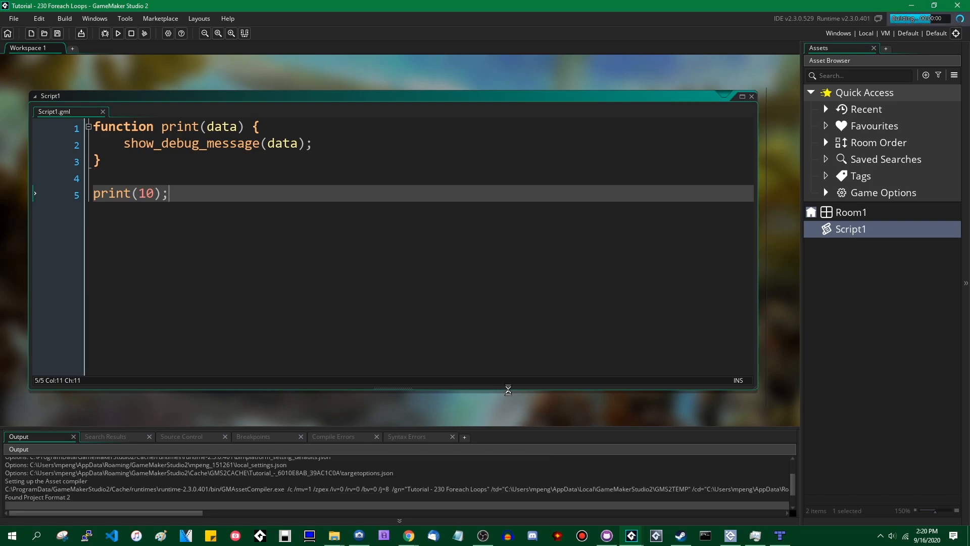
{"action": "left_click", "coordinate": [117, 34]}
{"action": "type", "text": " = "}
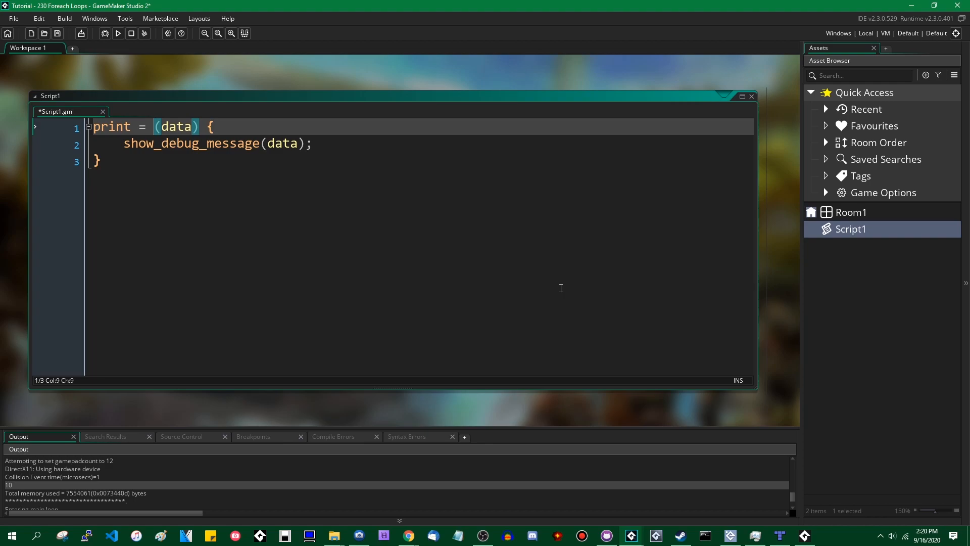
Rewrite line 1 as print = function(data), run, and confirm the output still shows 10
{"action": "type", "text": "function"}
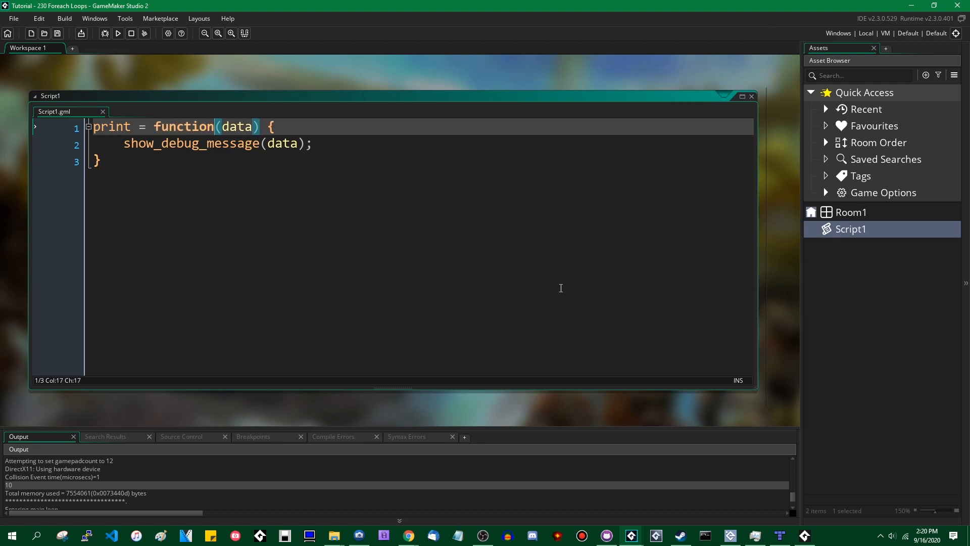
{"action": "type", "text": "print("}
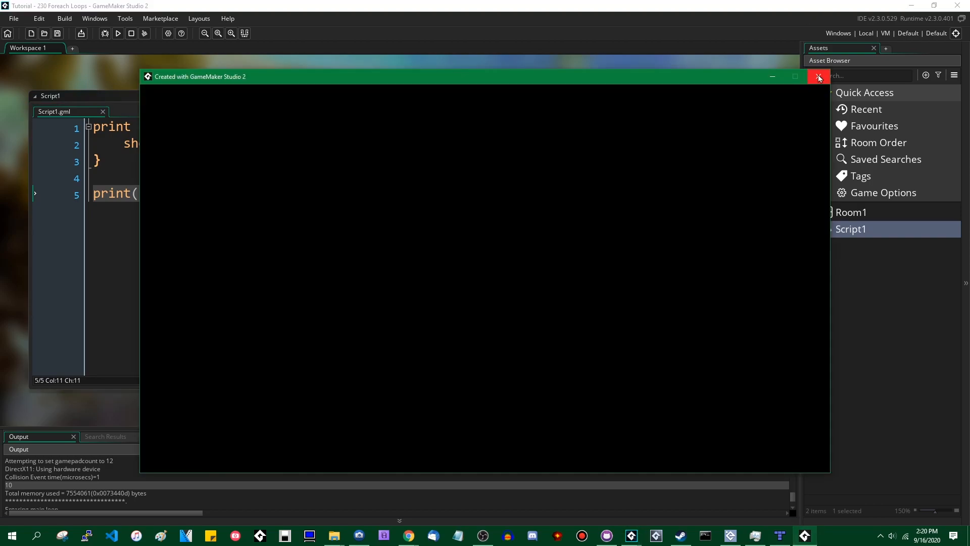
{"action": "left_click", "coordinate": [819, 76]}
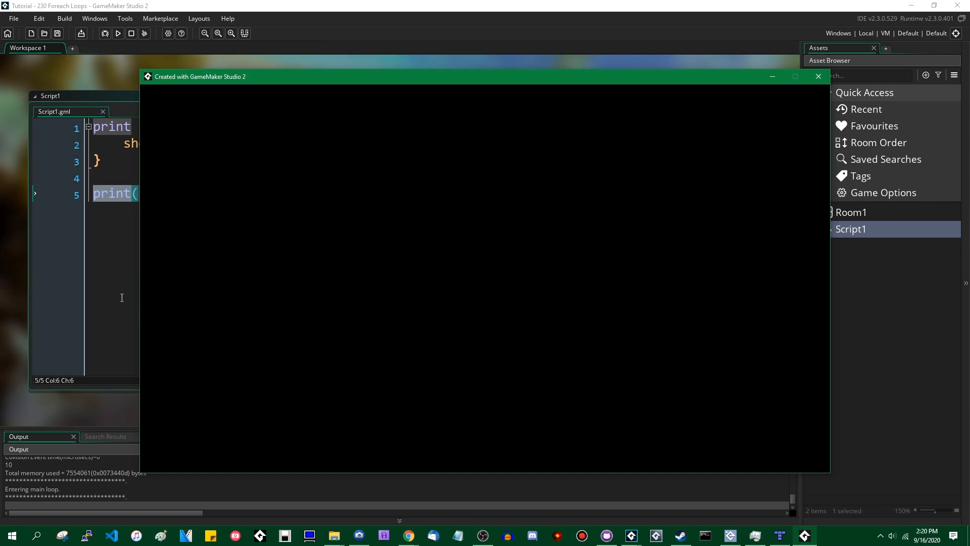
{"action": "mouse_move", "coordinate": [80, 403]}
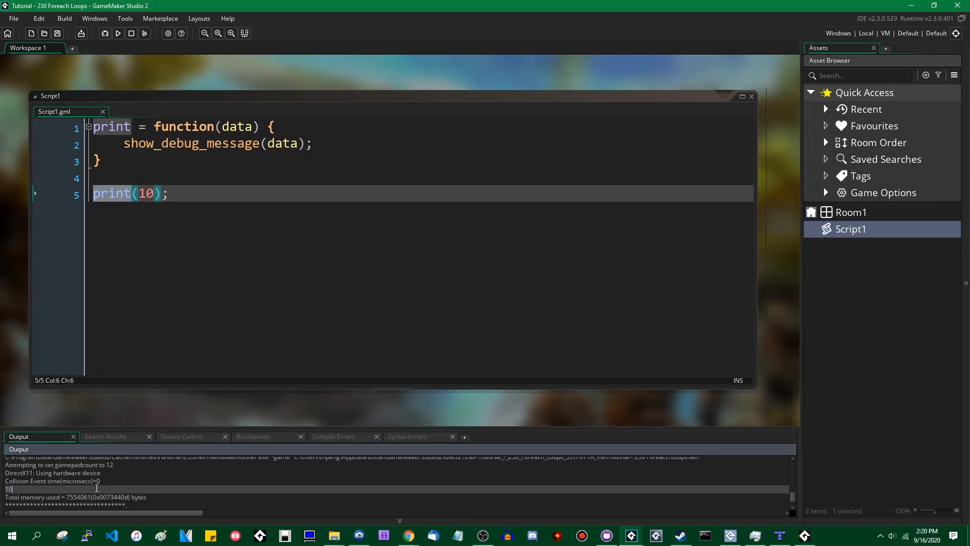
{"action": "mouse_move", "coordinate": [563, 507]}
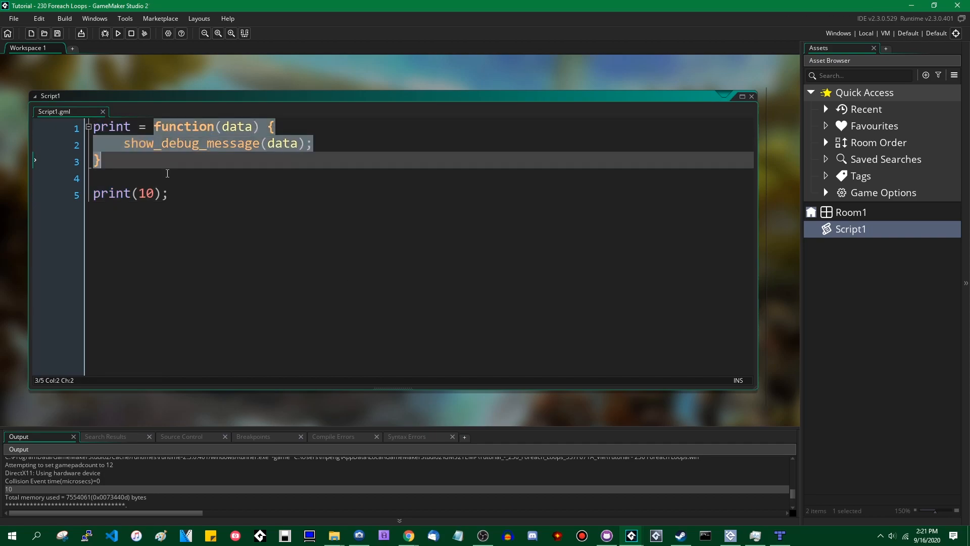
{"action": "left_click", "coordinate": [144, 152]}
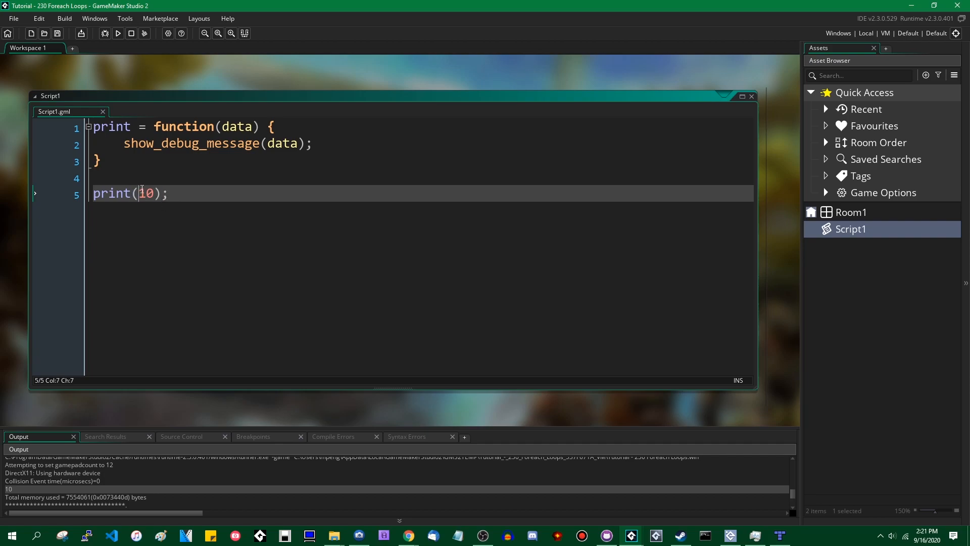
Insert a second print = function(data) using show_message above print(10)
{"action": "left_click", "coordinate": [96, 160]}
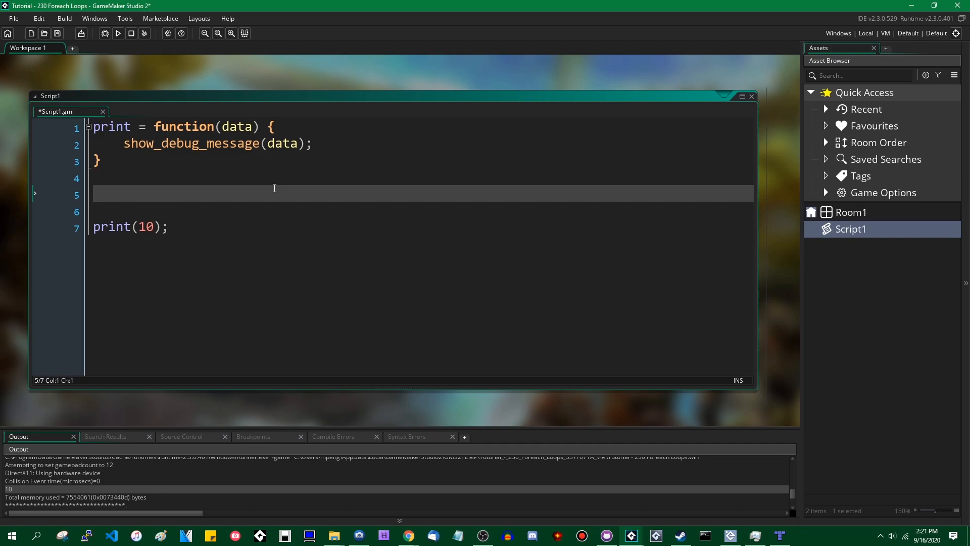
{"action": "type", "text": "print = fu"}
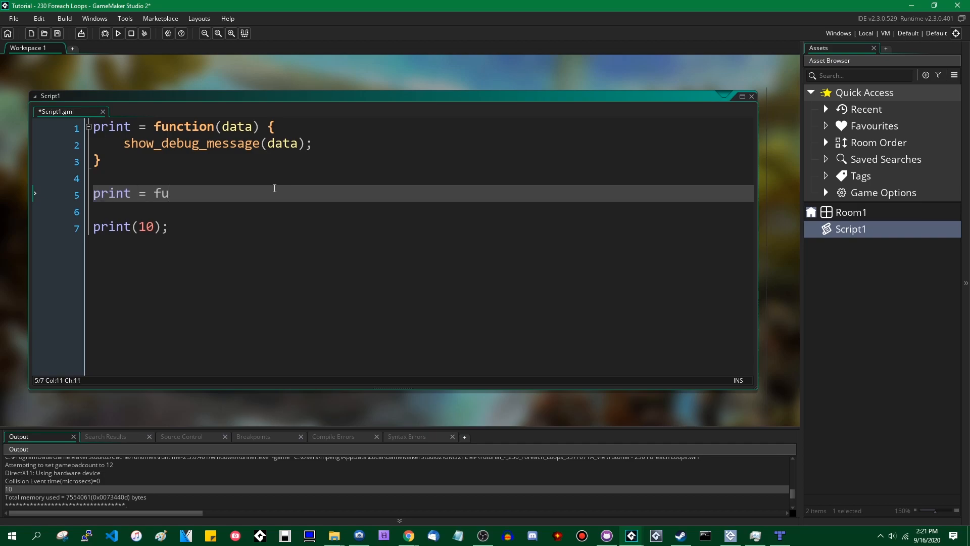
{"action": "type", "text": "nction(data) {"}
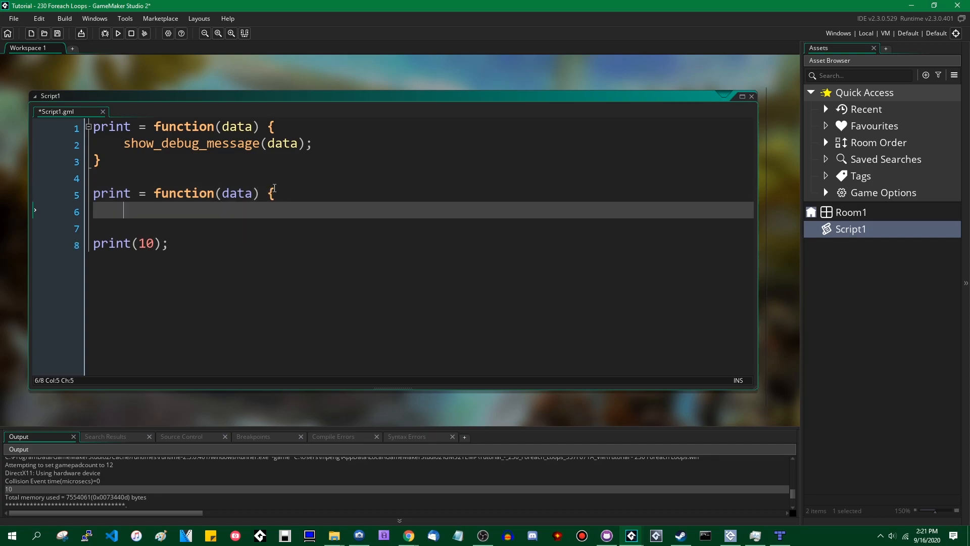
{"action": "type", "text": "show_me"}
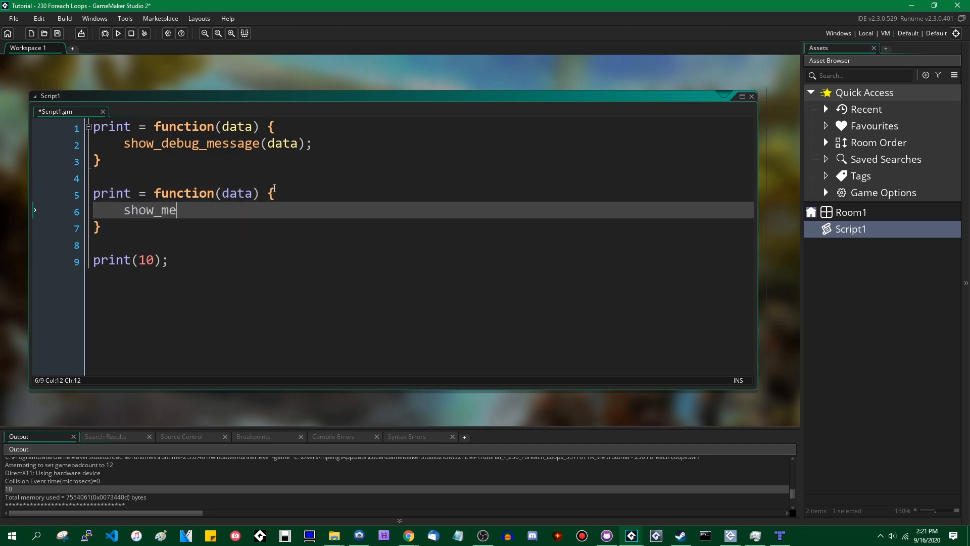
{"action": "type", "text": "ssage(dt"}
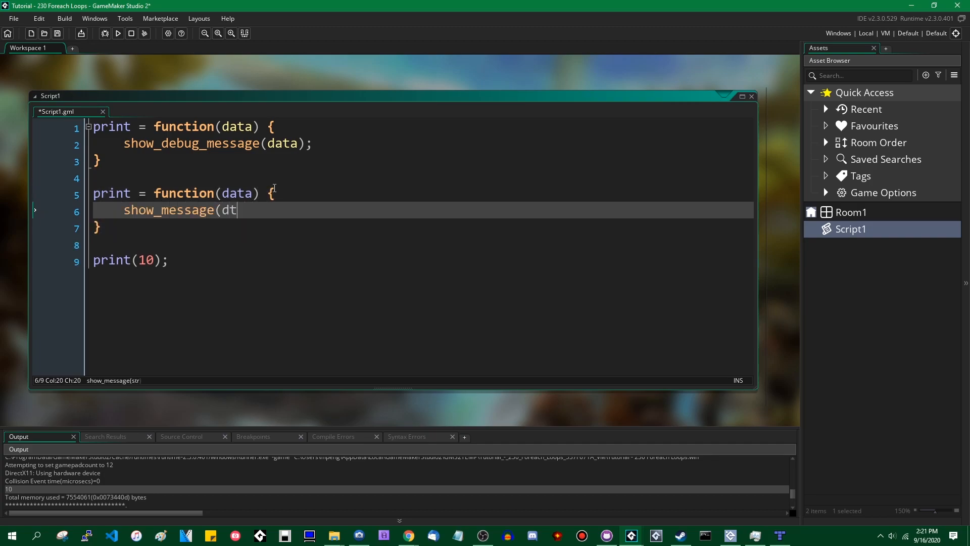
Run the game and dismiss the message box showing 10
{"action": "left_click", "coordinate": [118, 34]}
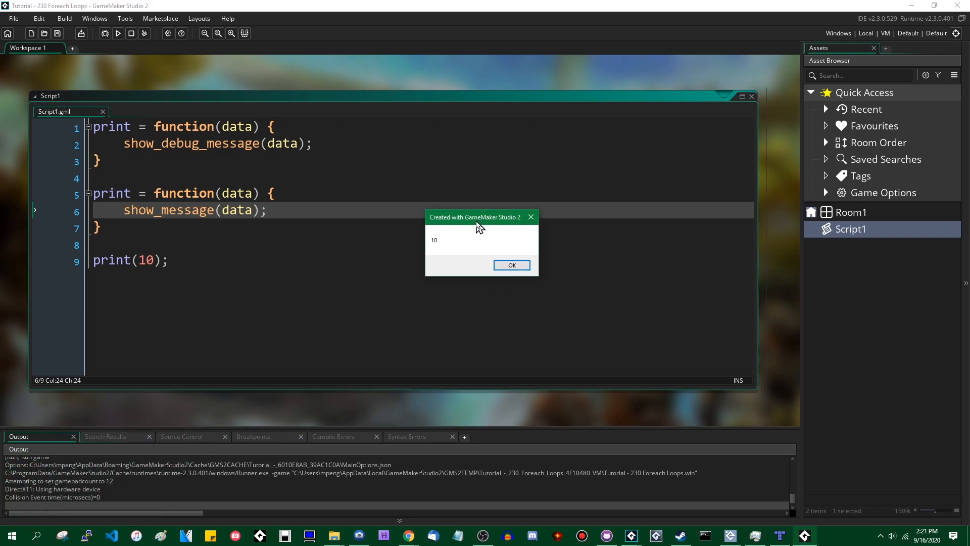
{"action": "mouse_move", "coordinate": [460, 280]}
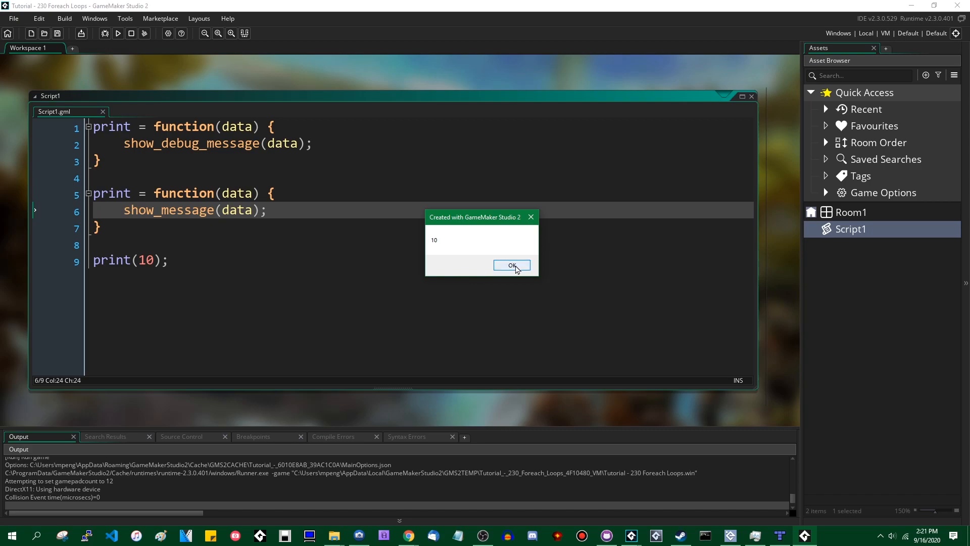
{"action": "left_click", "coordinate": [511, 265]}
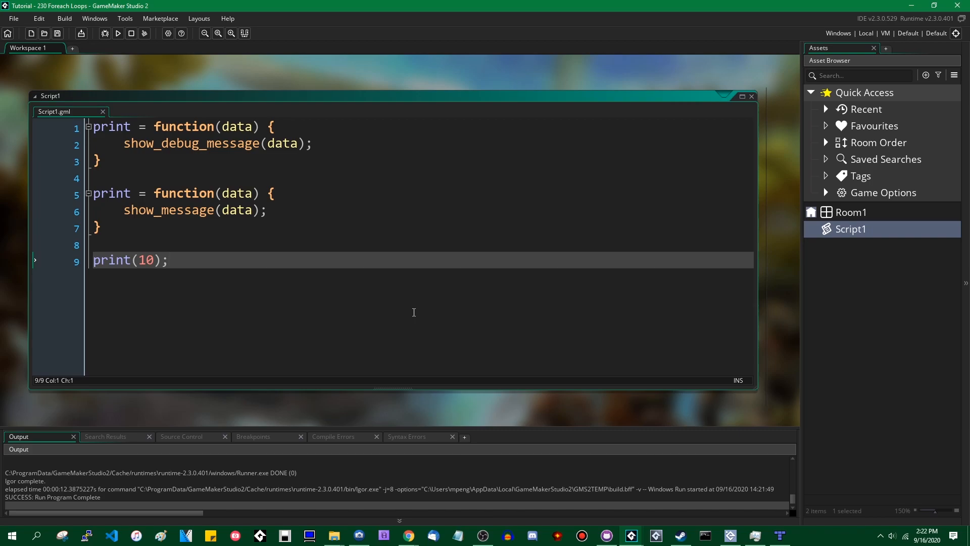
Call print via script_execute(print, 10), run, and close the resulting Code Error report
{"action": "type", "text": "script_execute("}
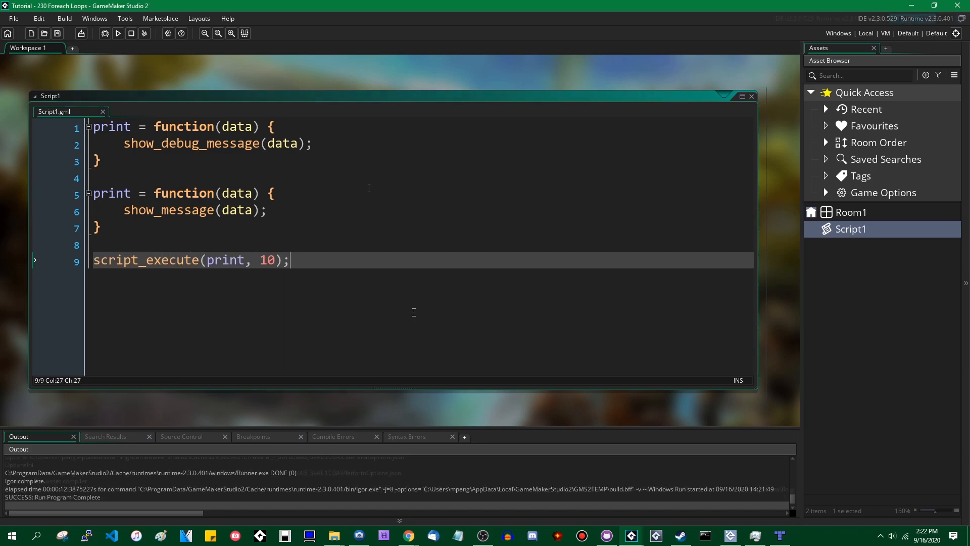
{"action": "left_click", "coordinate": [117, 33]}
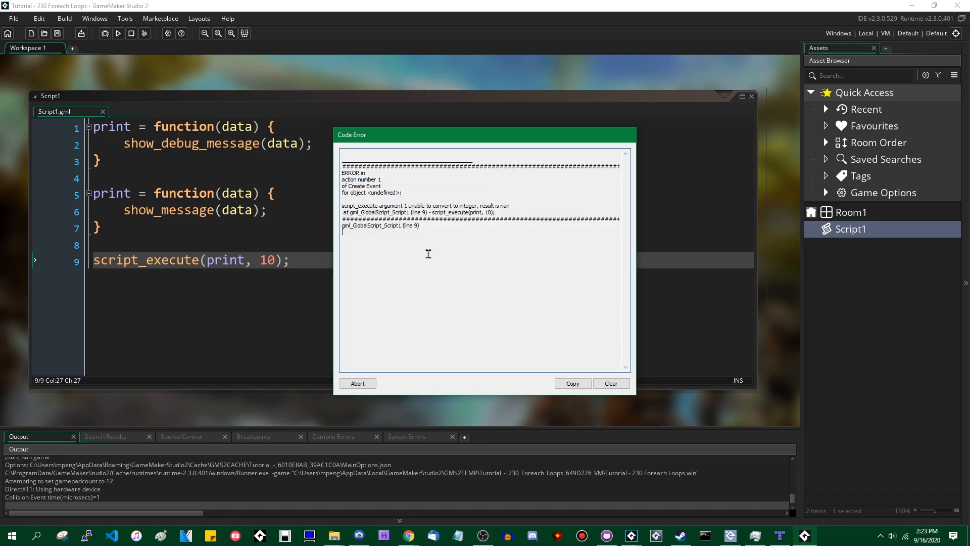
{"action": "left_click_drag", "start_coordinate": [433, 206], "coordinate": [496, 213]}
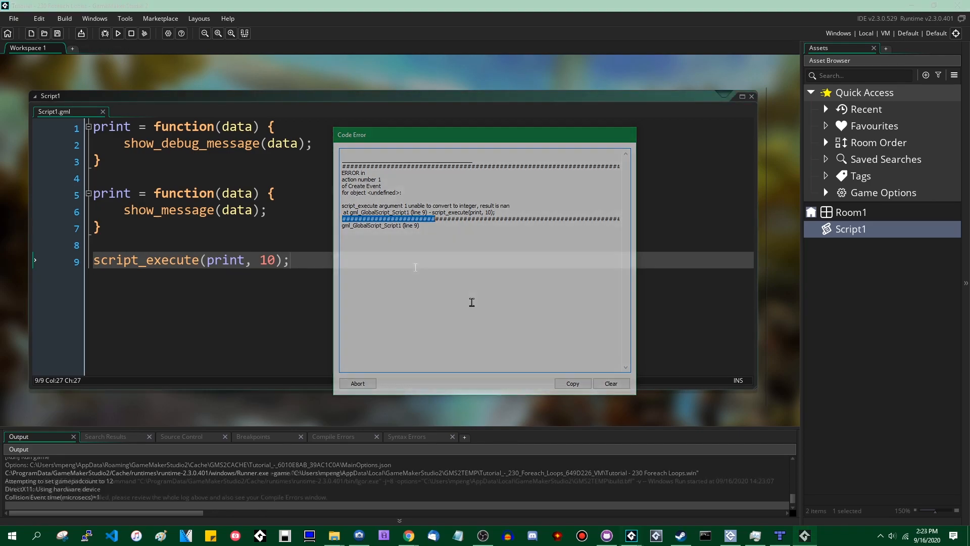
{"action": "left_click", "coordinate": [357, 383]}
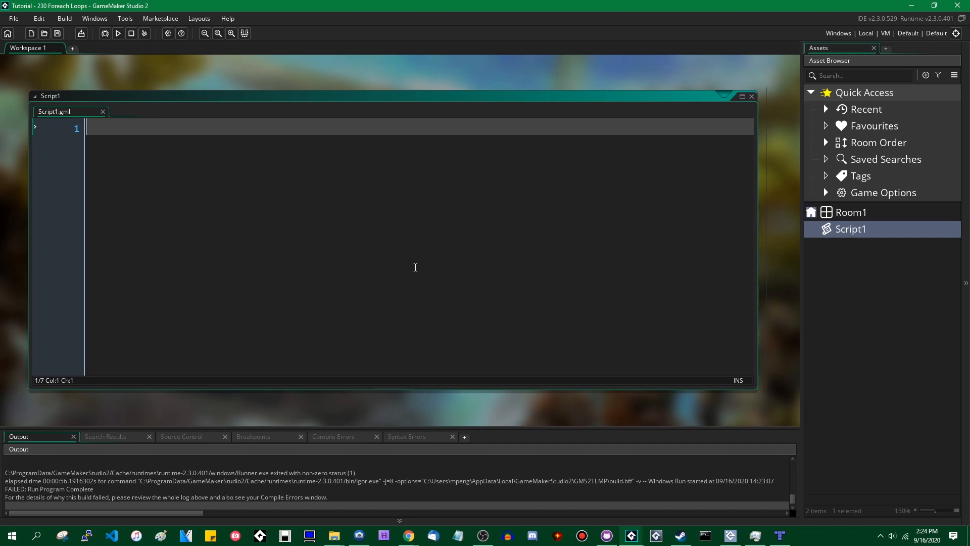
Write a for loop header: for (var i = 0; i < 10; i++) {
{"action": "type", "text": "for (var i ="}
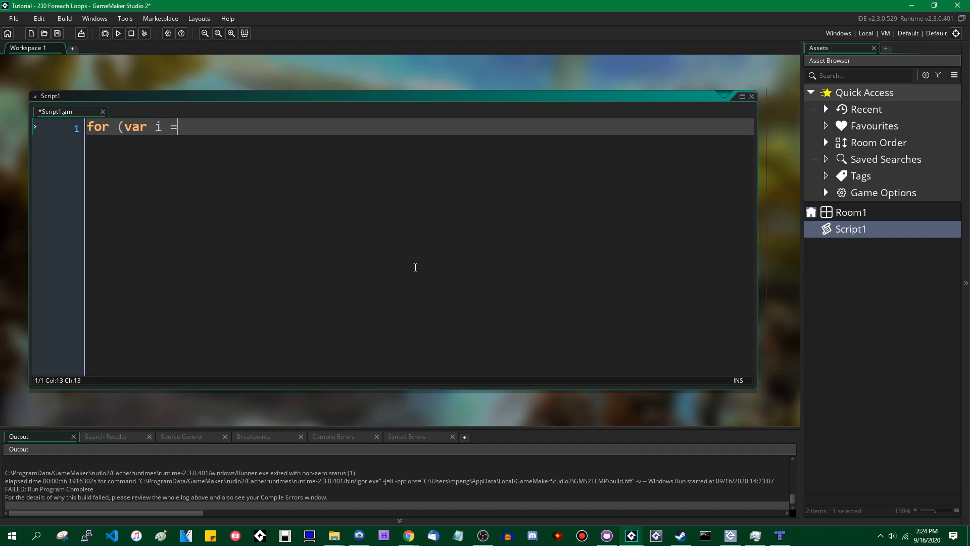
{"action": "type", "text": "0; i"}
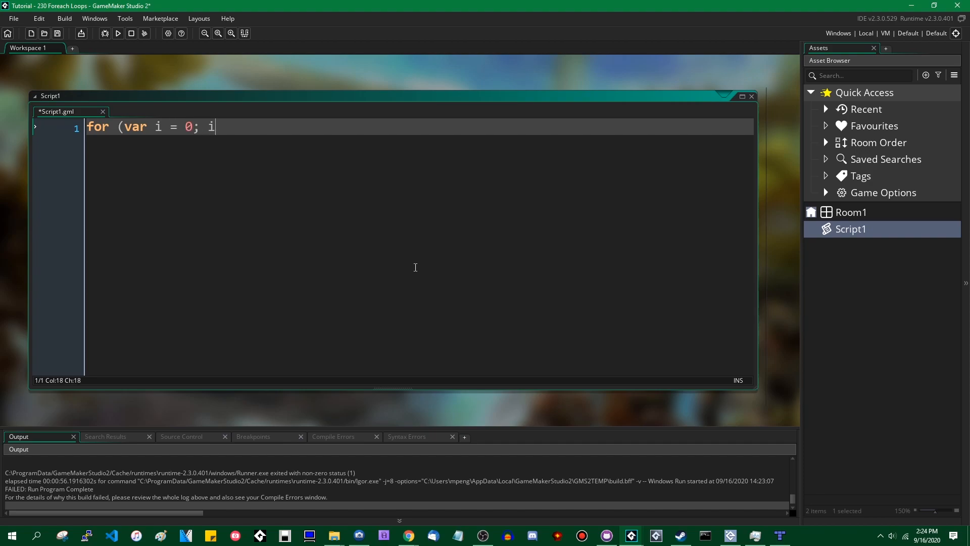
{"action": "type", "text": "< 10;"}
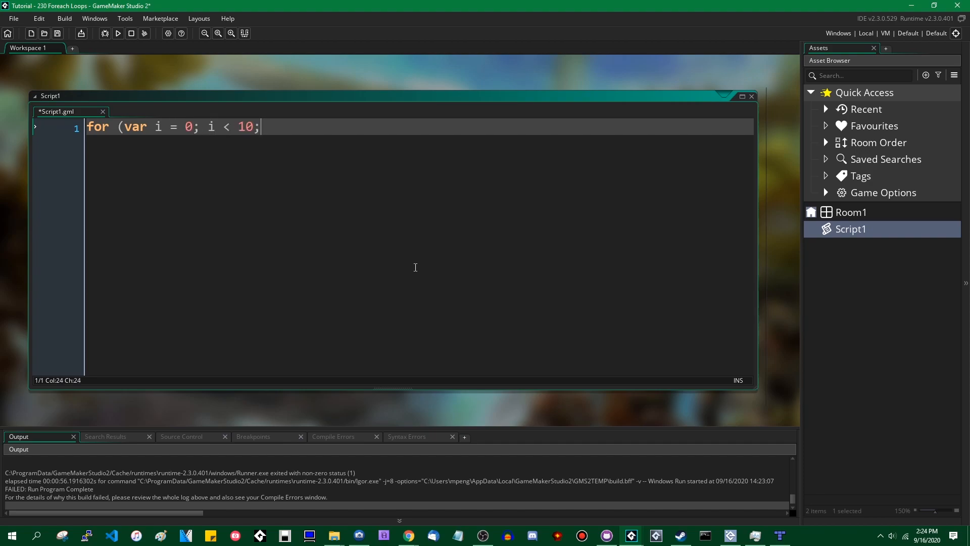
{"action": "type", "text": "i++) {"}
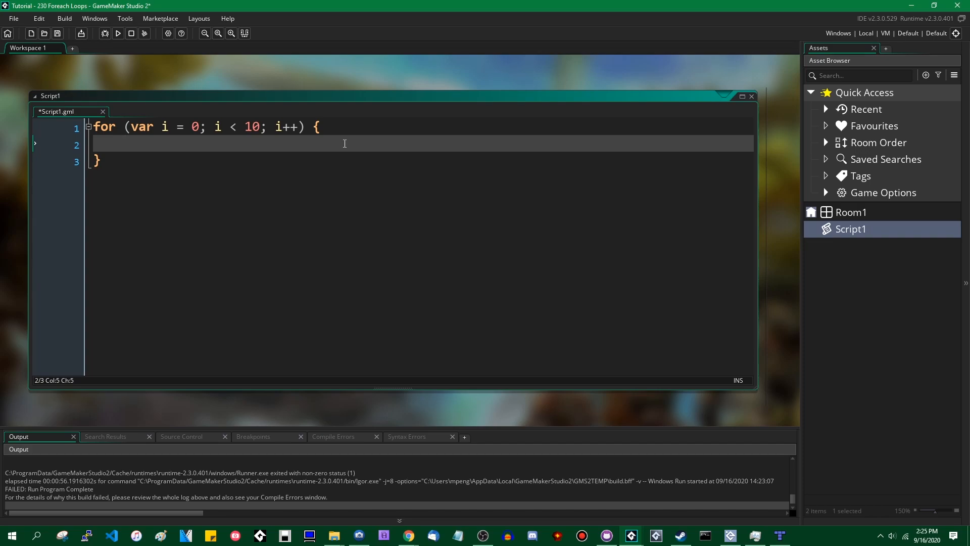
Declare the words array ("the", "quick", ... "fox") above the loop and limit it by array_length(array)
{"action": "key", "text": "ctrl+s"}
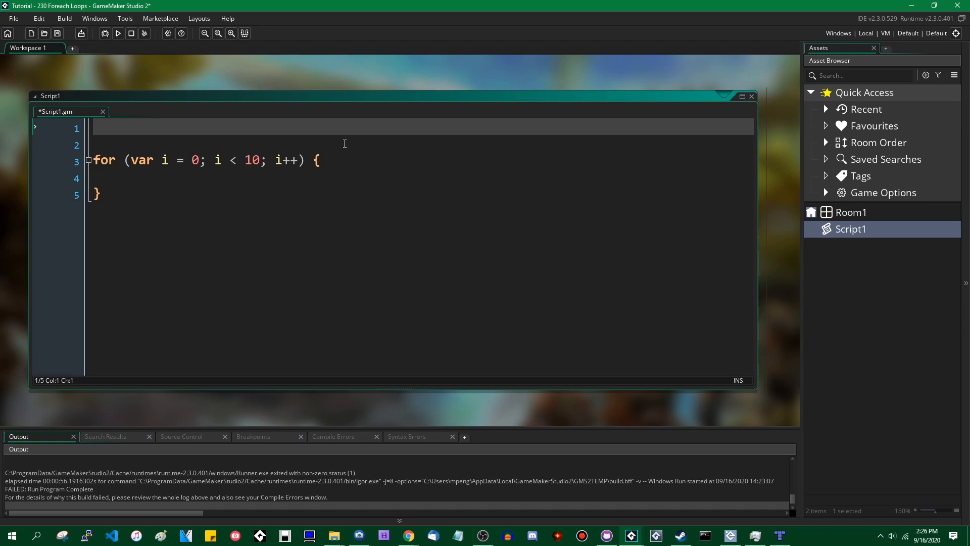
{"action": "type", "text": "var array = ["}
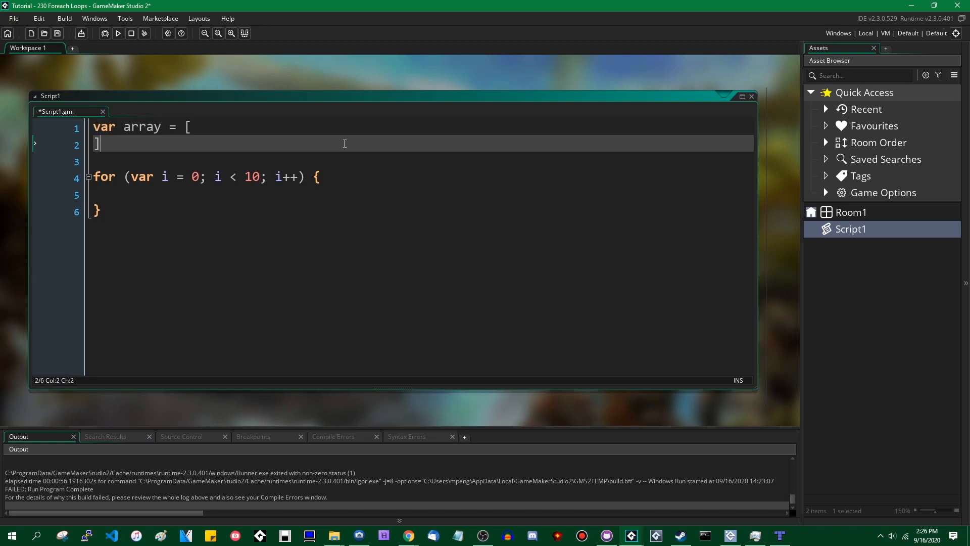
{"action": "type", "text": "\"the\","}
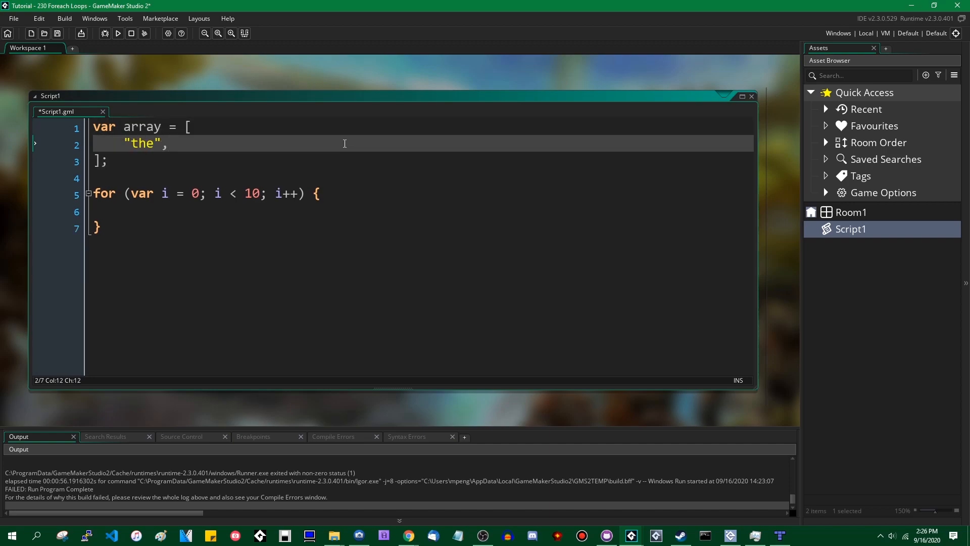
{"action": "type", "text": "\"quick\","}
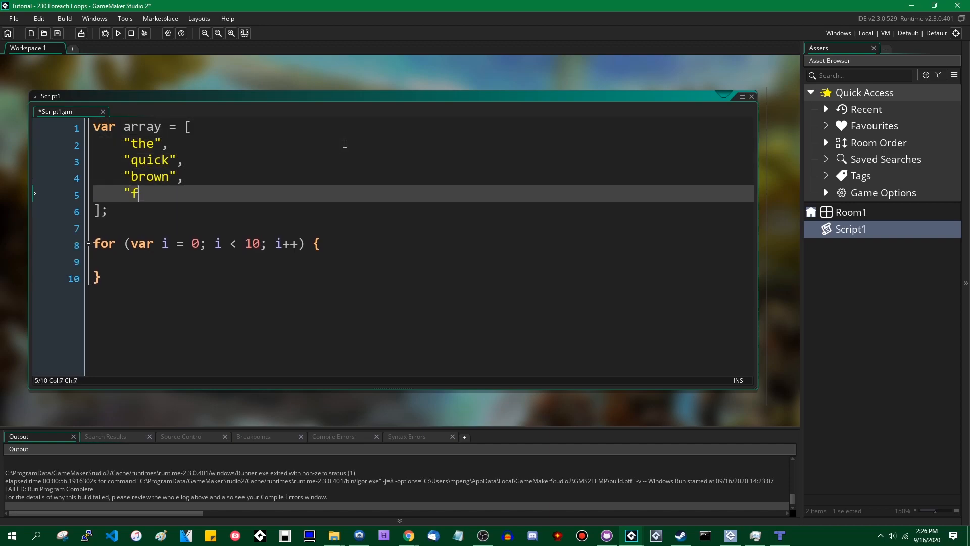
{"action": "type", "text": "ox\","}
{"action": "type", "text": "\"jumped\","}
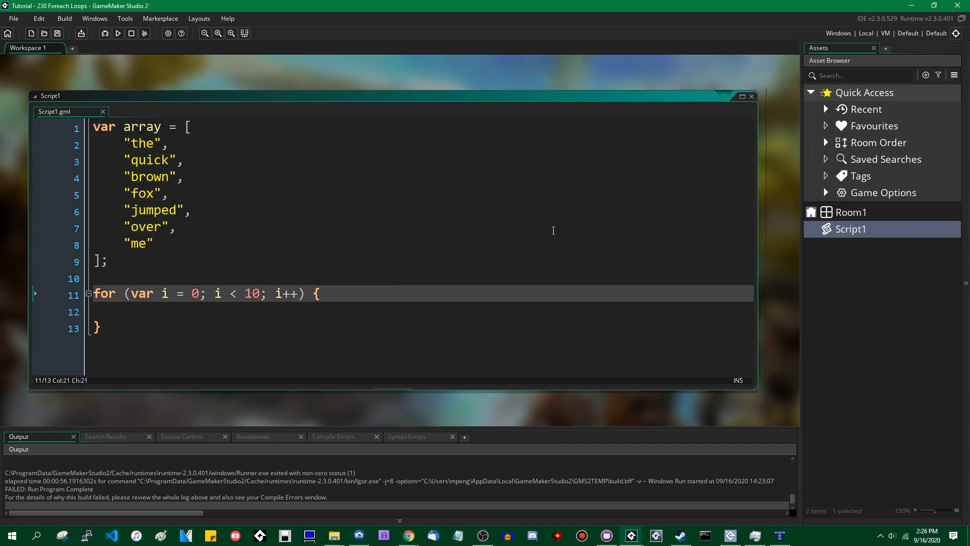
{"action": "type", "text": "array_length(array"}
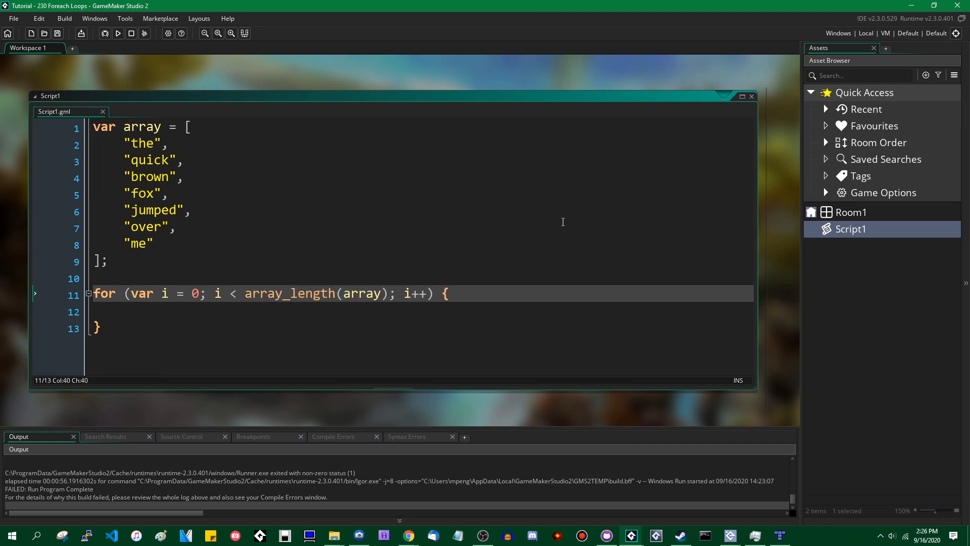
{"action": "mouse_move", "coordinate": [499, 317]}
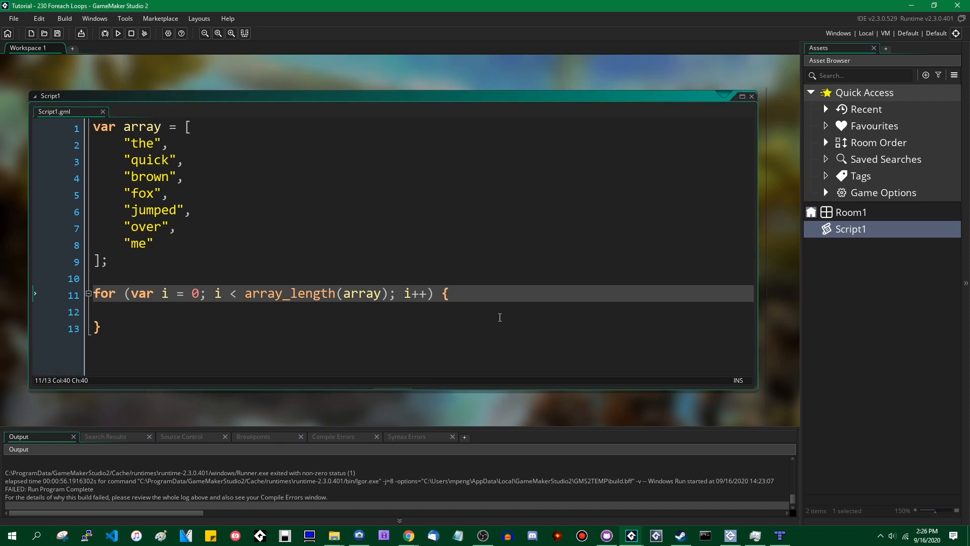
Print each element inside the loop with show_debug_message(array[i])
{"action": "type", "text": "show_mes"}
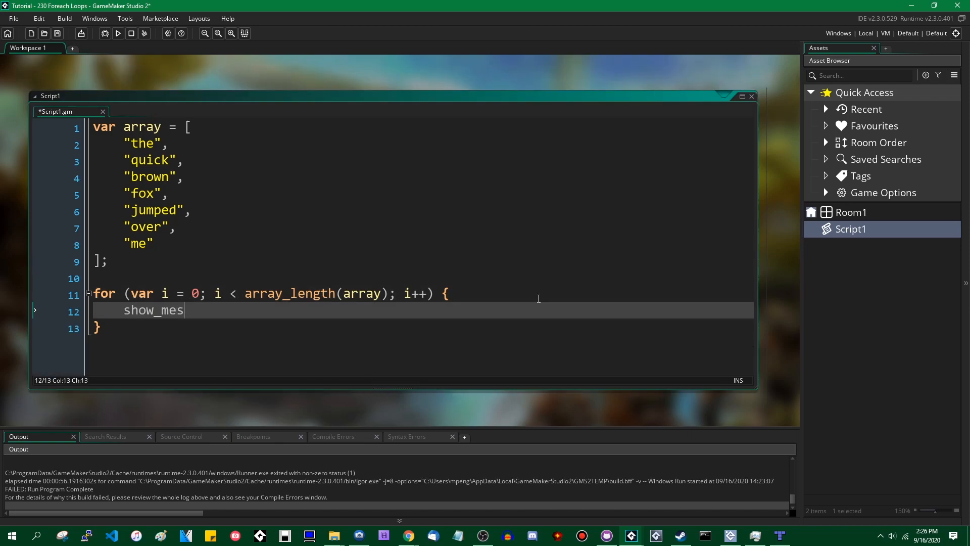
{"action": "key", "text": "BackSpace"}
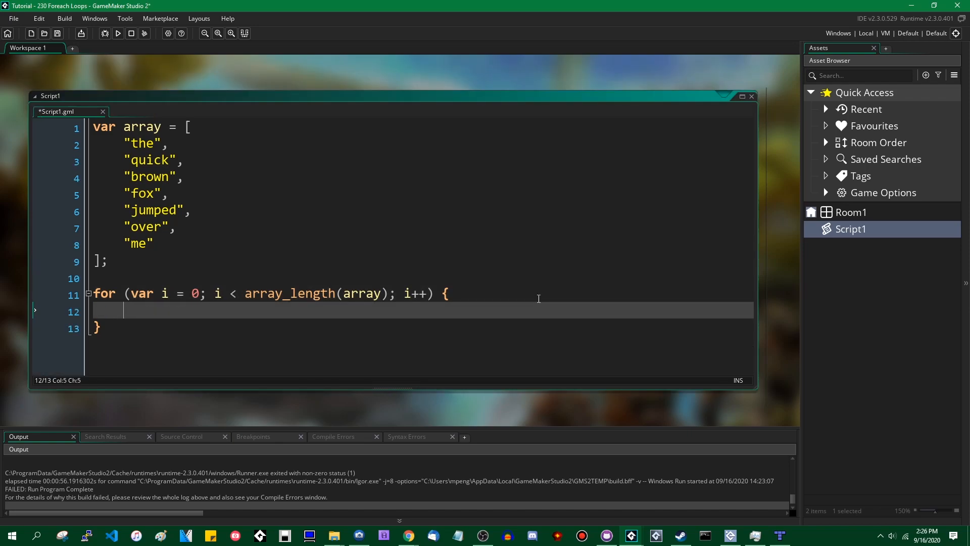
{"action": "type", "text": "show"}
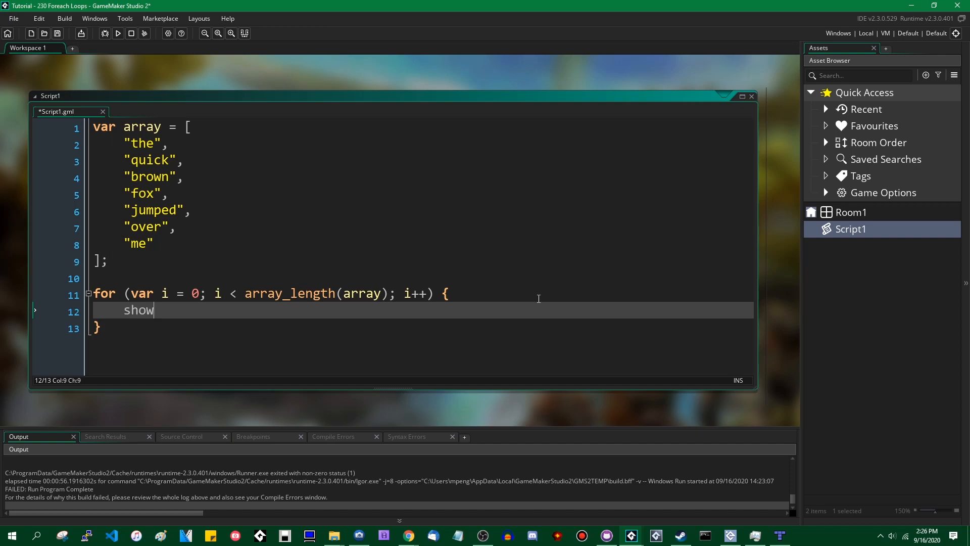
{"action": "type", "text": "_debug_mess"}
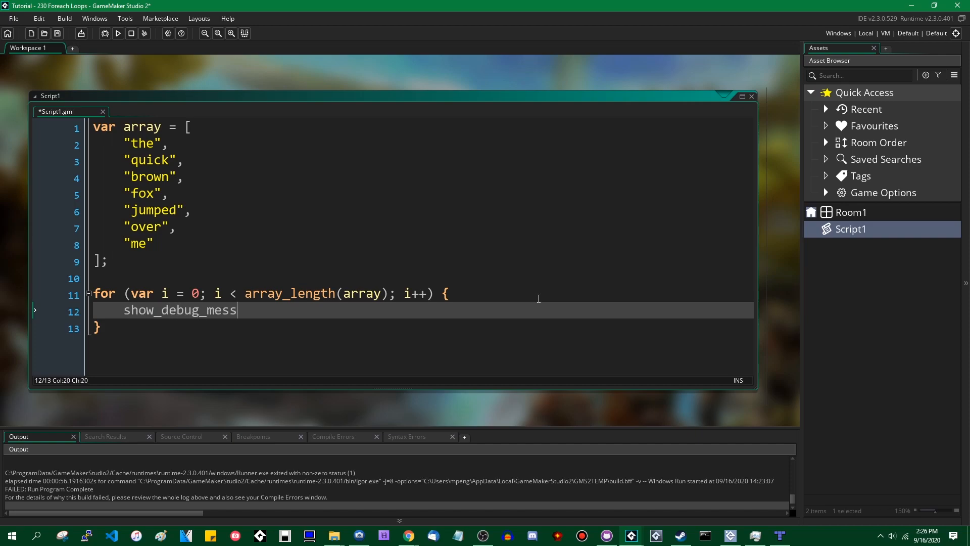
{"action": "type", "text": "age(array[i]);"}
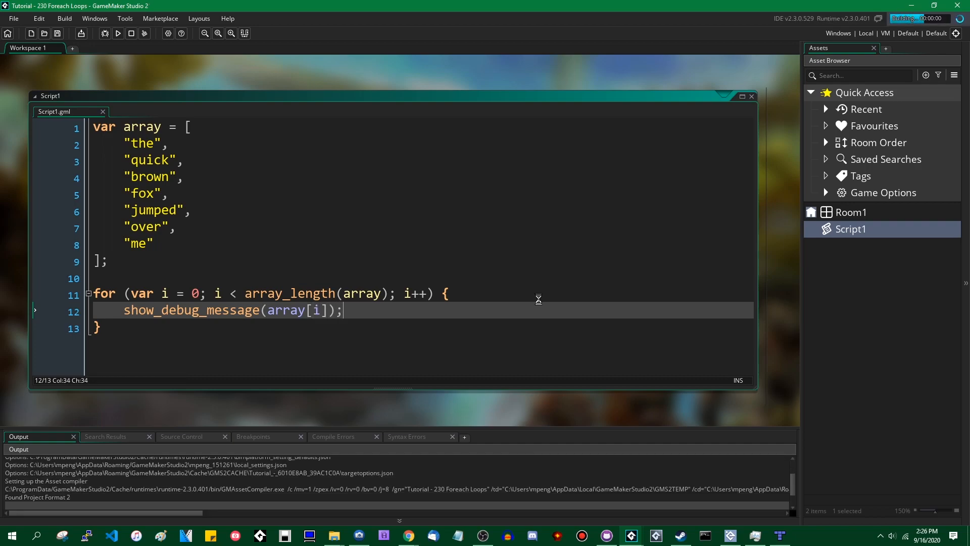
Run the game and check the Output panel lists the seven words one per line
{"action": "left_click", "coordinate": [118, 33]}
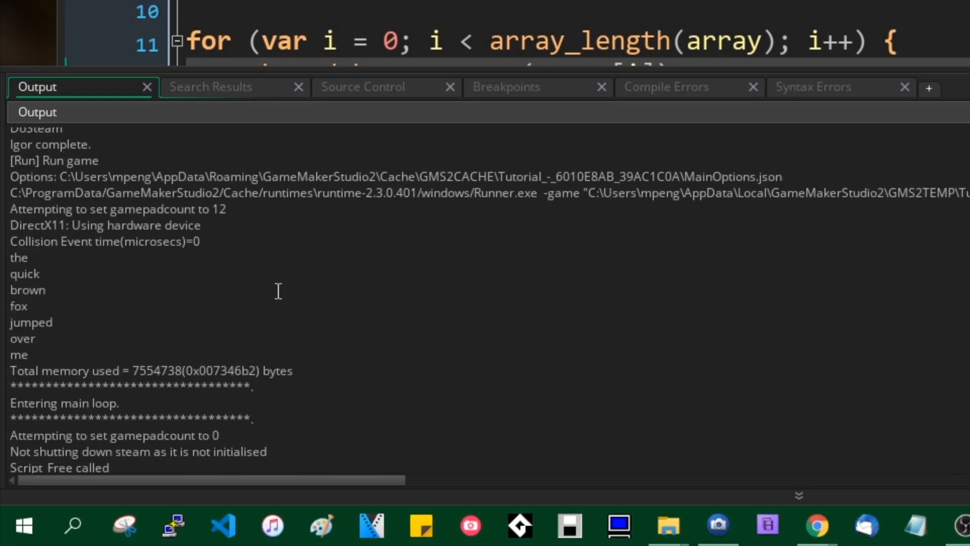
{"action": "left_click", "coordinate": [32, 322]}
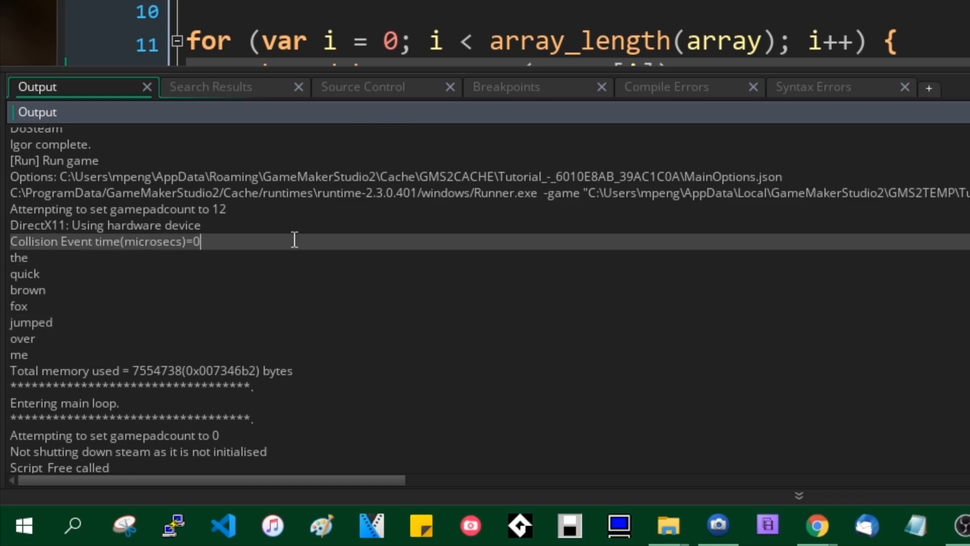
{"action": "mouse_move", "coordinate": [42, 378]}
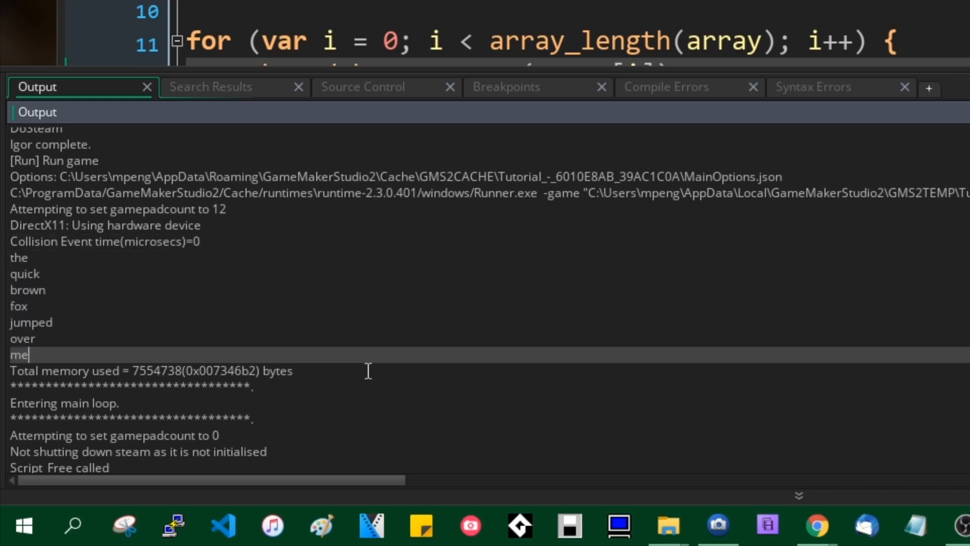
{"action": "mouse_move", "coordinate": [463, 364]}
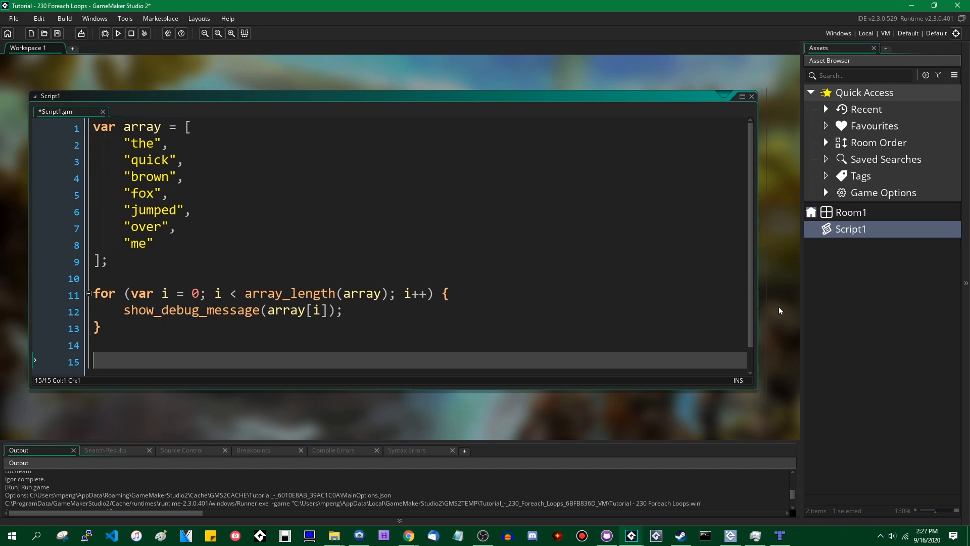
Write a foreach (element in array) { block header below the for loop
{"action": "type", "text": "foreach ("}
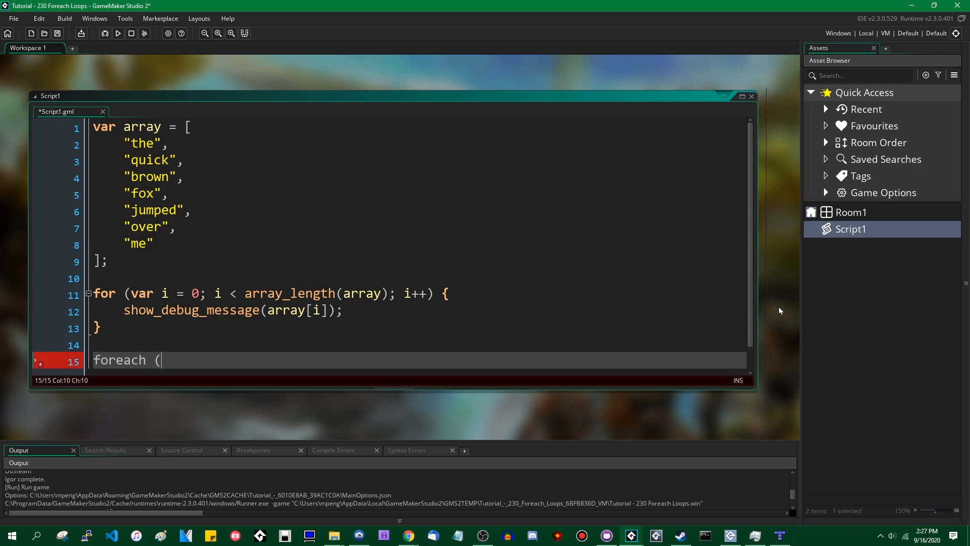
{"action": "type", "text": "eleme"}
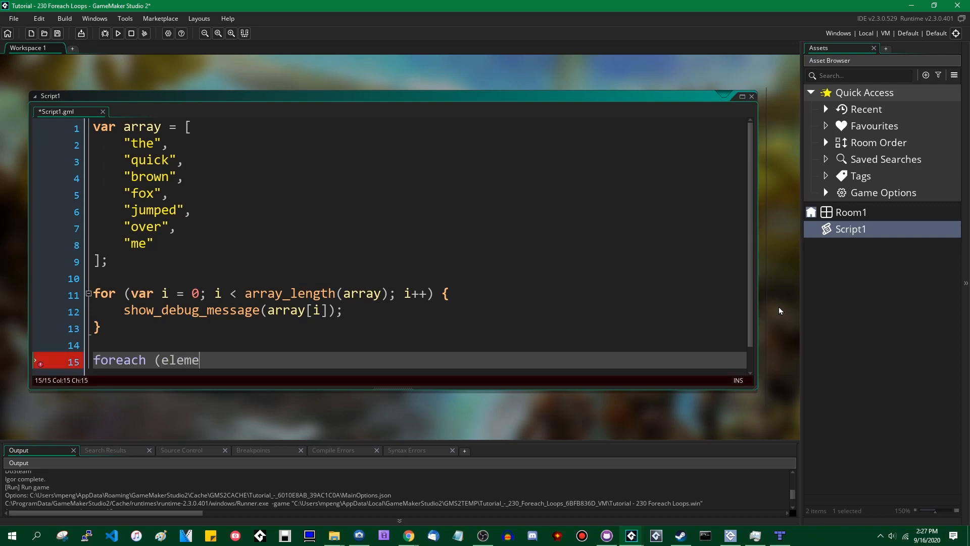
{"action": "type", "text": "nt in array)"}
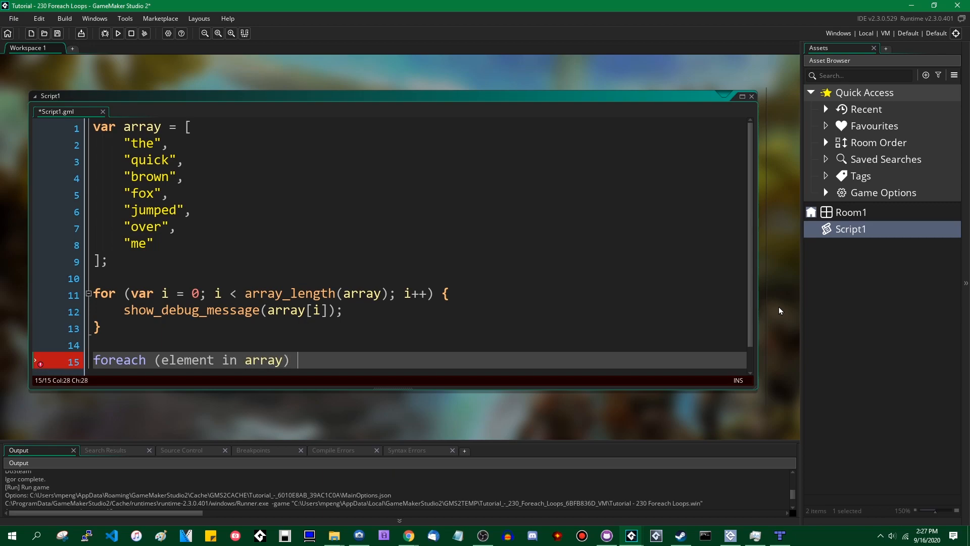
{"action": "type", "text": "{"}
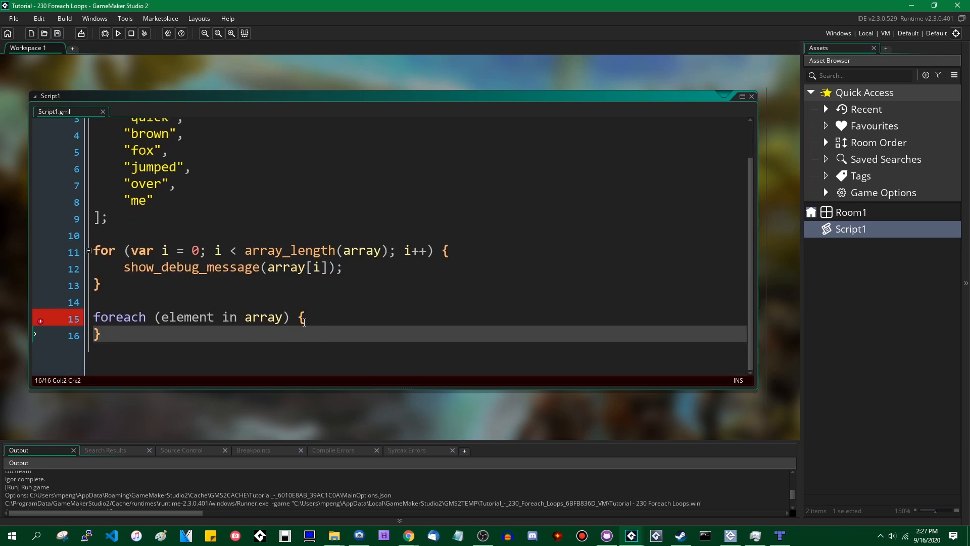
{"action": "key", "text": "enter"}
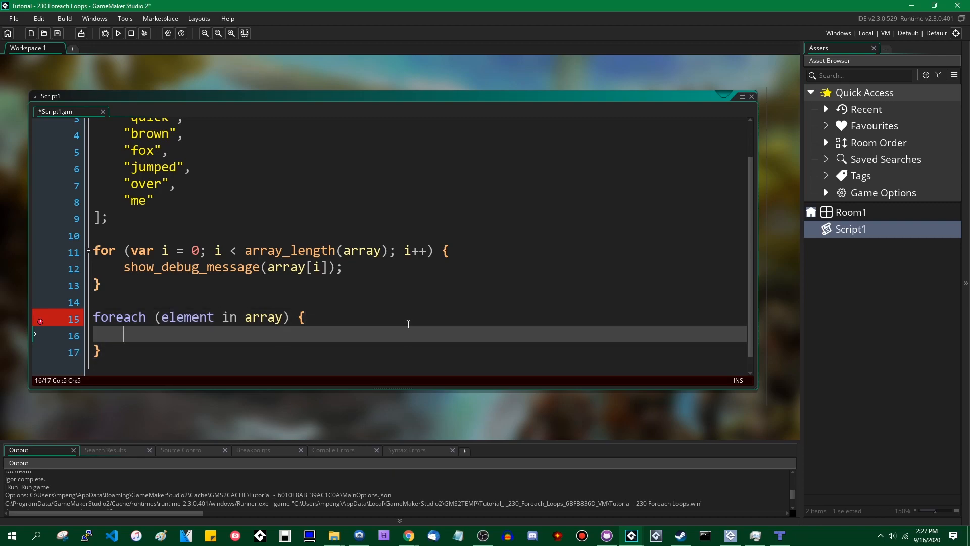
Print each element with show_debug_message(element); and run, hitting compile errors
{"action": "type", "text": "show"}
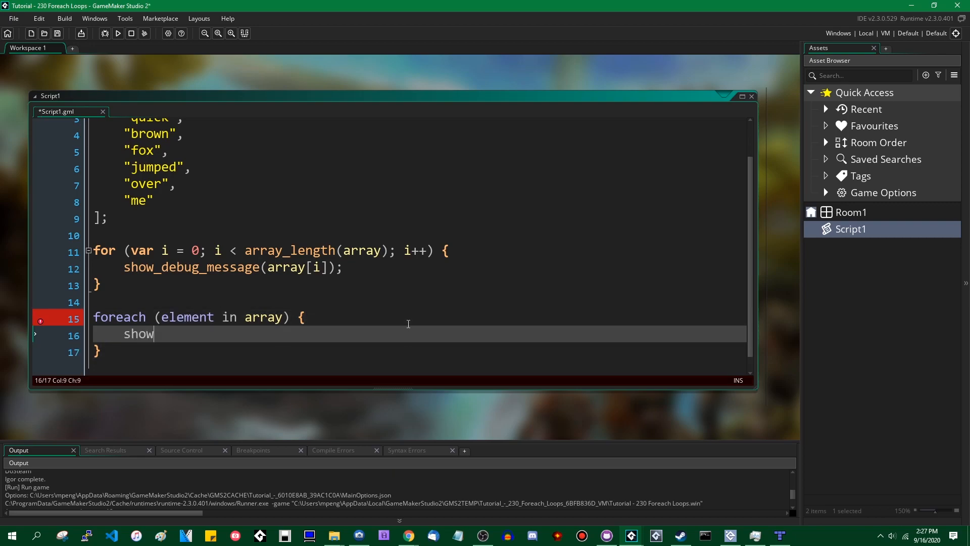
{"action": "type", "text": "_debug_message"}
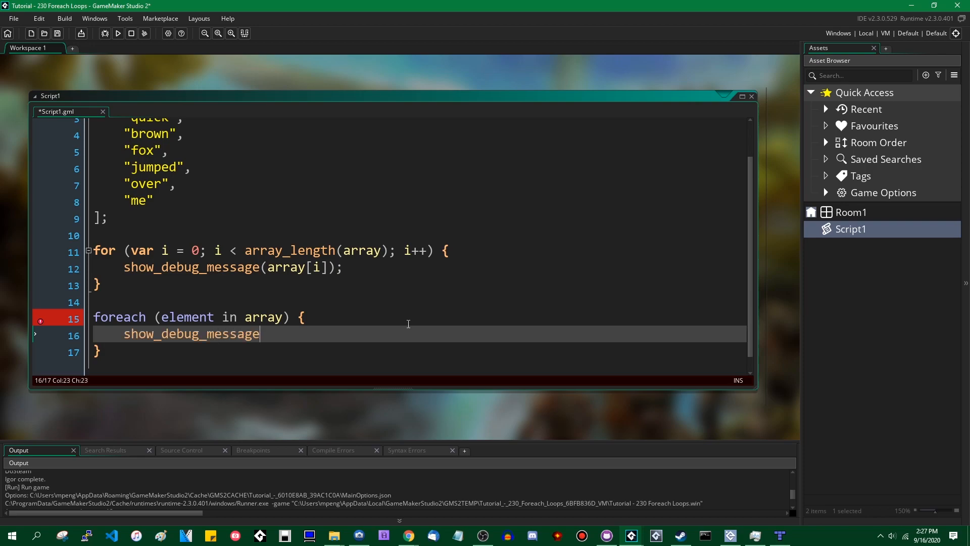
{"action": "type", "text": "(el"}
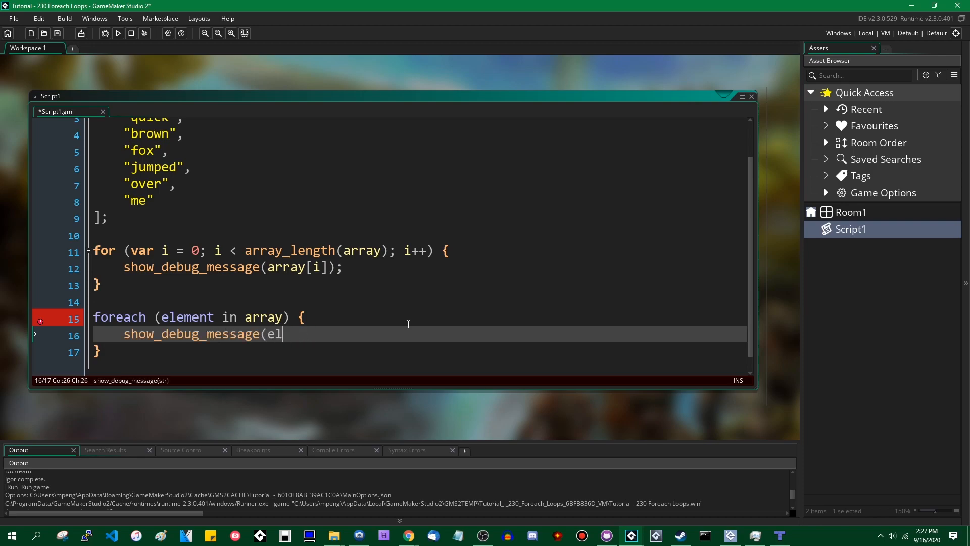
{"action": "type", "text": "ement);"}
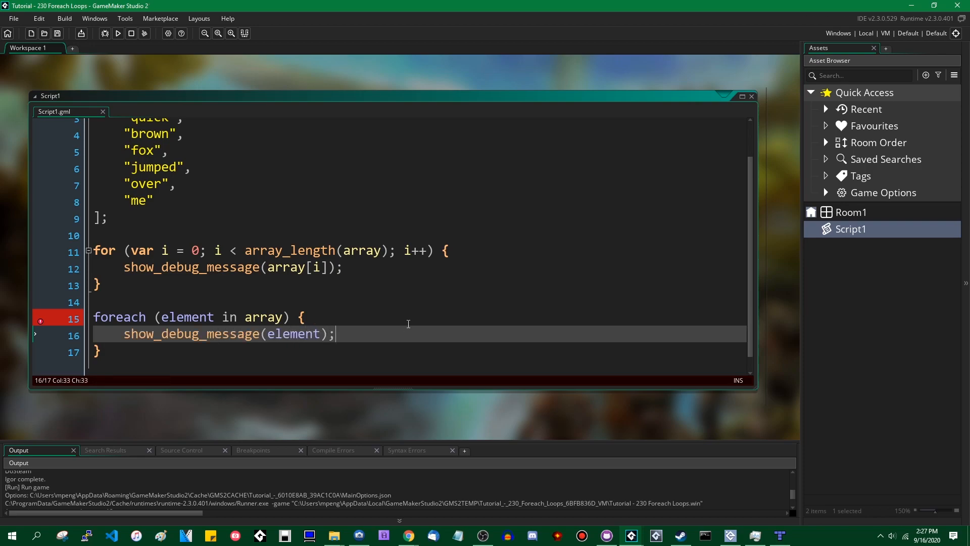
{"action": "left_click", "coordinate": [118, 34]}
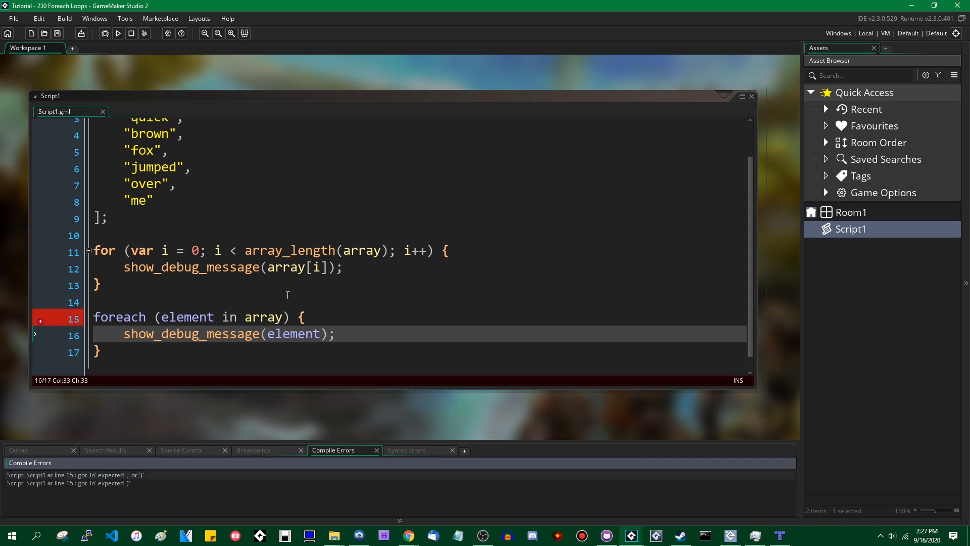
Review the line-15 compile error against the working for loop printing array[i]
{"action": "double_click", "coordinate": [119, 317]}
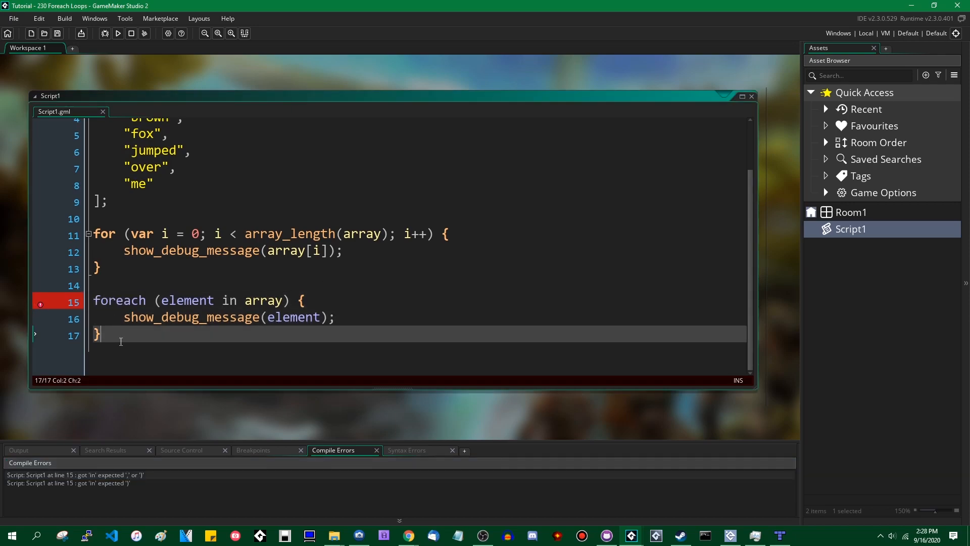
{"action": "left_click", "coordinate": [132, 233]}
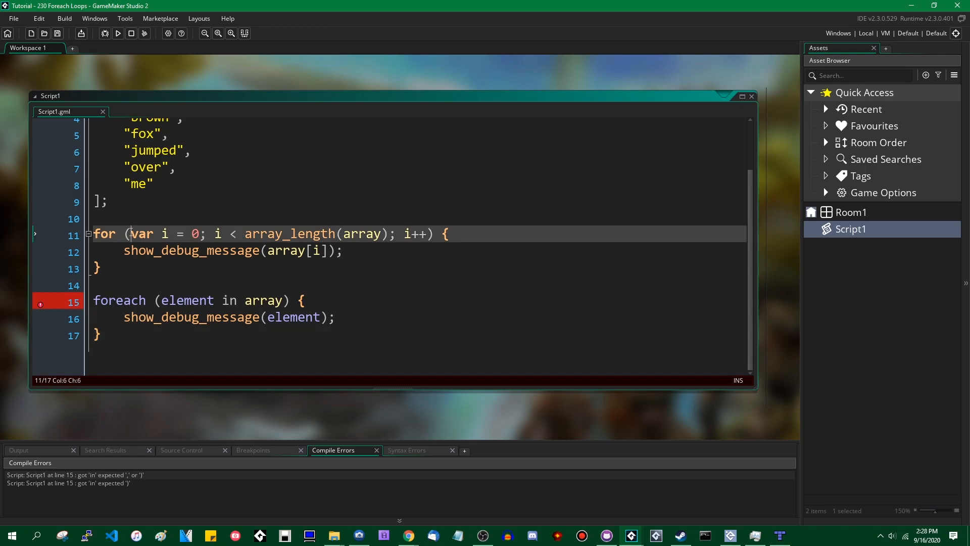
{"action": "left_click", "coordinate": [411, 251]}
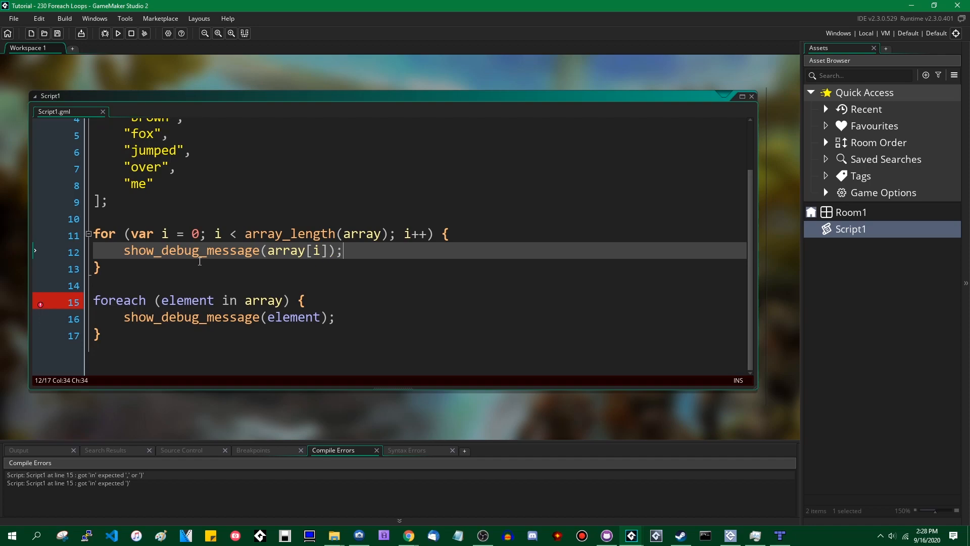
{"action": "mouse_move", "coordinate": [363, 303]}
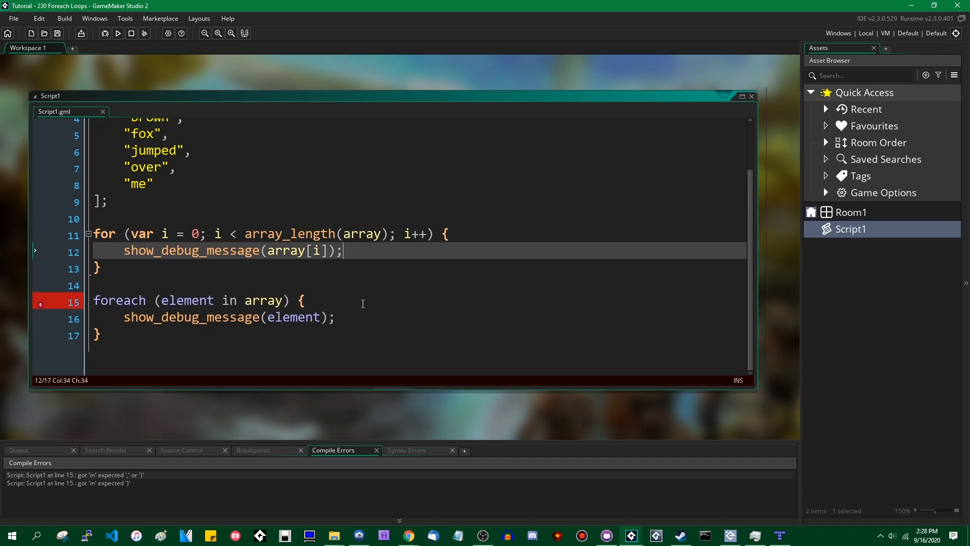
{"action": "mouse_move", "coordinate": [190, 308]}
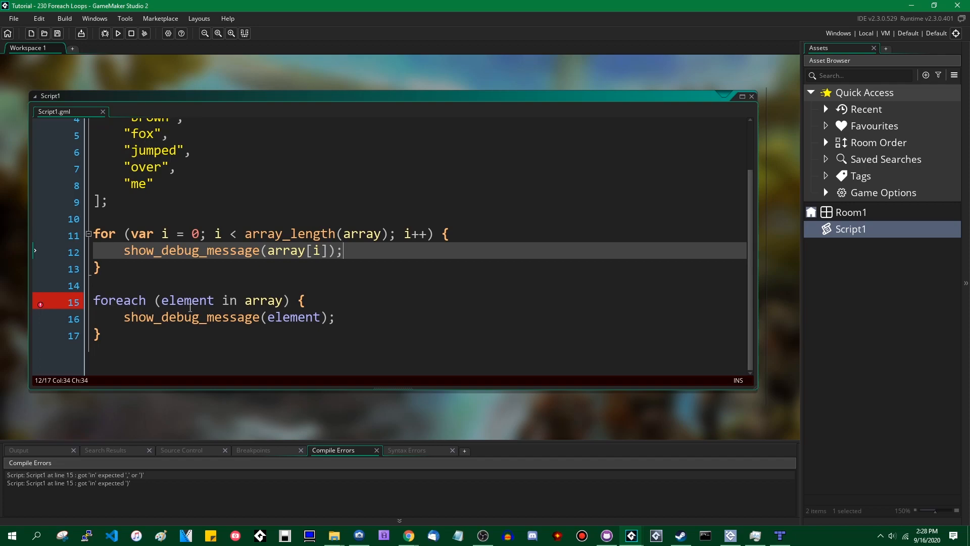
{"action": "mouse_move", "coordinate": [265, 354]}
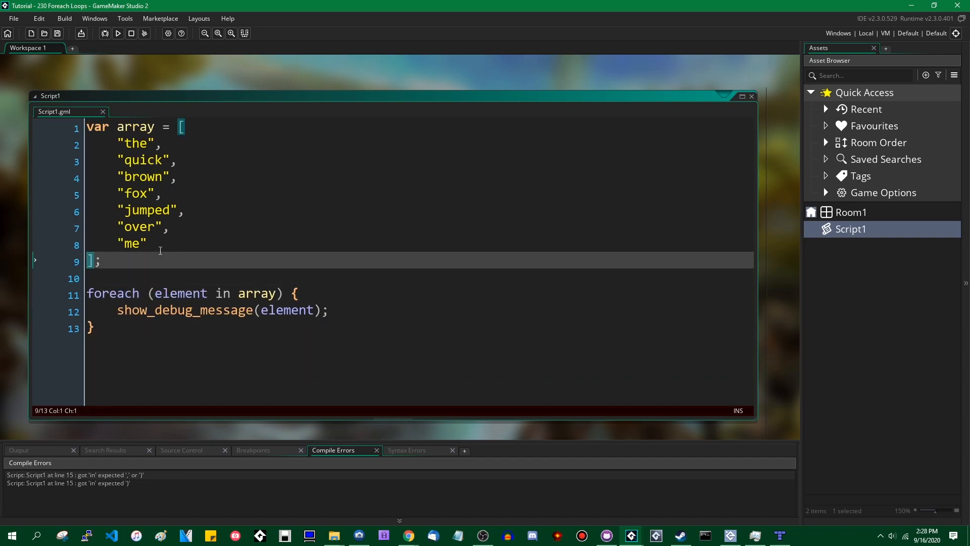
Delete the invalid foreach block and start a function foreach(array header
{"action": "key", "text": "Enter"}
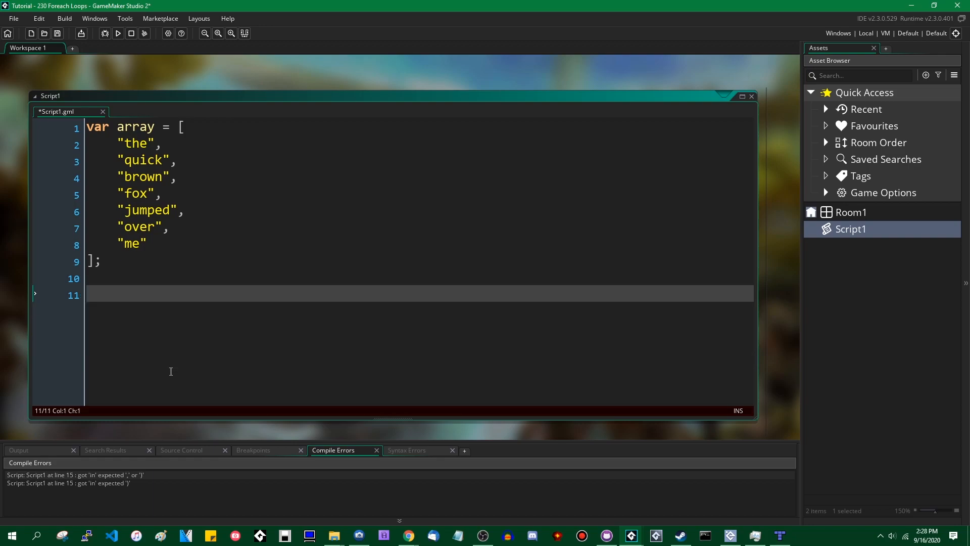
{"action": "type", "text": "function"}
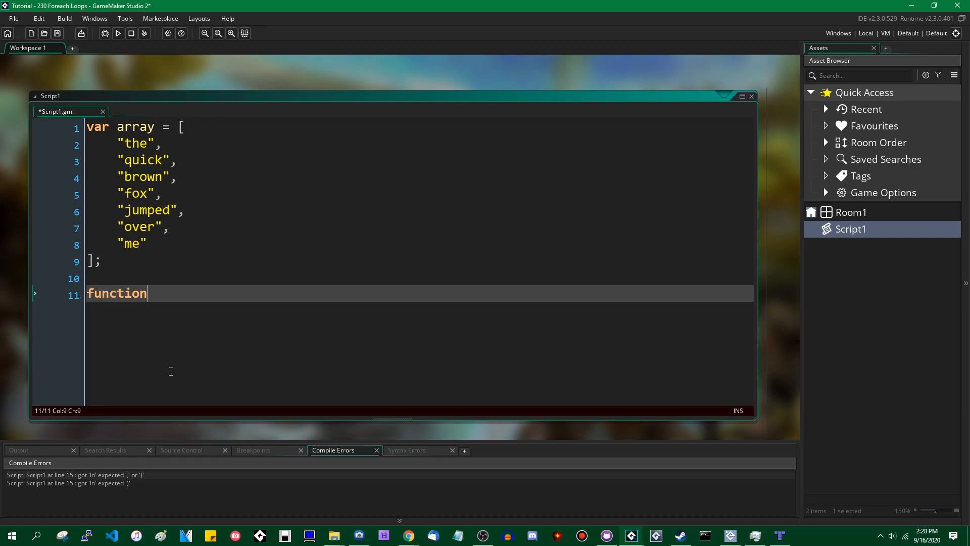
{"action": "type", "text": "foreach("}
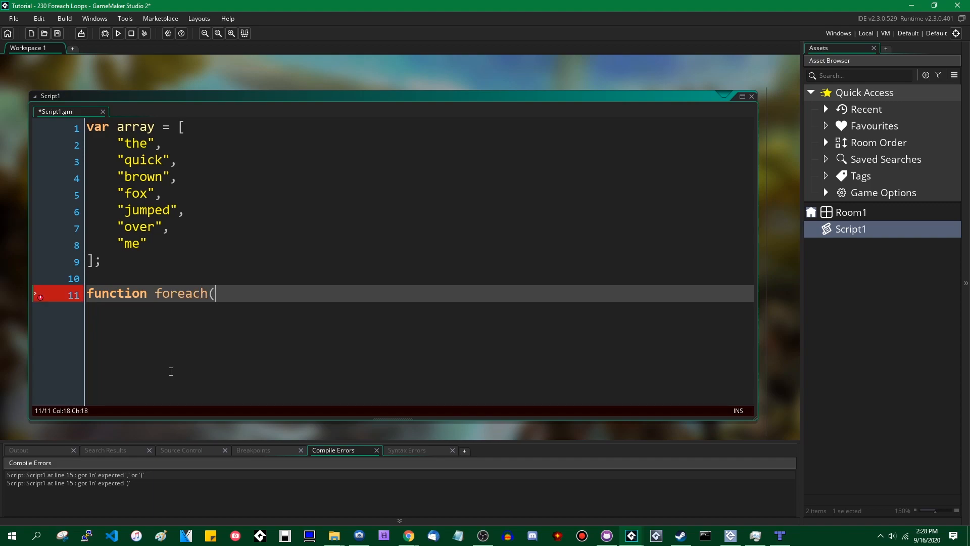
{"action": "type", "text": "array,"}
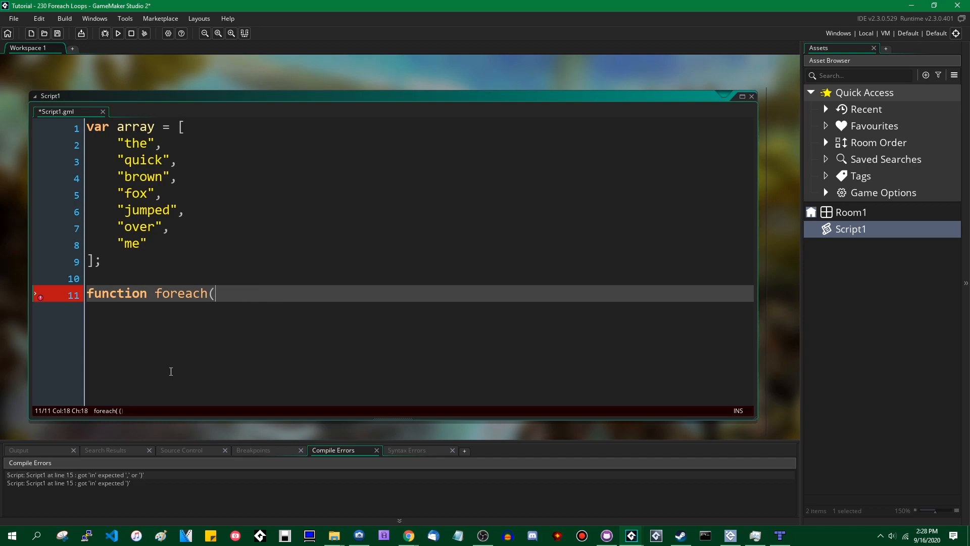
{"action": "type", "text": "array"}
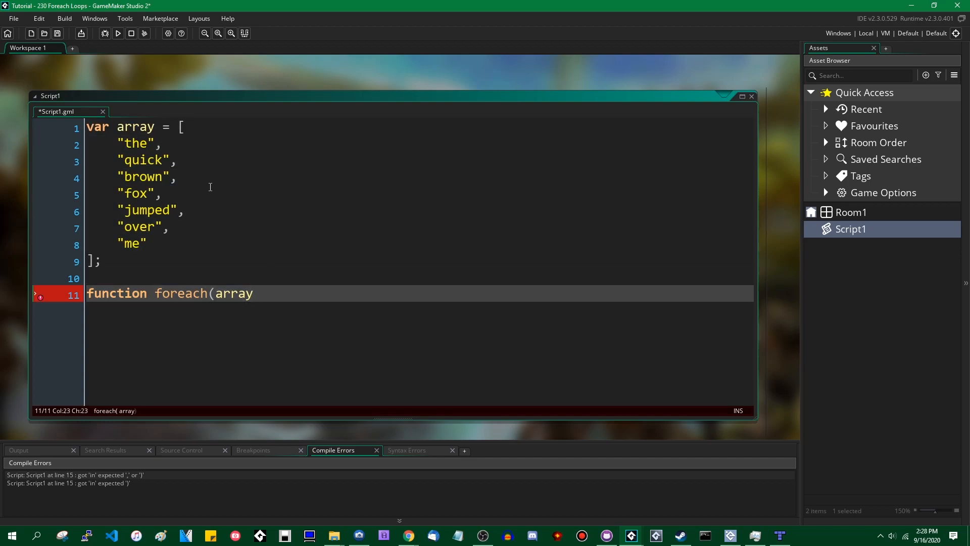
{"action": "mouse_move", "coordinate": [354, 340]}
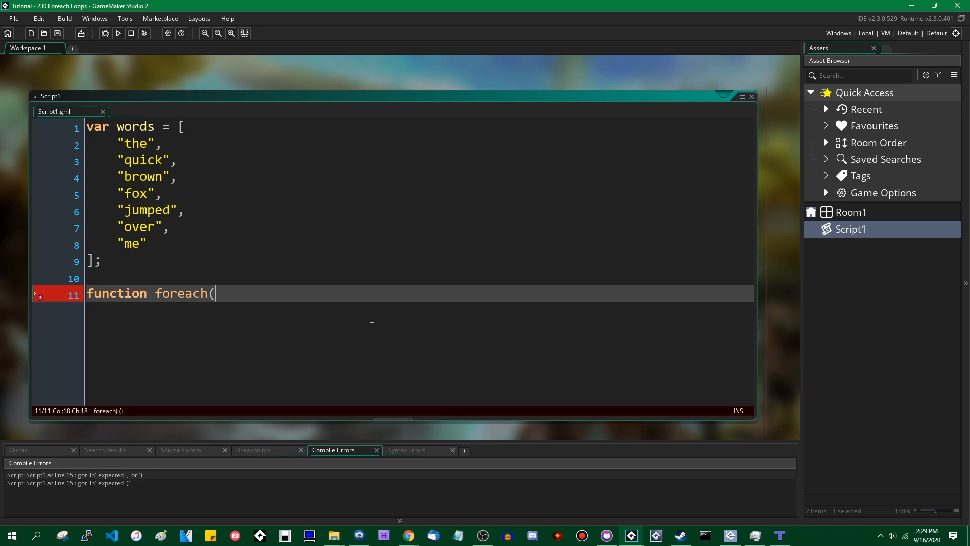
{"action": "mouse_move", "coordinate": [376, 343]}
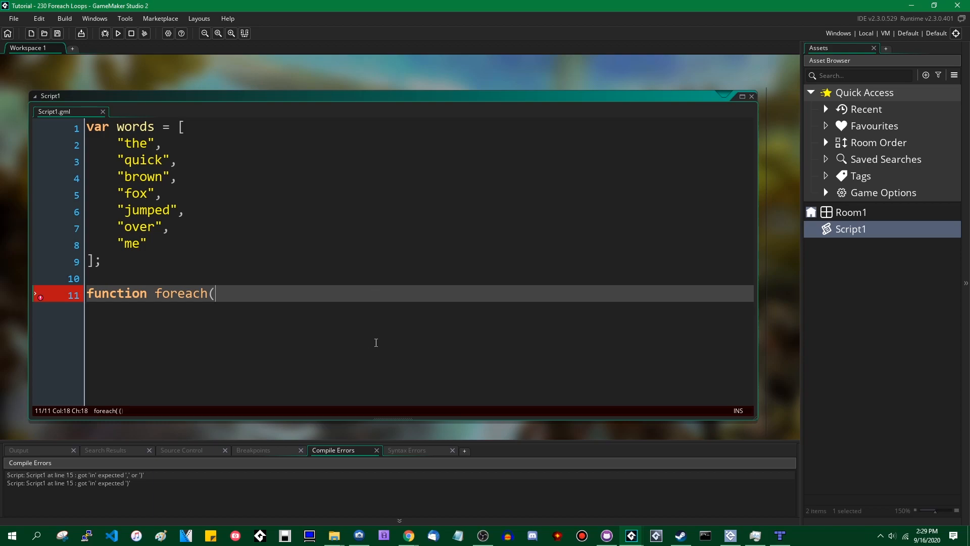
Complete the function header as foreach(array, f) {
{"action": "type", "text": "ar"}
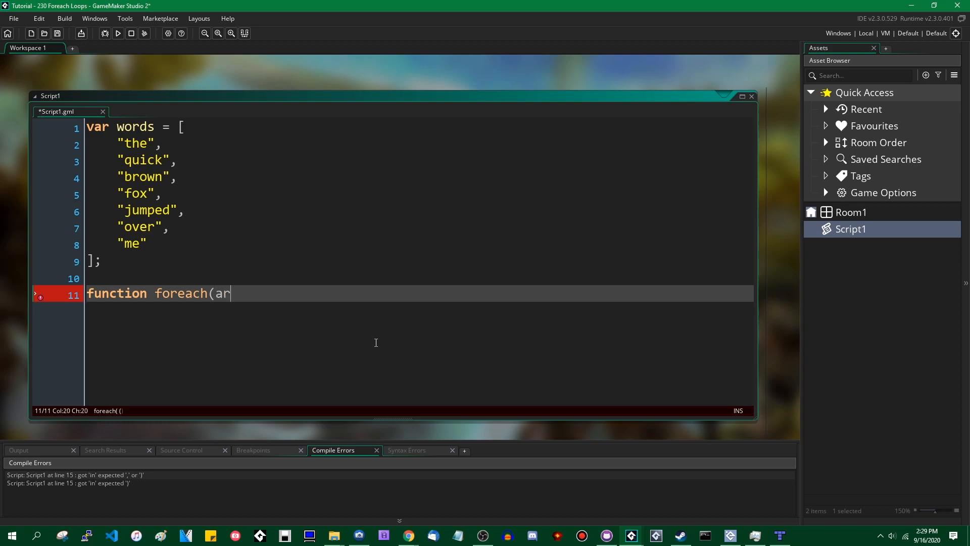
{"action": "type", "text": "ray,"}
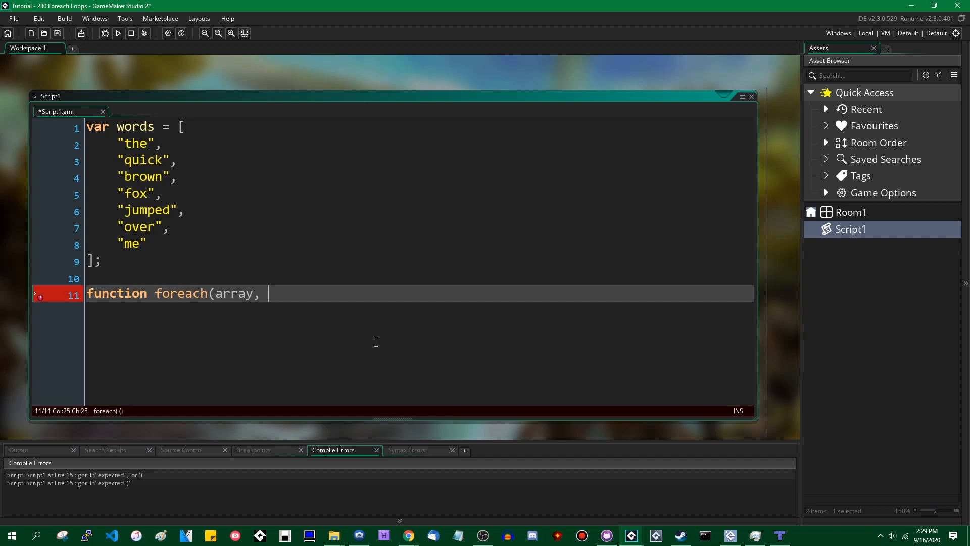
{"action": "type", "text": "f) {"}
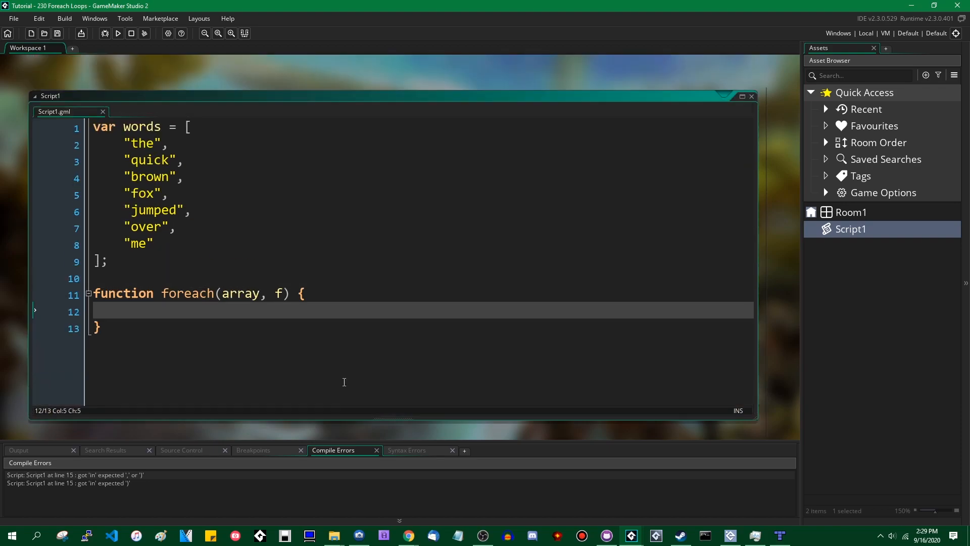
{"action": "mouse_move", "coordinate": [328, 304]}
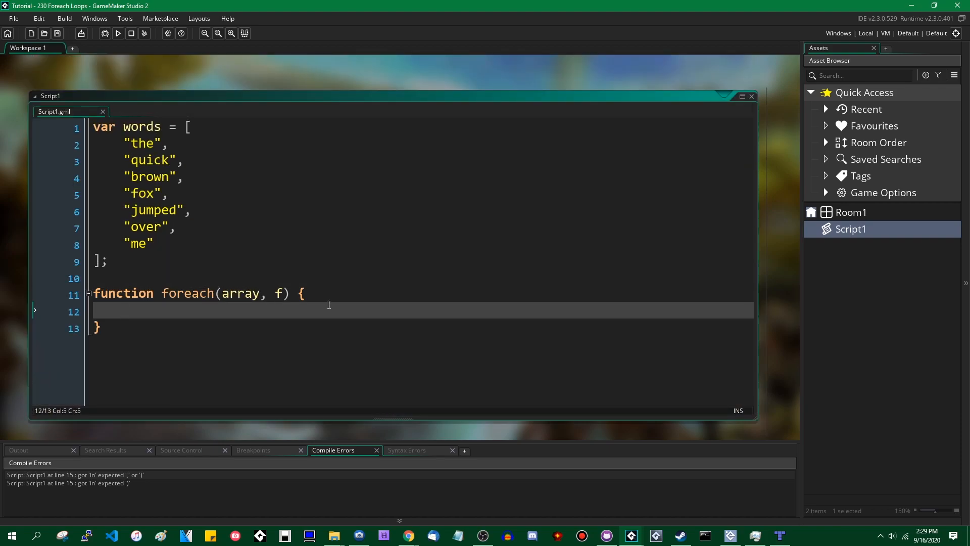
{"action": "mouse_move", "coordinate": [348, 310]}
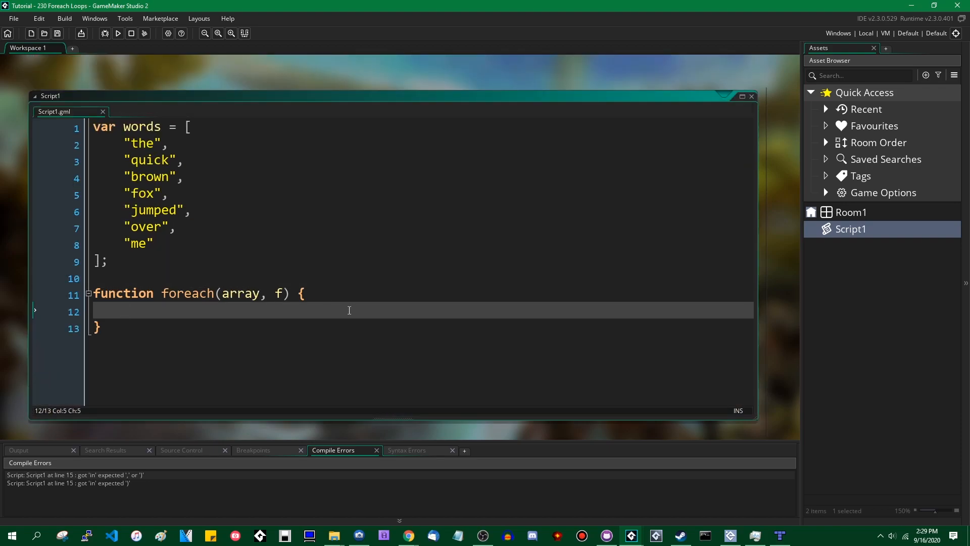
{"action": "mouse_move", "coordinate": [355, 308]}
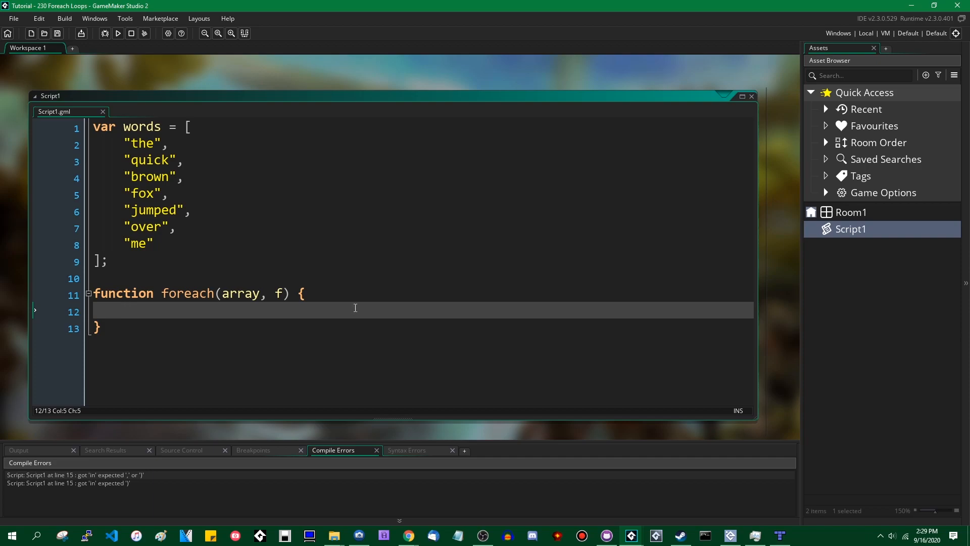
Add the loop for (var i = 0; i < array_length(array); i++) { inside foreach
{"action": "type", "text": "for ("}
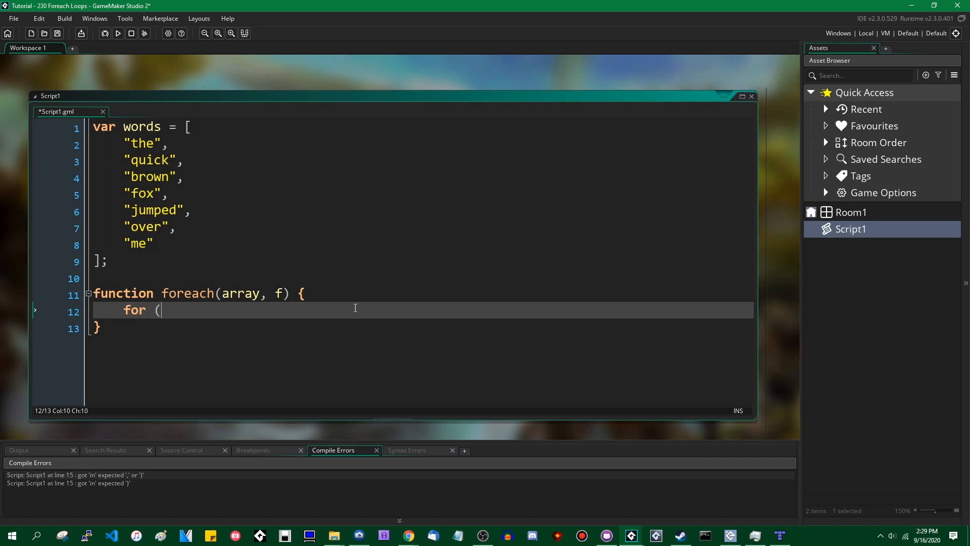
{"action": "type", "text": "var i = 0; i <"}
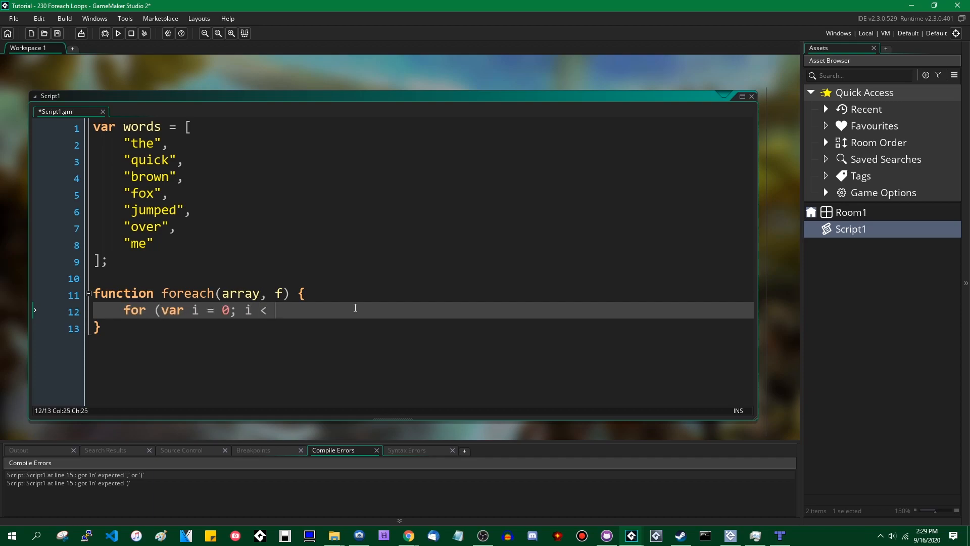
{"action": "type", "text": "array_length"}
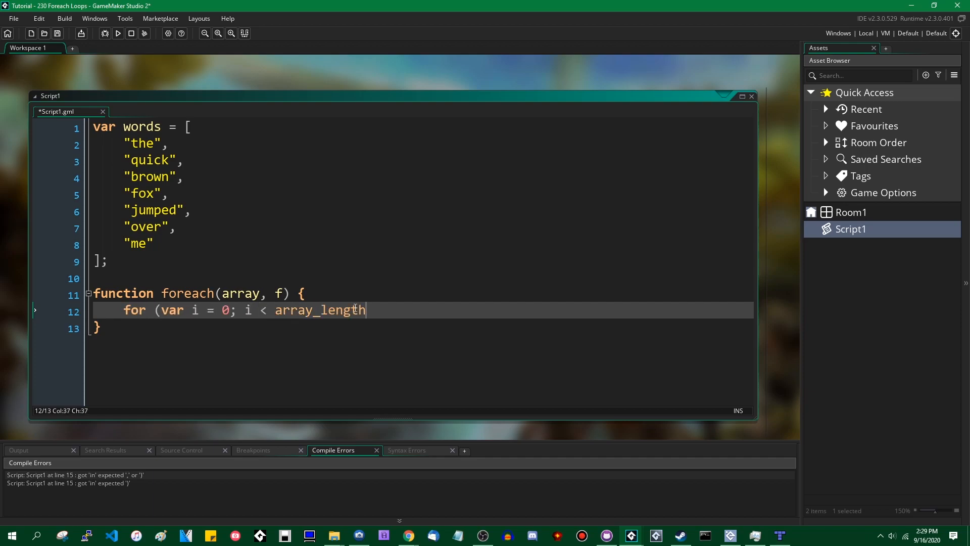
{"action": "type", "text": "(array);"}
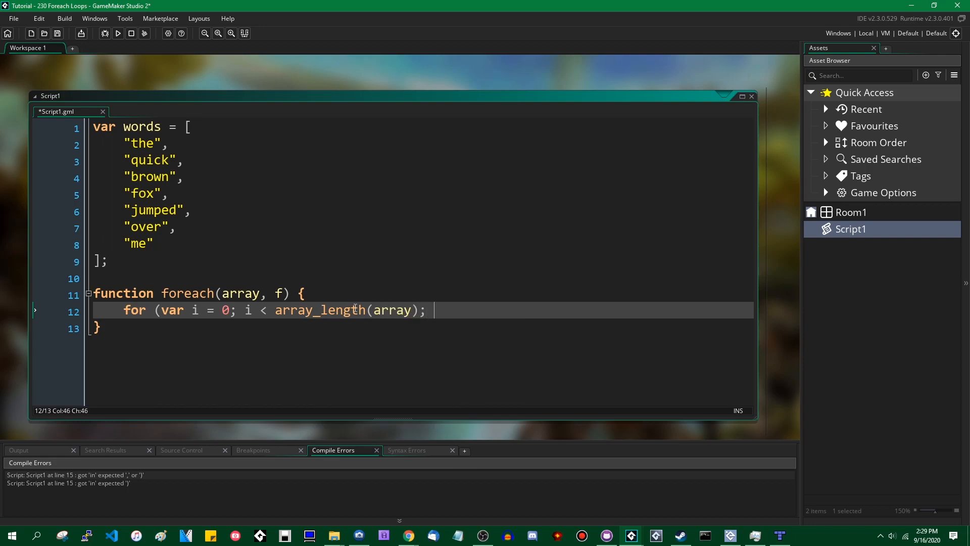
{"action": "type", "text": "i++) {"}
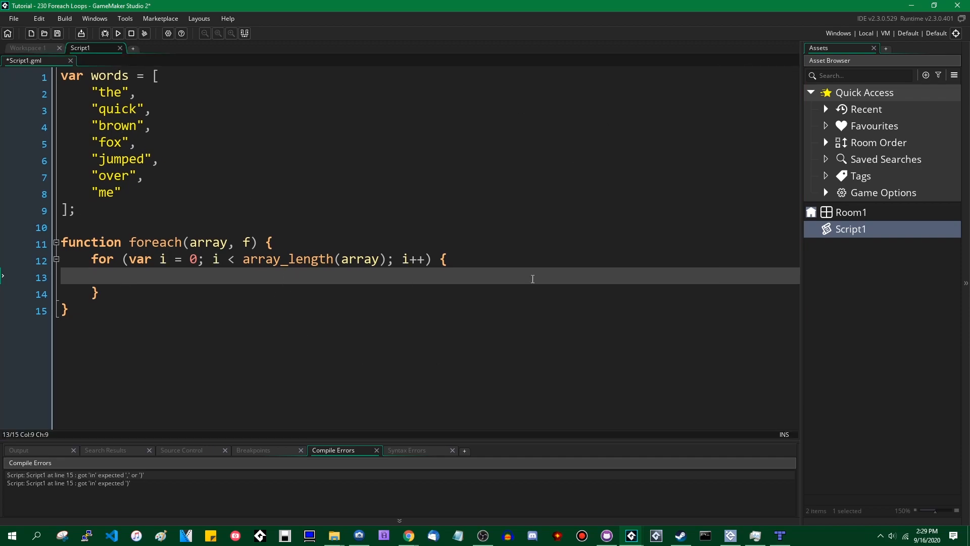
{"action": "mouse_move", "coordinate": [418, 256]}
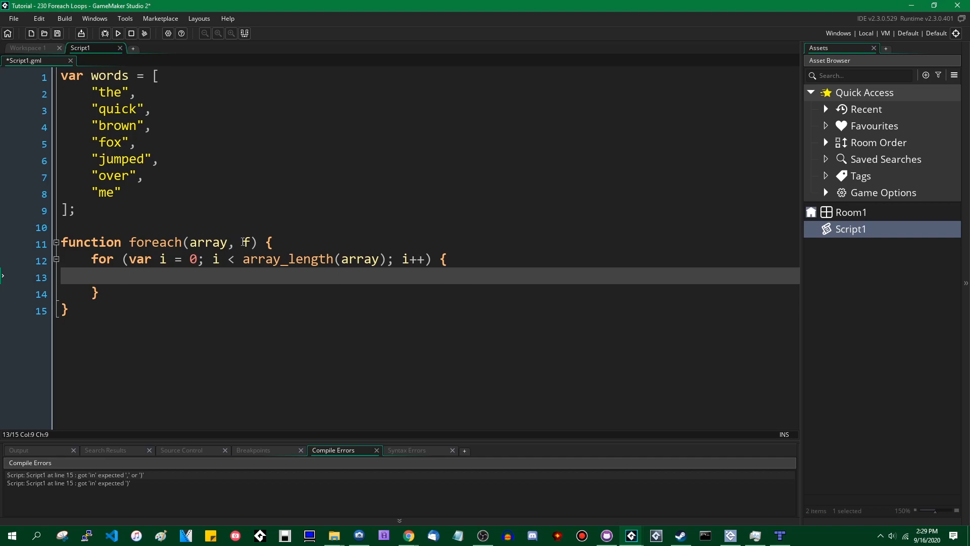
Call f(array[i]); on each element inside the for loop
{"action": "key", "text": "Backspace"}
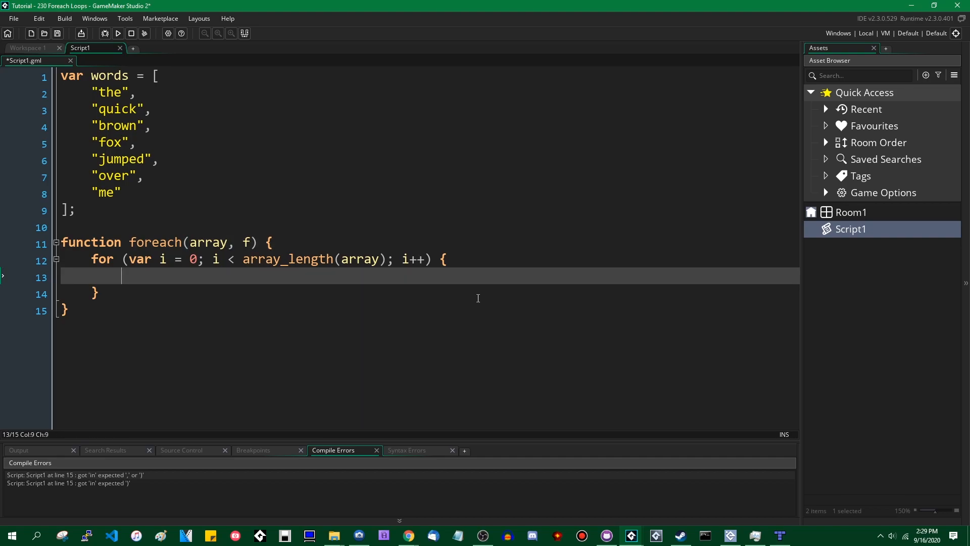
{"action": "type", "text": "f("}
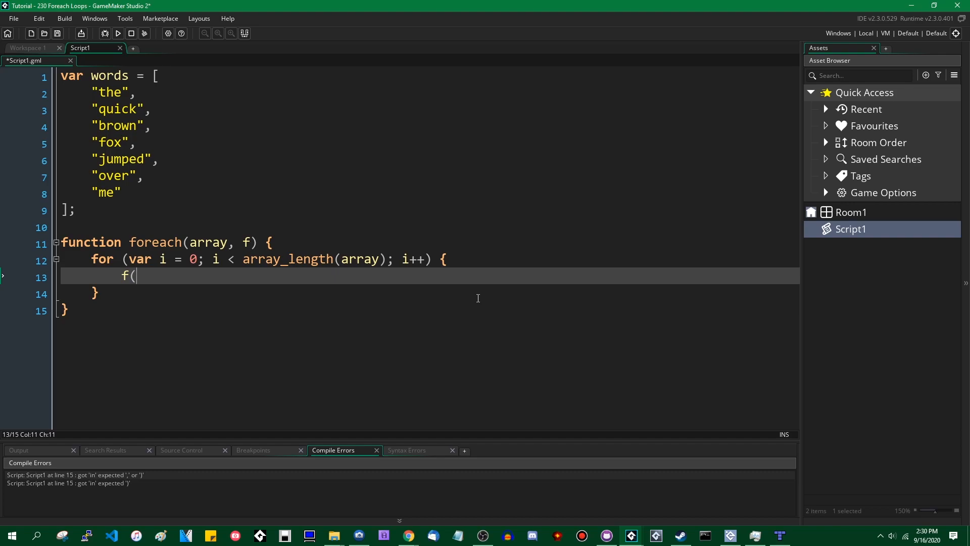
{"action": "type", "text": "array[i]"}
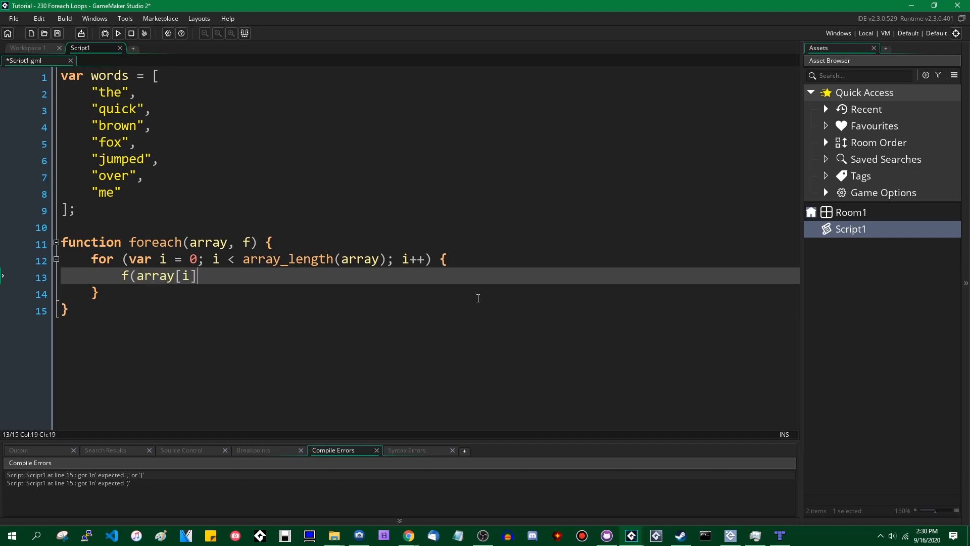
{"action": "type", "text": ");"}
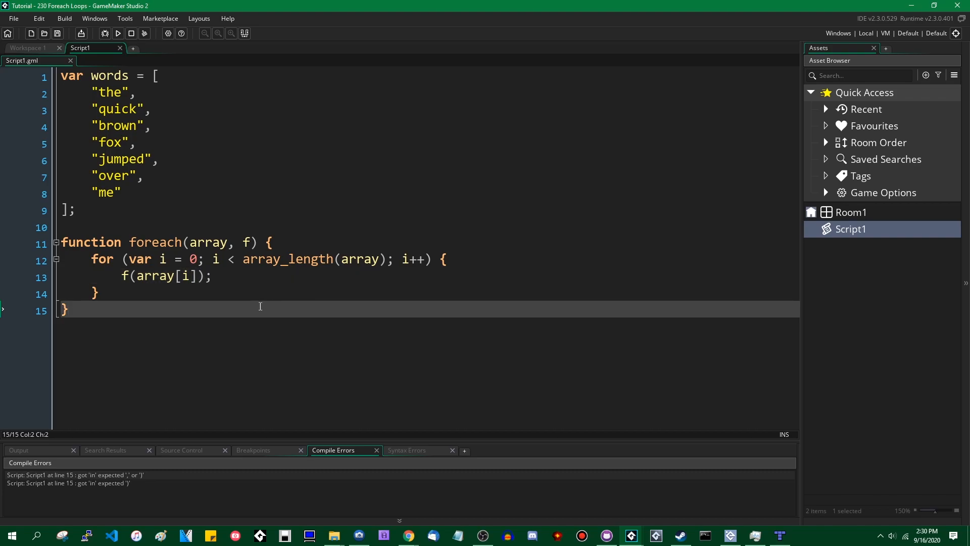
{"action": "mouse_move", "coordinate": [185, 294]}
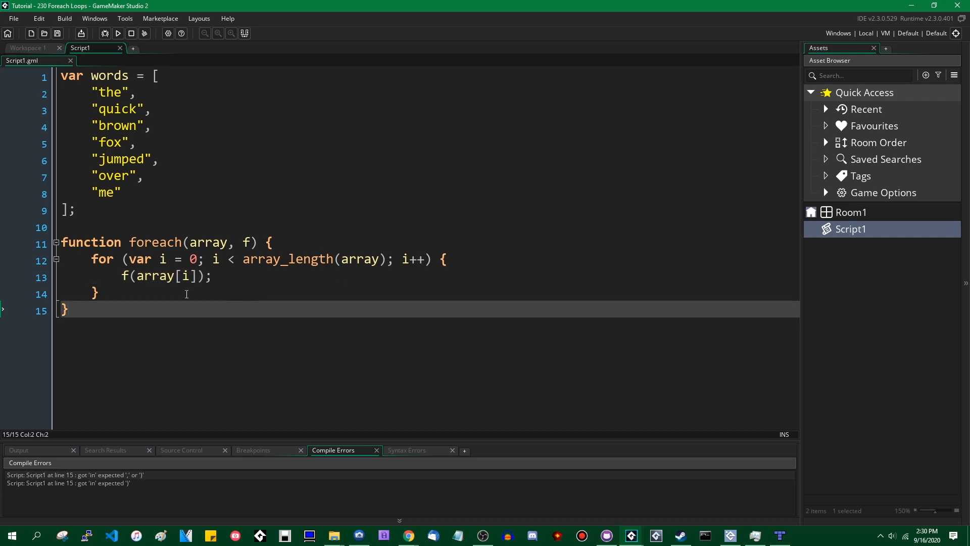
{"action": "mouse_move", "coordinate": [242, 242]}
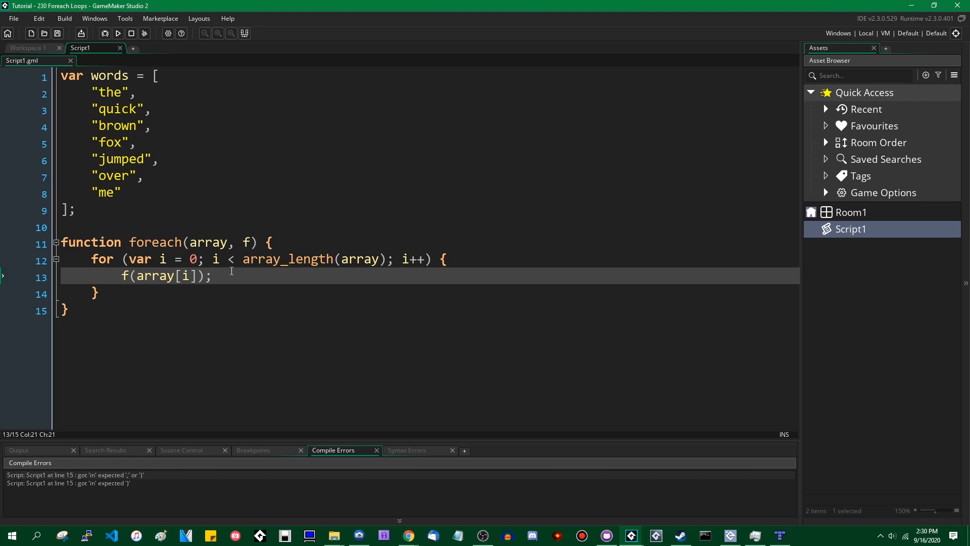
{"action": "mouse_move", "coordinate": [126, 276]}
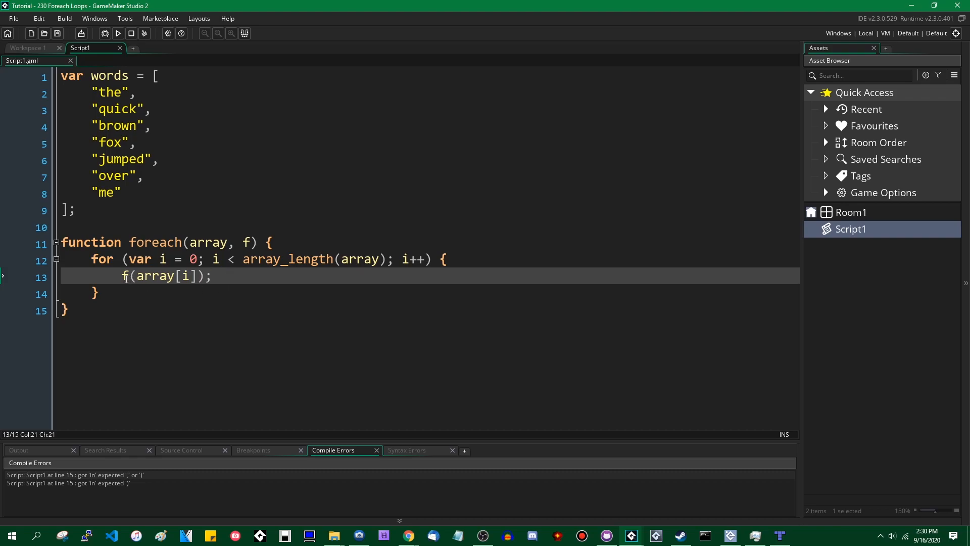
Review the f(array[i]) call and its matching parentheses in the loop
{"action": "left_click", "coordinate": [132, 276]}
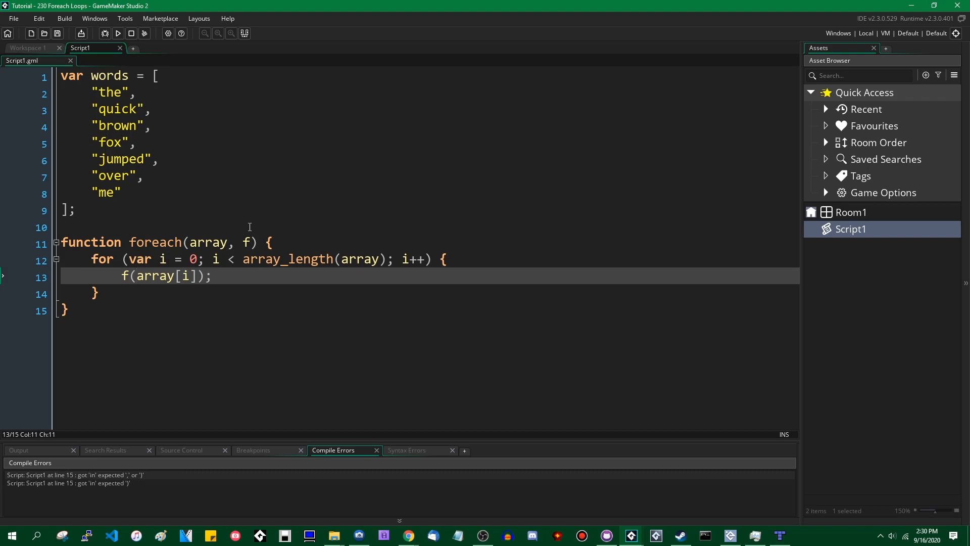
{"action": "left_click", "coordinate": [126, 275]}
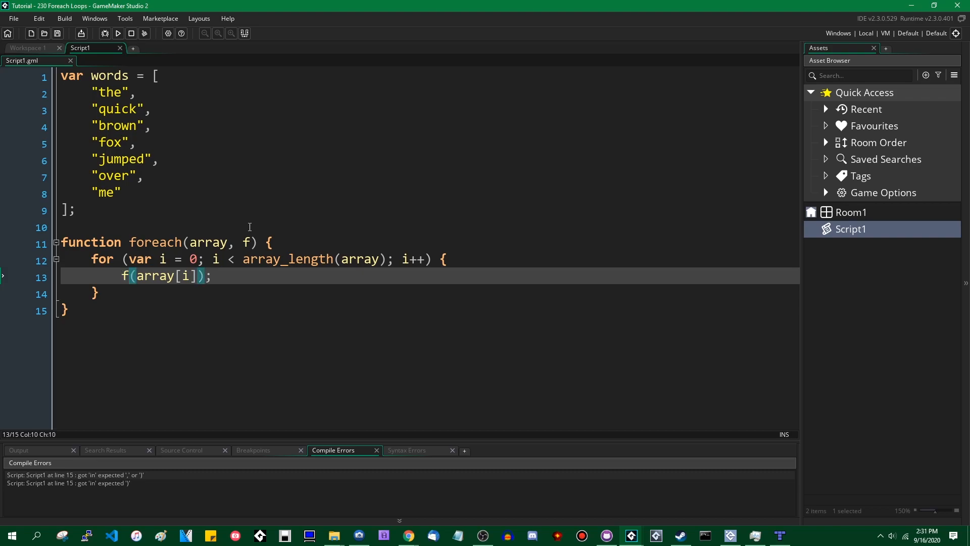
{"action": "left_click", "coordinate": [192, 276]}
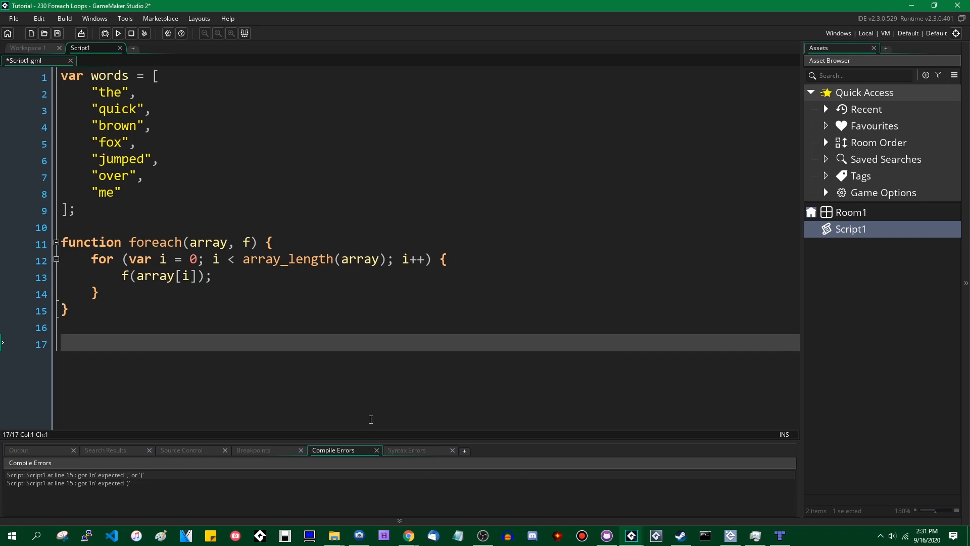
Begin the call foreach(words, function( on line 17
{"action": "type", "text": "foreach("}
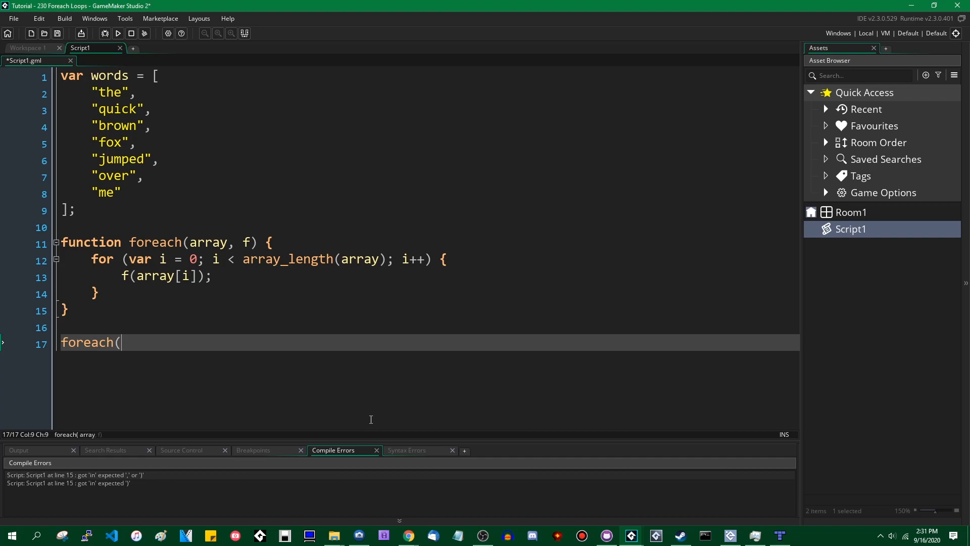
{"action": "type", "text": "word,"}
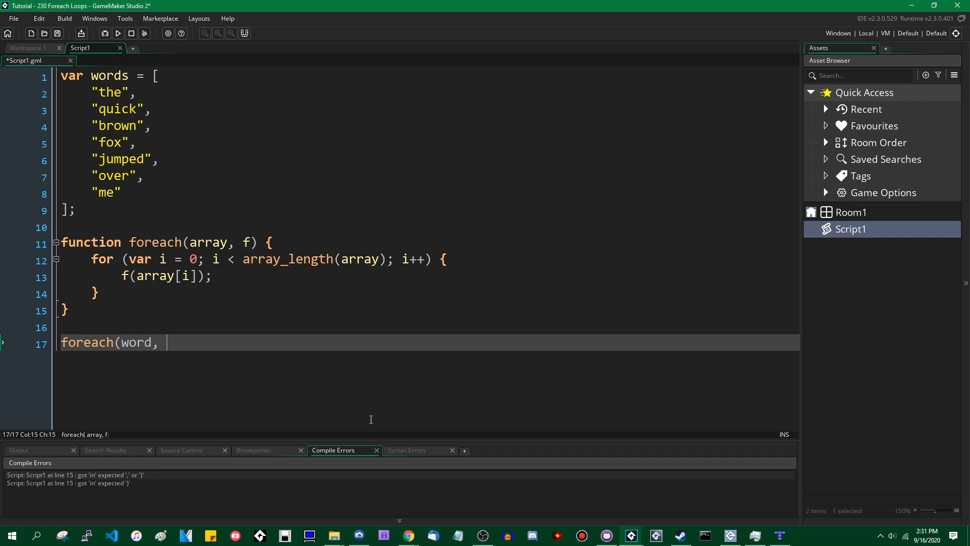
{"action": "type", "text": "s"}
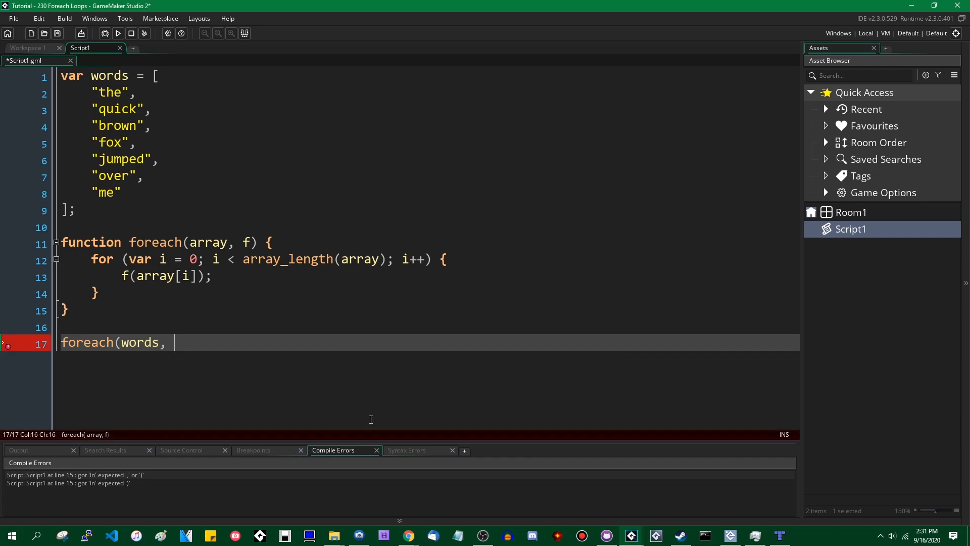
{"action": "type", "text": "funct"}
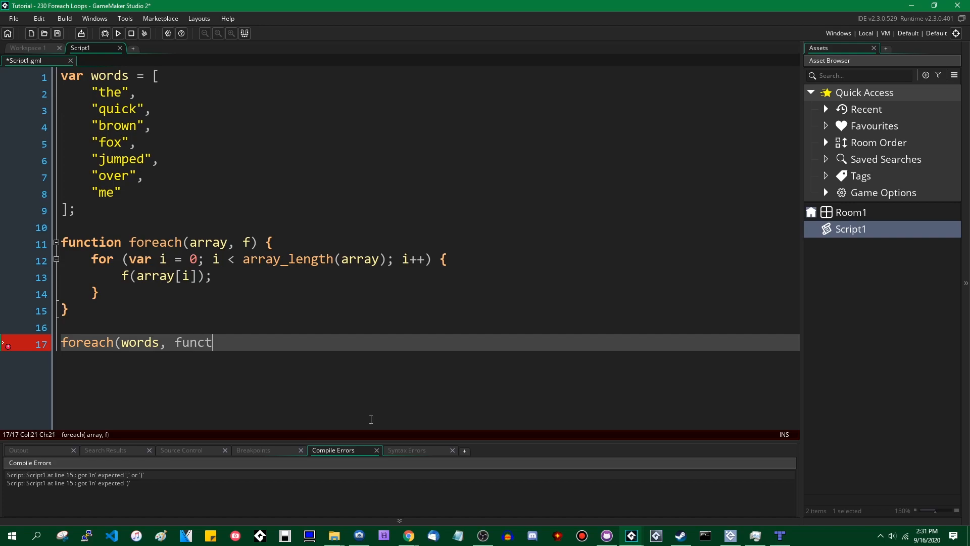
{"action": "type", "text": "ion("}
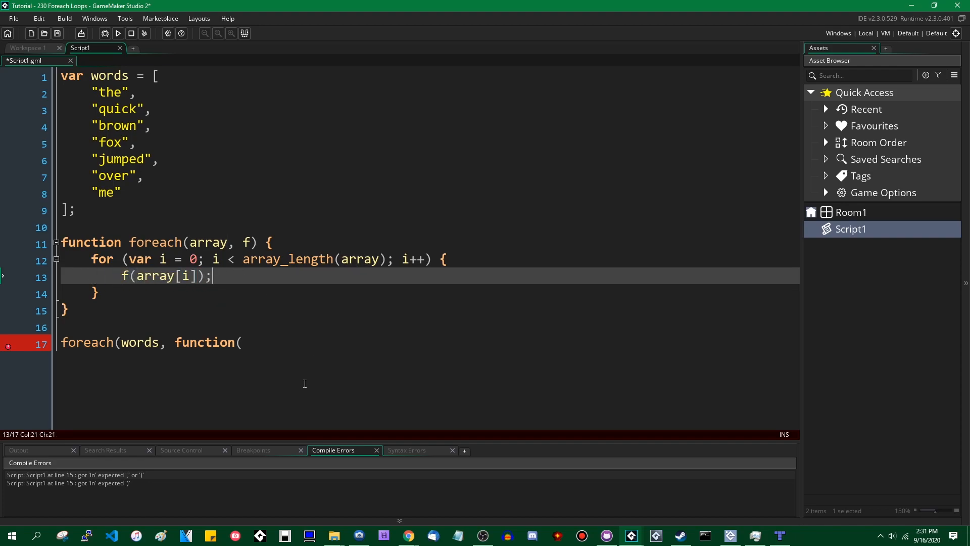
Finish the anonymous function as function(data) { show_debug_message(data); } and save
{"action": "left_click", "coordinate": [241, 343]}
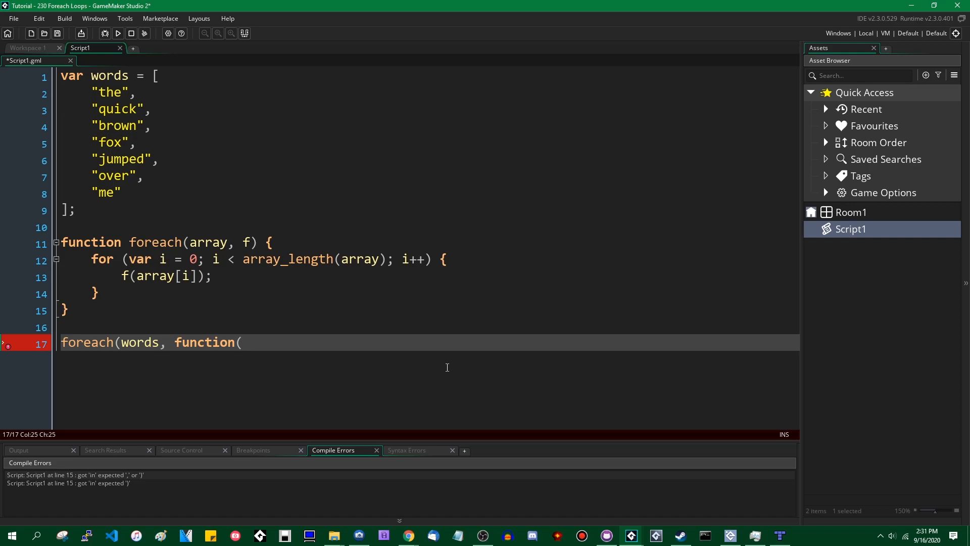
{"action": "type", "text": "data)"}
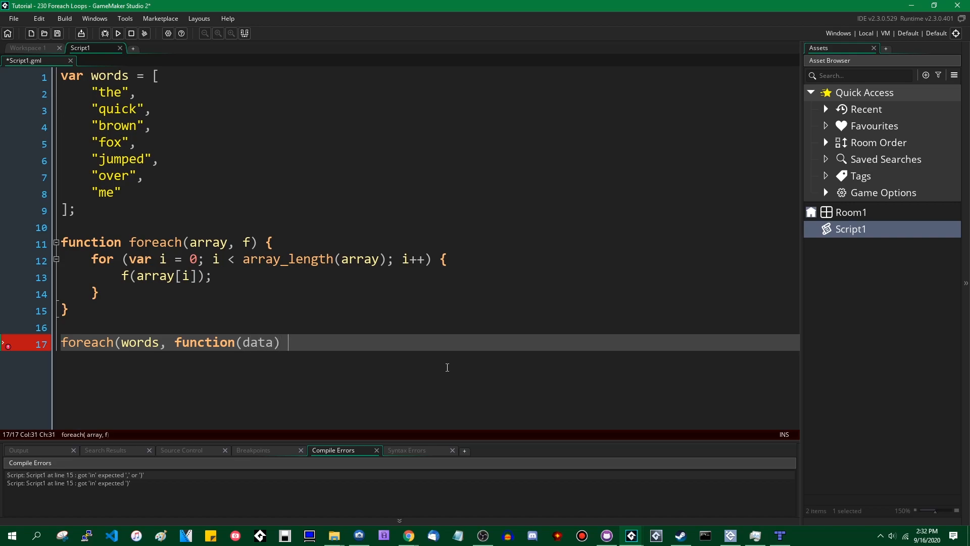
{"action": "type", "text": "{"}
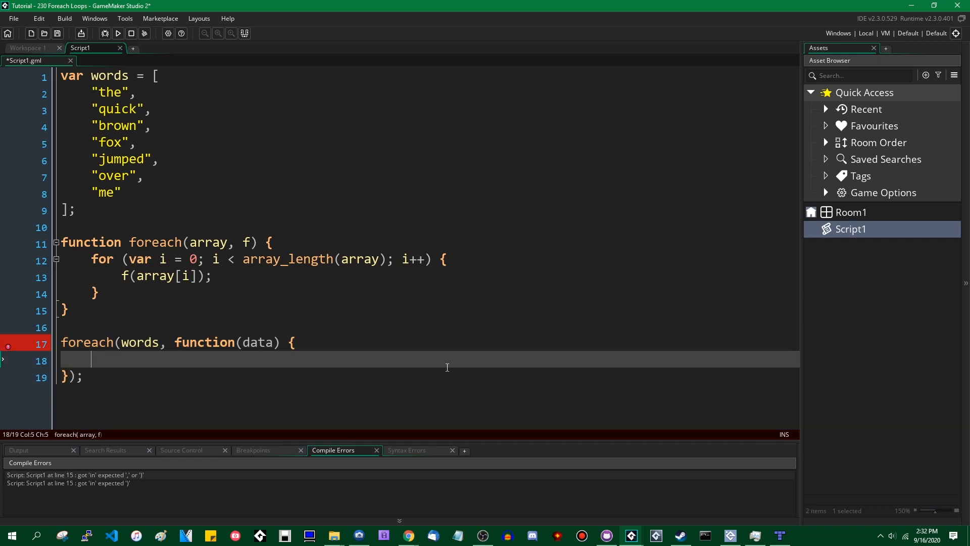
{"action": "type", "text": "show"}
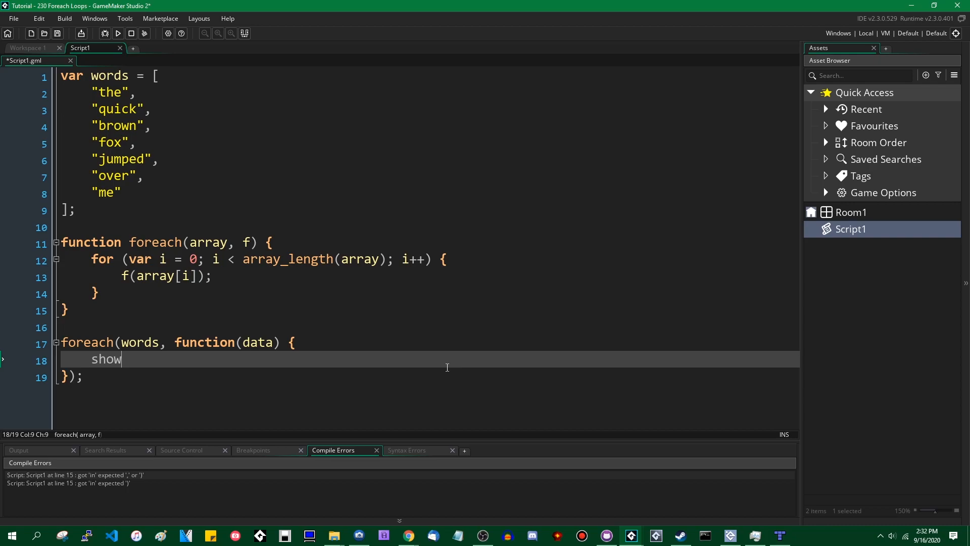
{"action": "type", "text": "_debug_message("}
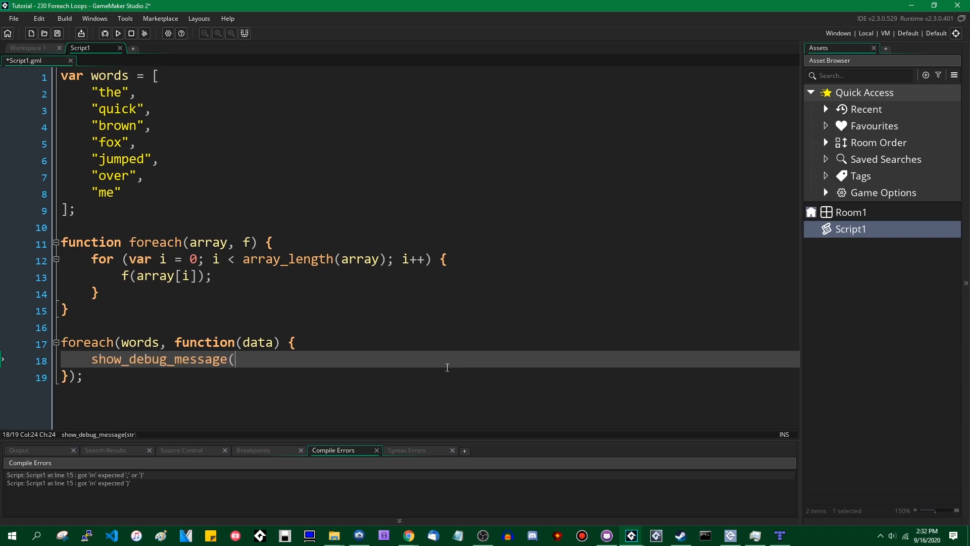
{"action": "type", "text": "data); });"}
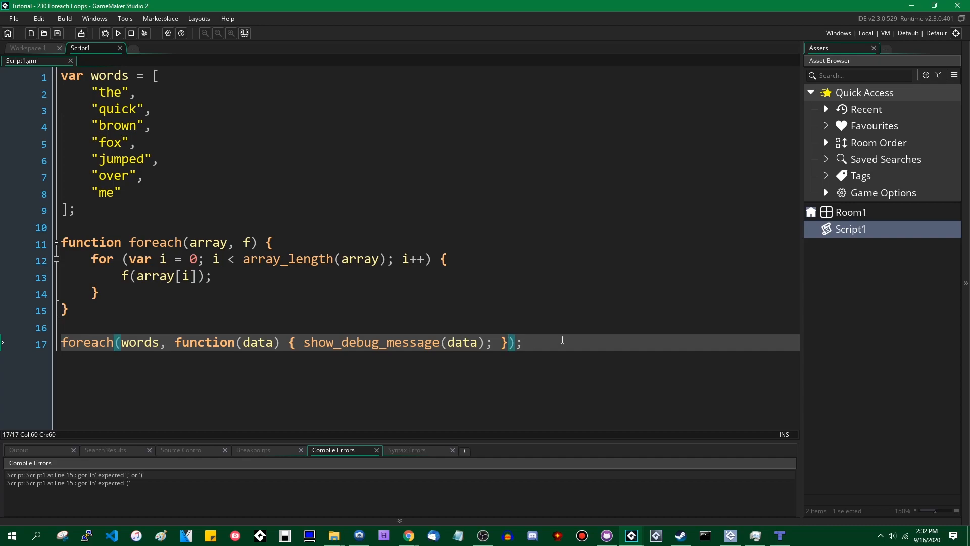
{"action": "left_click", "coordinate": [301, 342]}
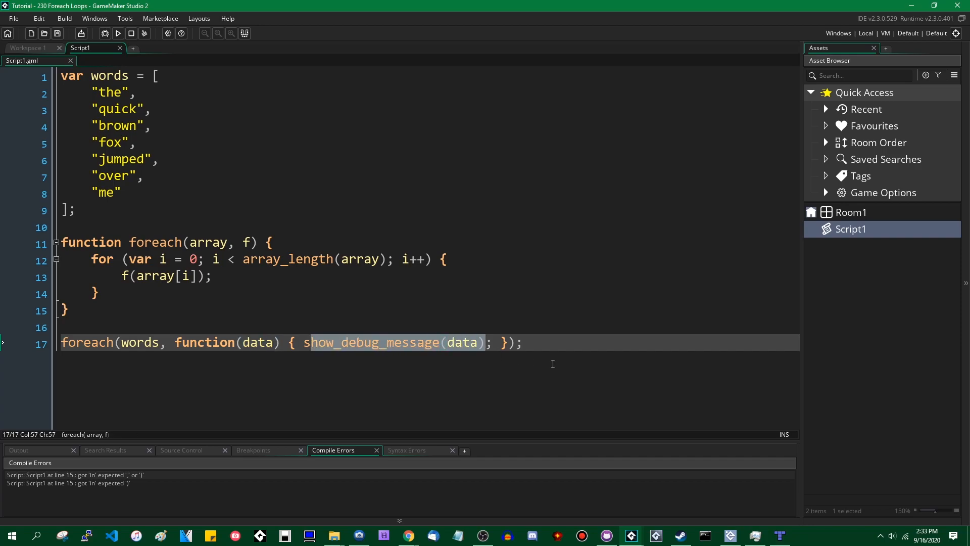
{"action": "left_click", "coordinate": [118, 34]}
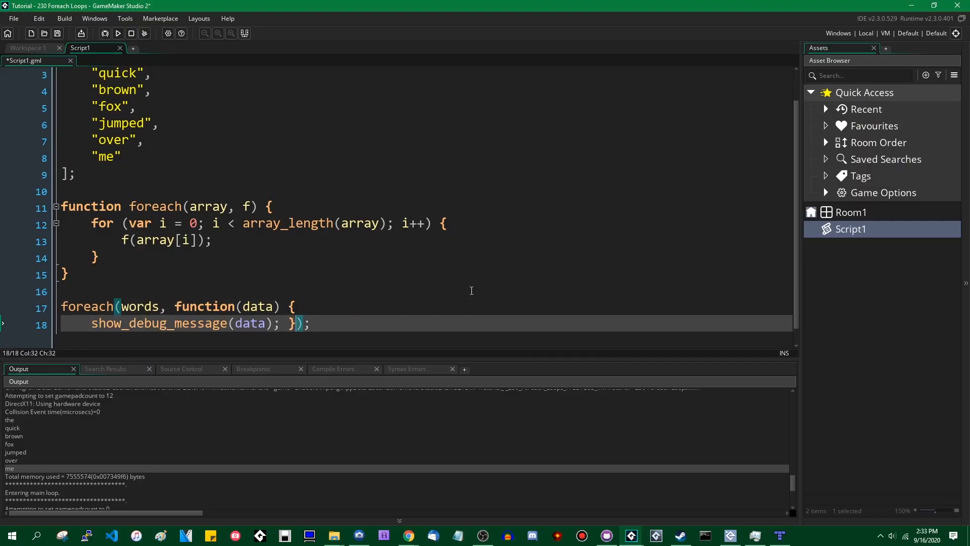
Split the foreach call onto three lines with show_debug_message(data) on its own line
{"action": "key", "text": "Enter"}
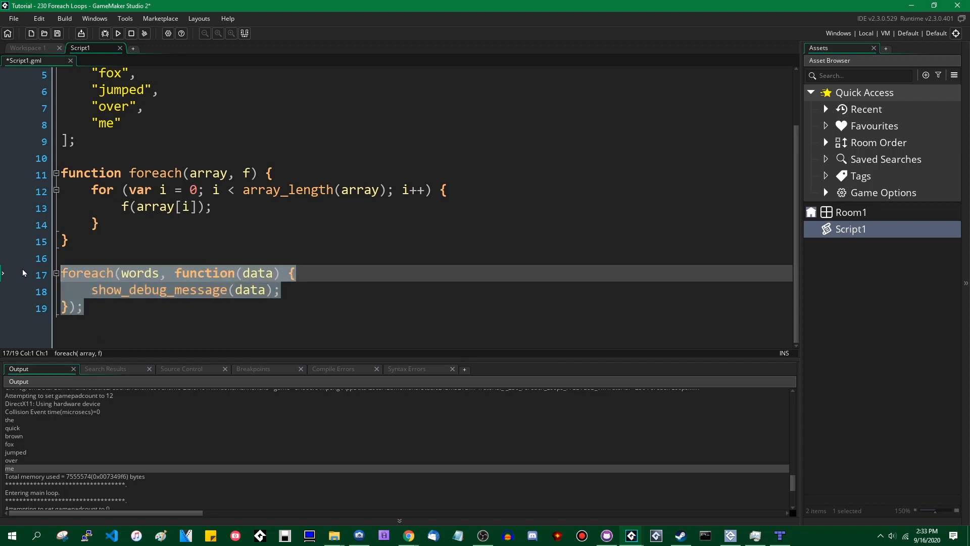
{"action": "mouse_move", "coordinate": [24, 266]}
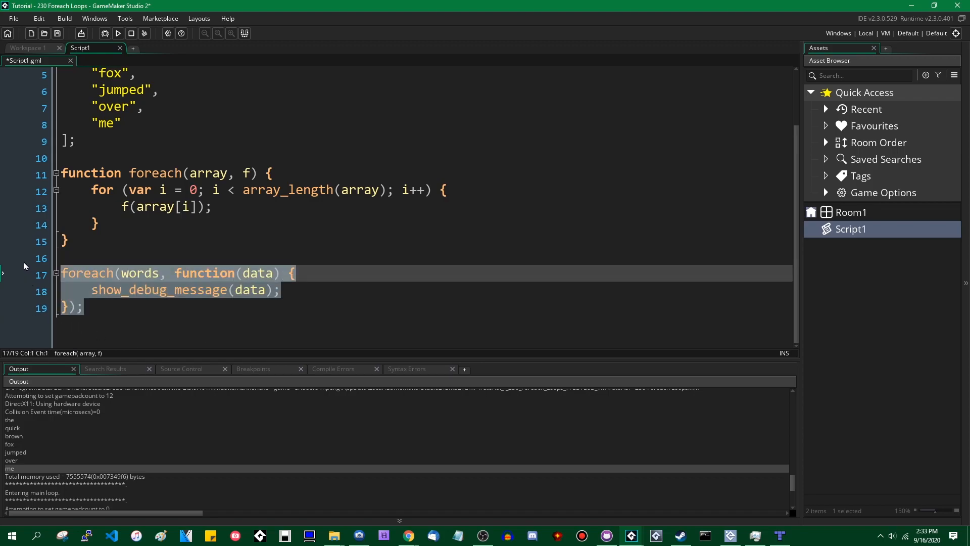
{"action": "left_click", "coordinate": [227, 308]}
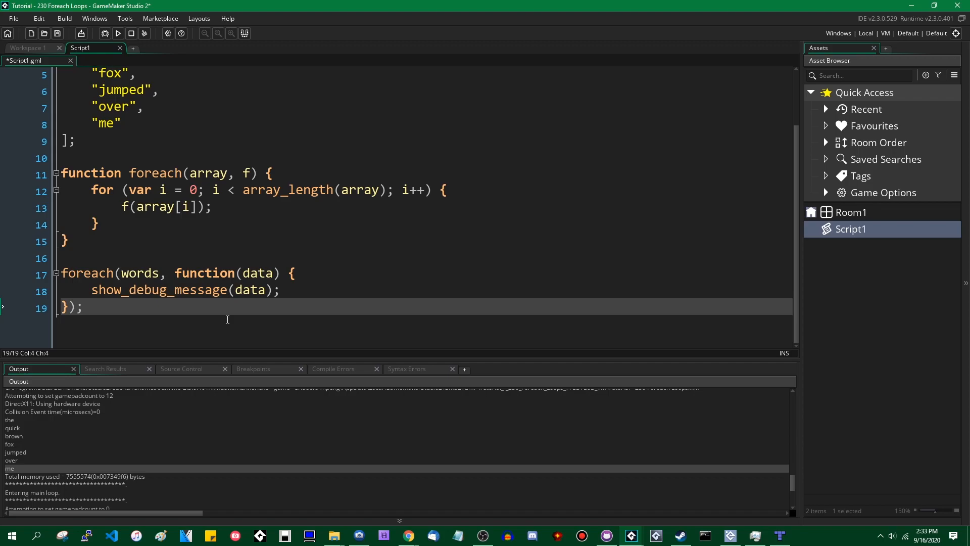
{"action": "mouse_move", "coordinate": [205, 326]}
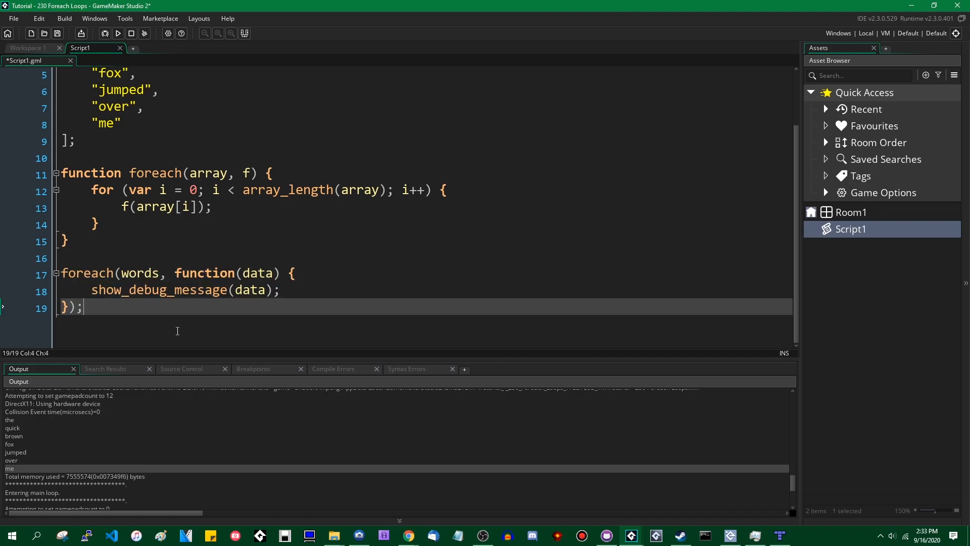
{"action": "mouse_move", "coordinate": [369, 305]}
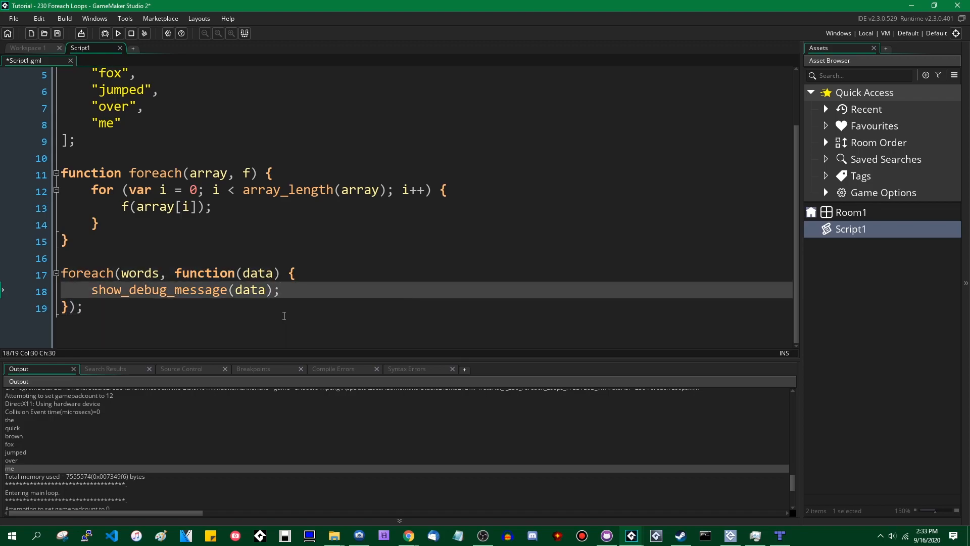
{"action": "left_click", "coordinate": [283, 273]}
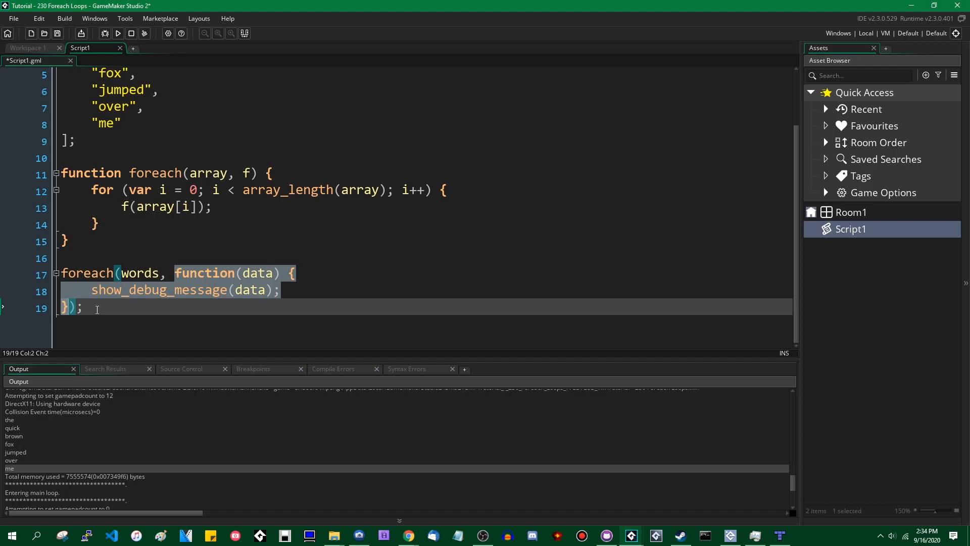
{"action": "mouse_move", "coordinate": [93, 307]}
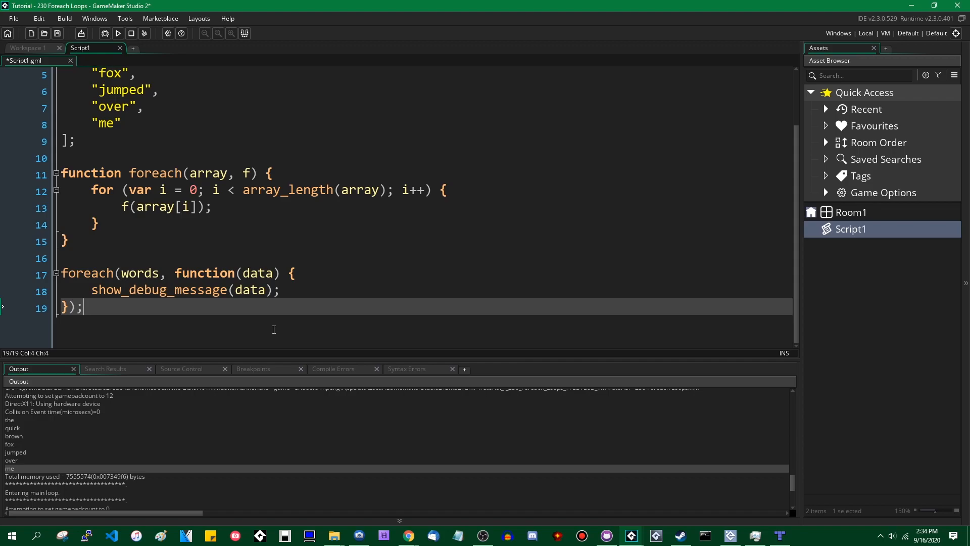
{"action": "mouse_move", "coordinate": [166, 273]}
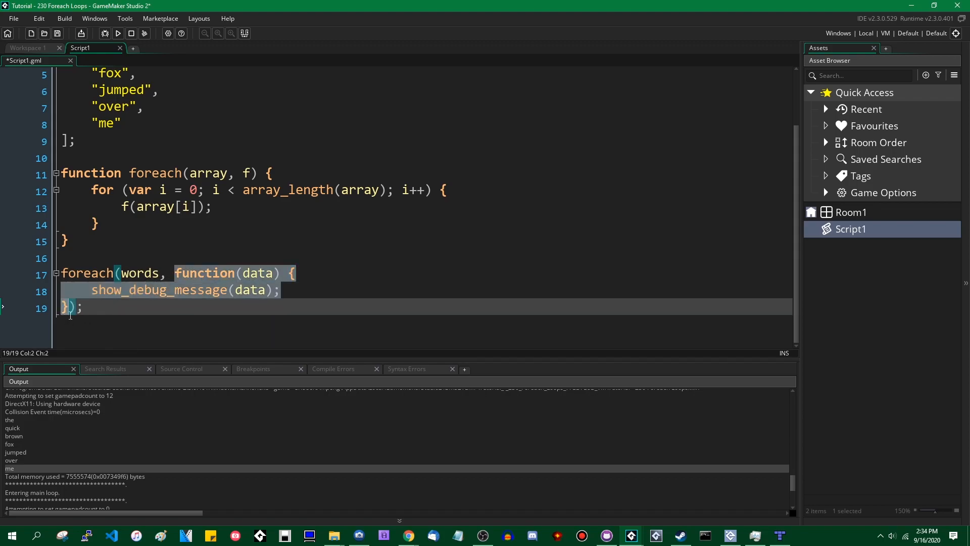
{"action": "mouse_move", "coordinate": [195, 253]}
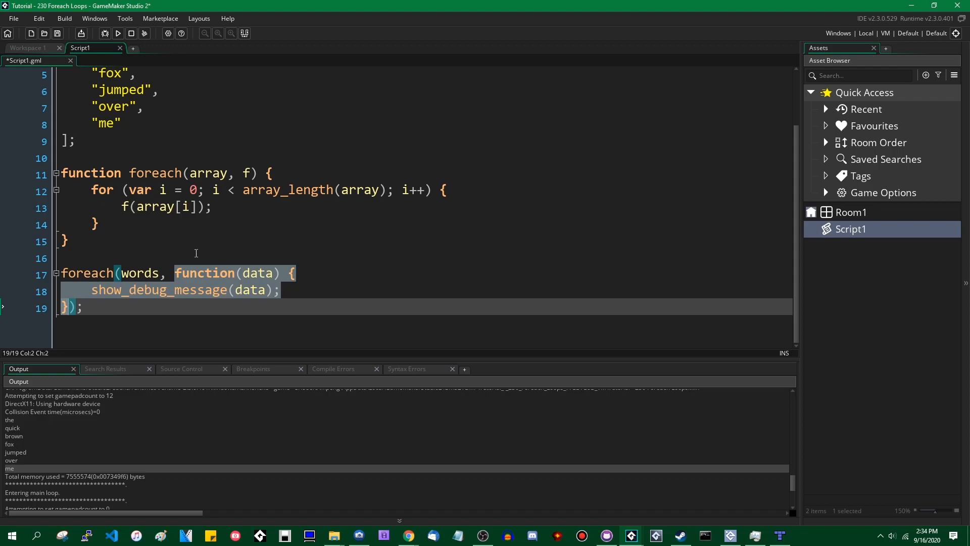
{"action": "mouse_move", "coordinate": [316, 220]}
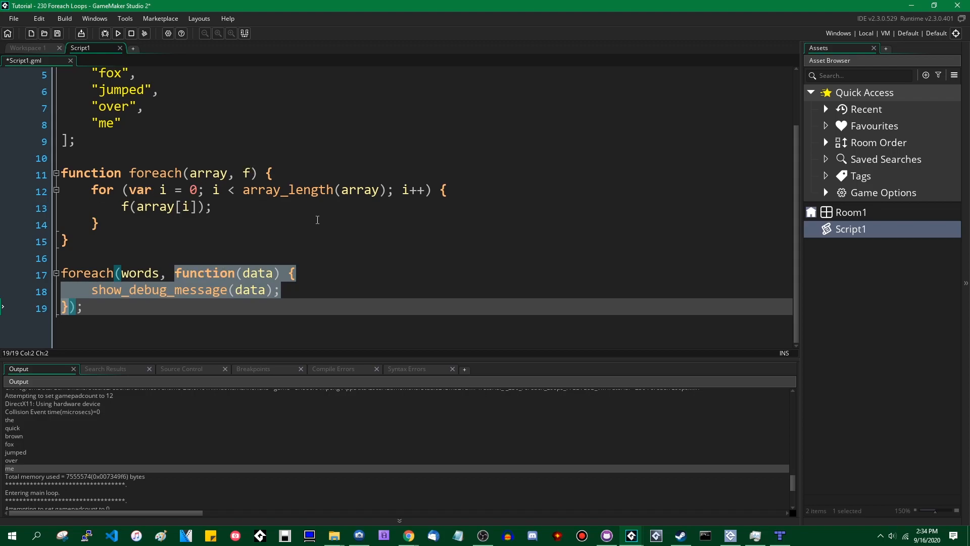
{"action": "mouse_move", "coordinate": [352, 244]}
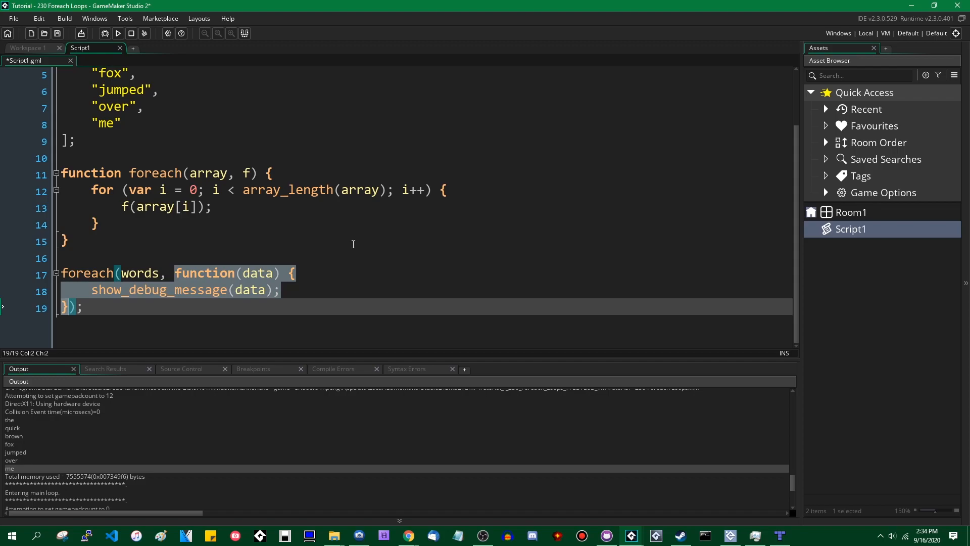
Store the function in var element_function, pass it as foreach(words, element_function), and run the game
{"action": "key", "text": "Delete"}
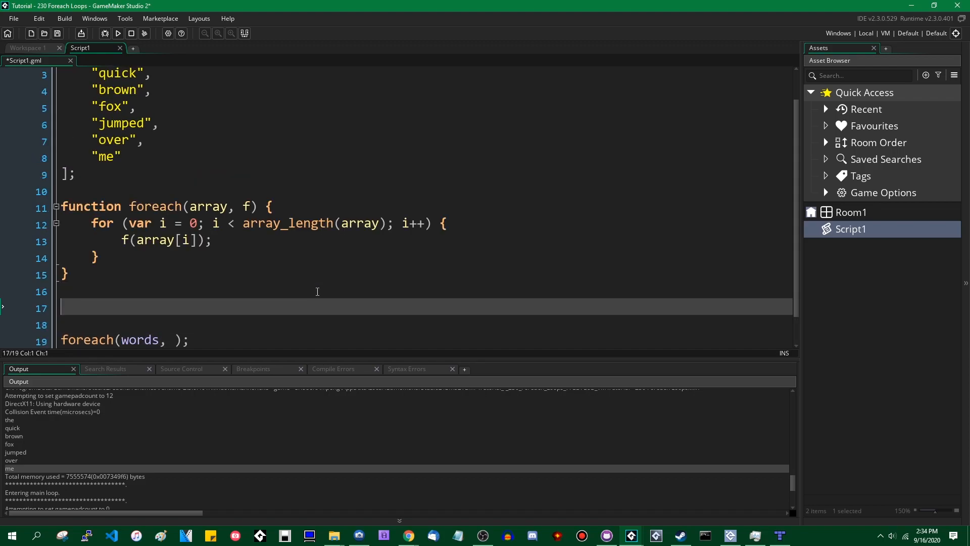
{"action": "type", "text": "var element"}
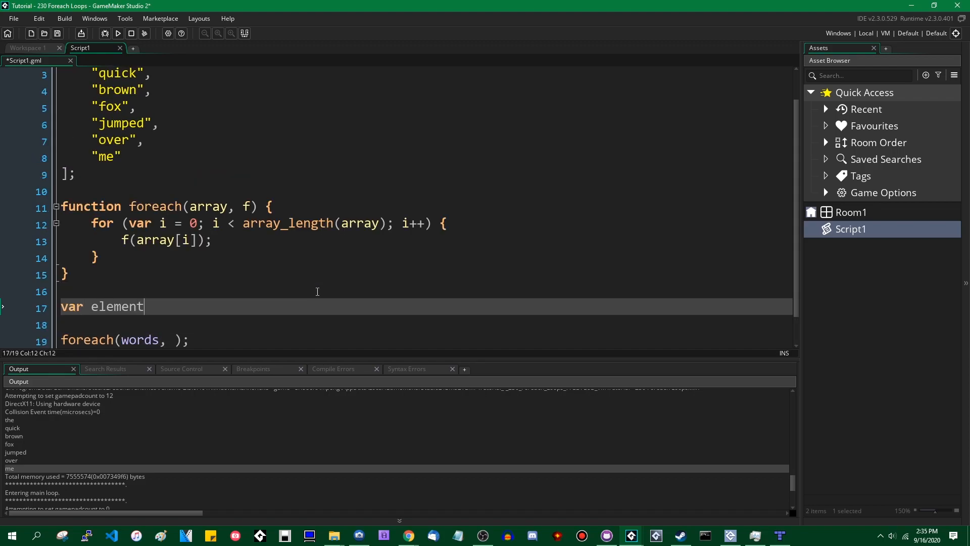
{"action": "type", "text": "_function = function(data) {"}
{"action": "type", "text": "show_debug_message(data);"}
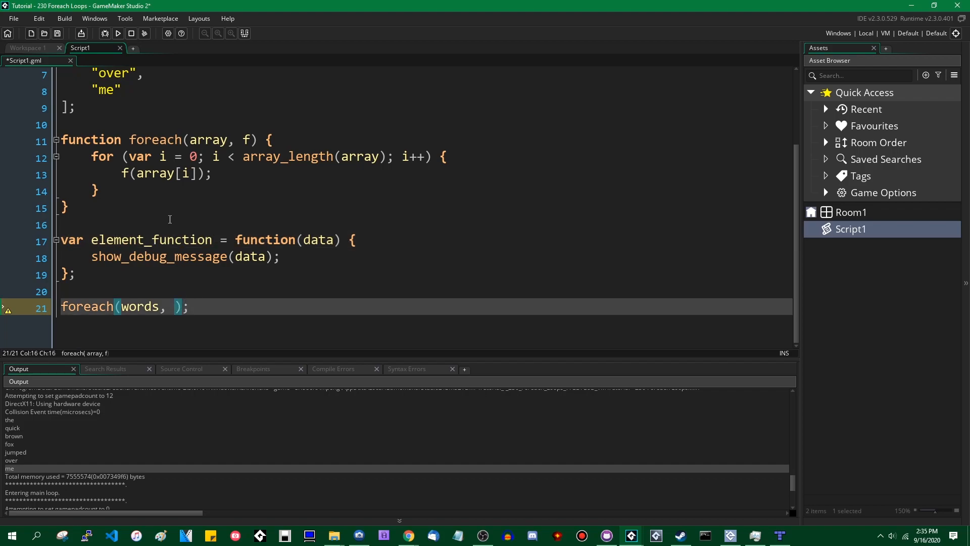
{"action": "type", "text": "ele"}
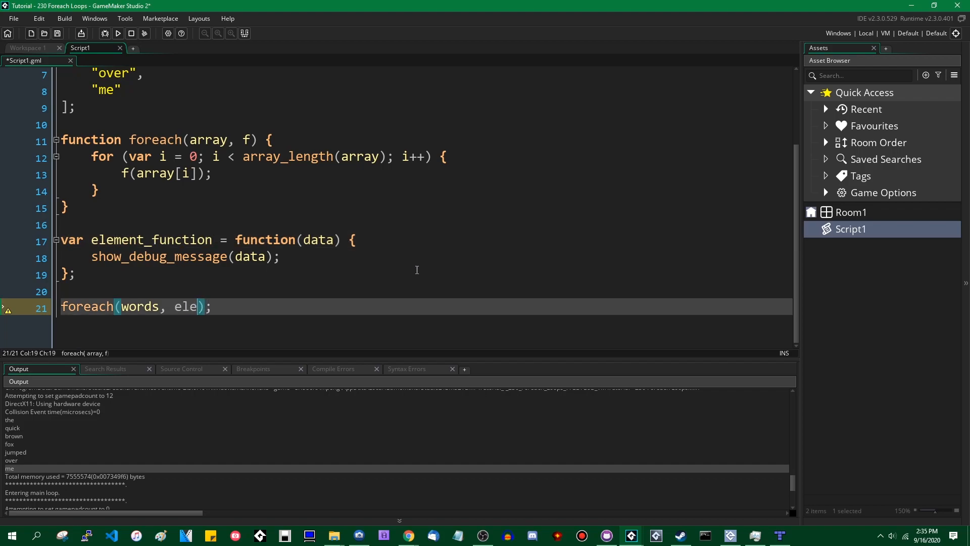
{"action": "type", "text": "ment_function"}
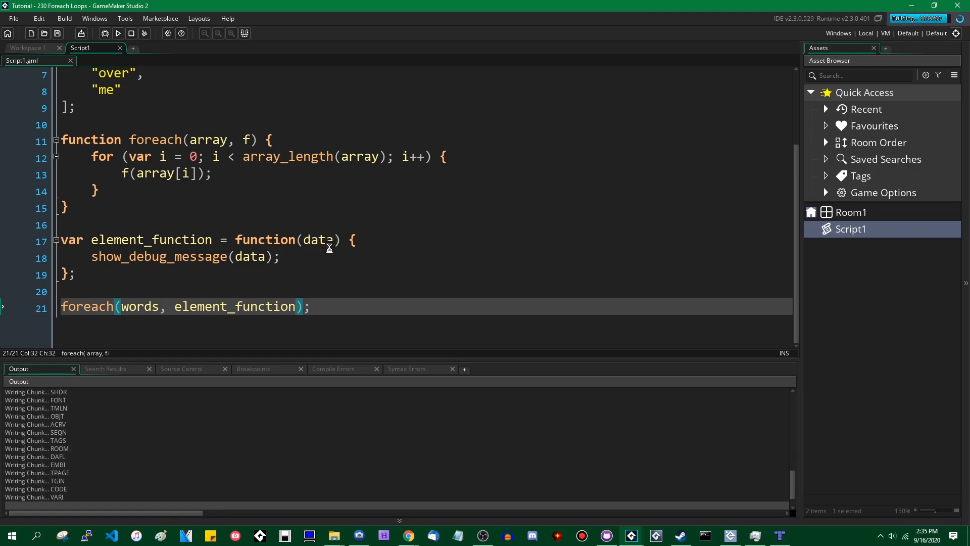
{"action": "left_click", "coordinate": [117, 33]}
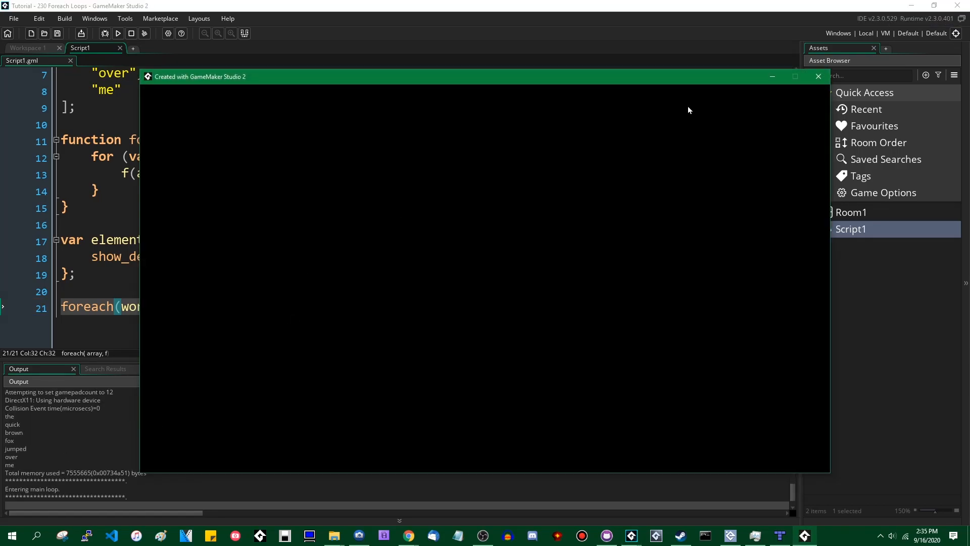
{"action": "mouse_move", "coordinate": [204, 359]}
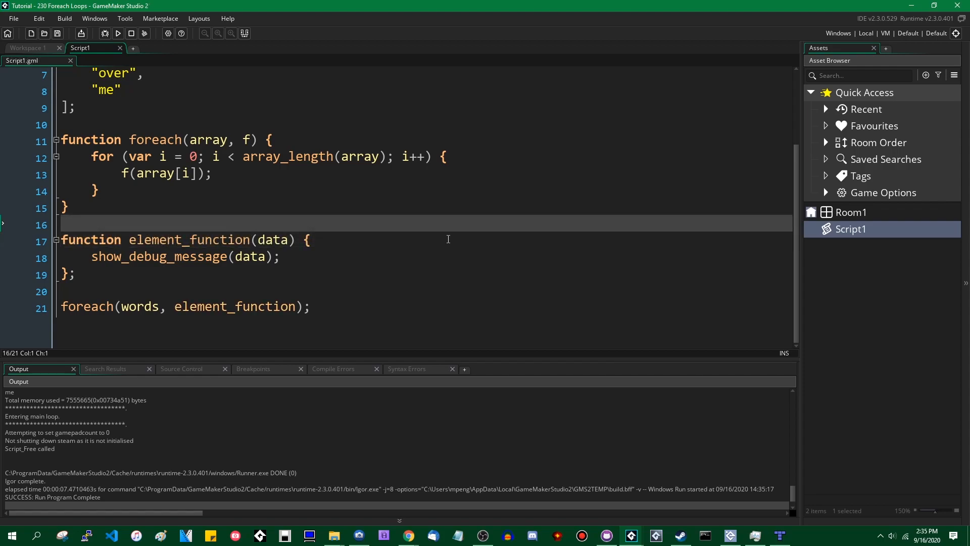
{"action": "mouse_move", "coordinate": [251, 240]}
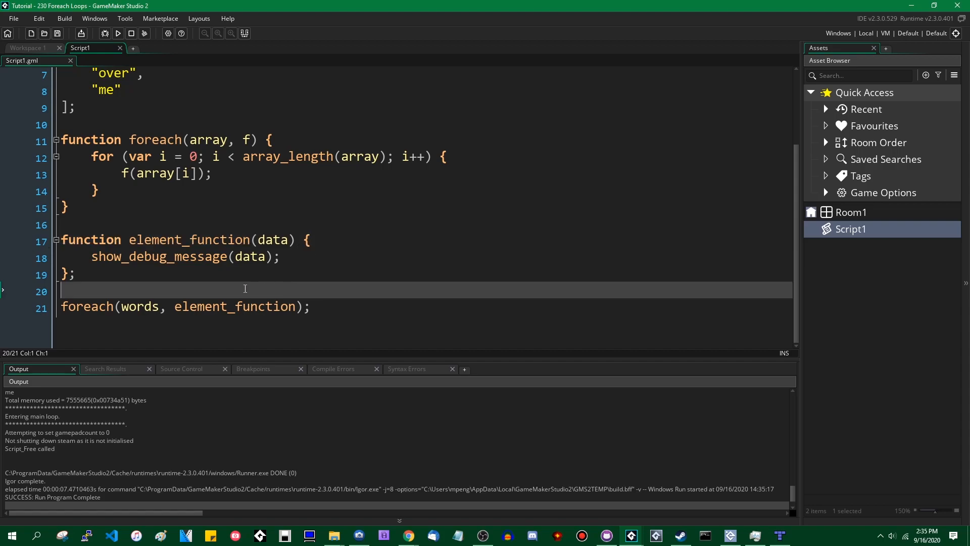
Run the project so the output lists every word, then close the game window
{"action": "double_click", "coordinate": [217, 239]}
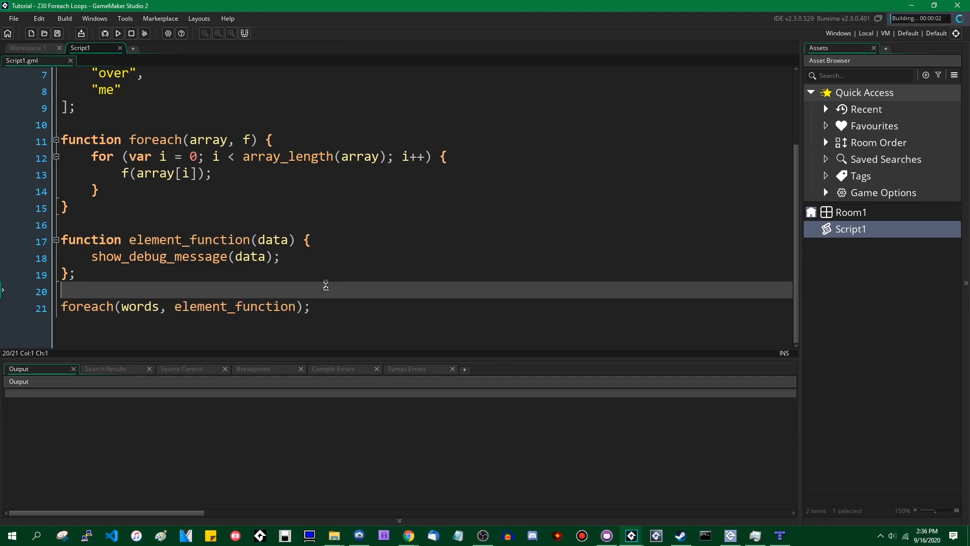
{"action": "left_click", "coordinate": [117, 33]}
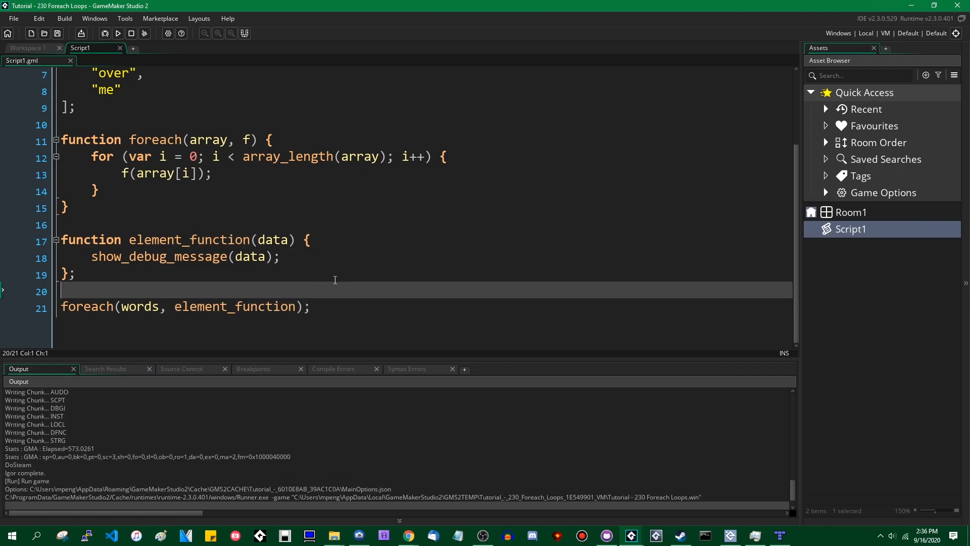
{"action": "left_click", "coordinate": [118, 34]}
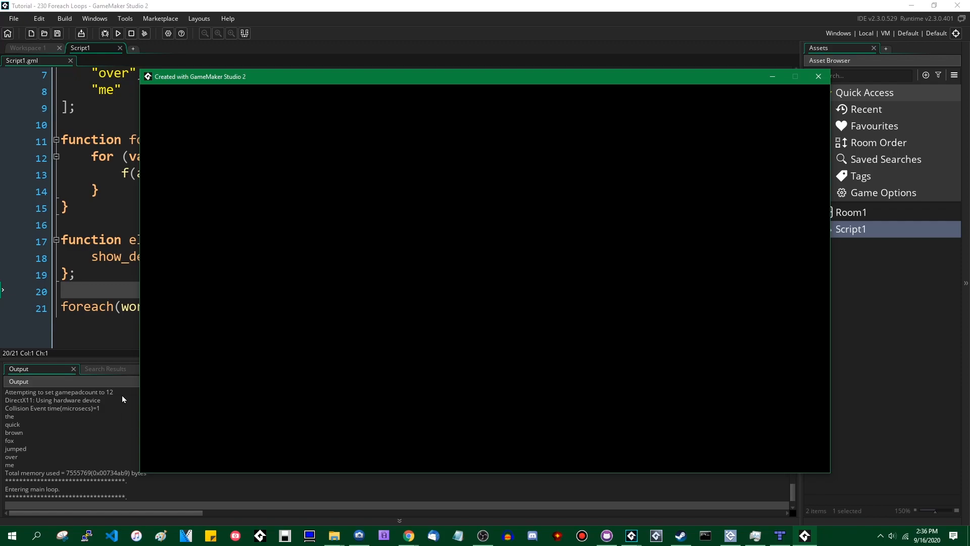
{"action": "mouse_move", "coordinate": [799, 102]}
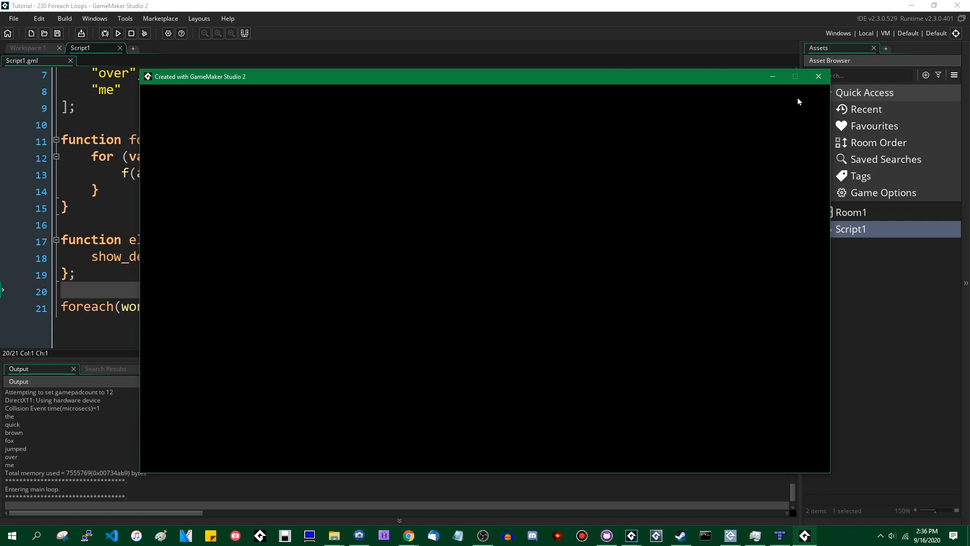
{"action": "left_click", "coordinate": [818, 76]}
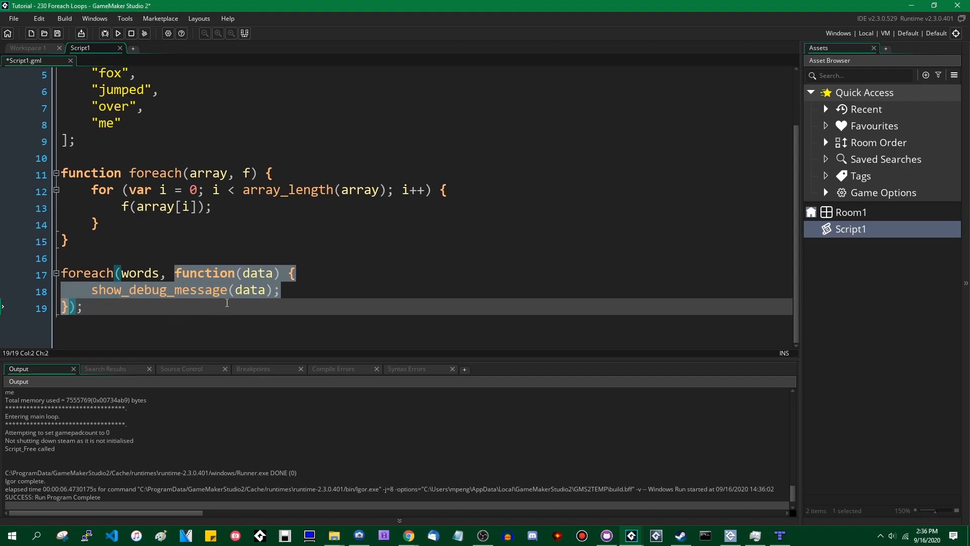
{"action": "mouse_move", "coordinate": [252, 272]}
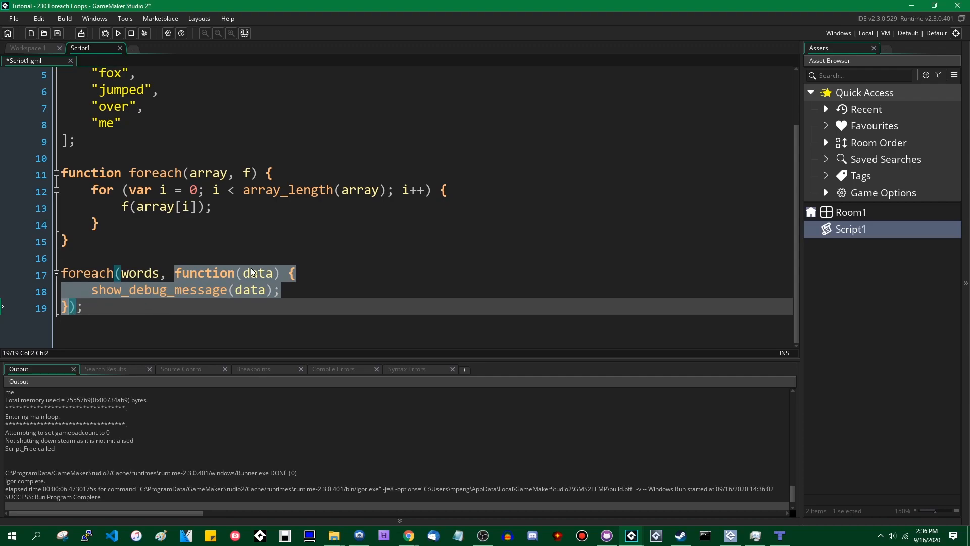
{"action": "mouse_move", "coordinate": [235, 283]}
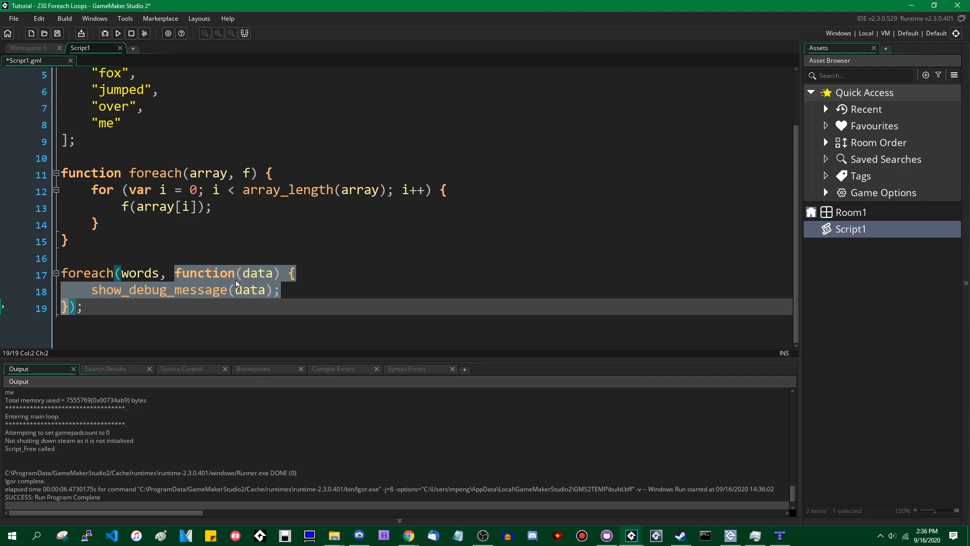
{"action": "mouse_move", "coordinate": [239, 278]}
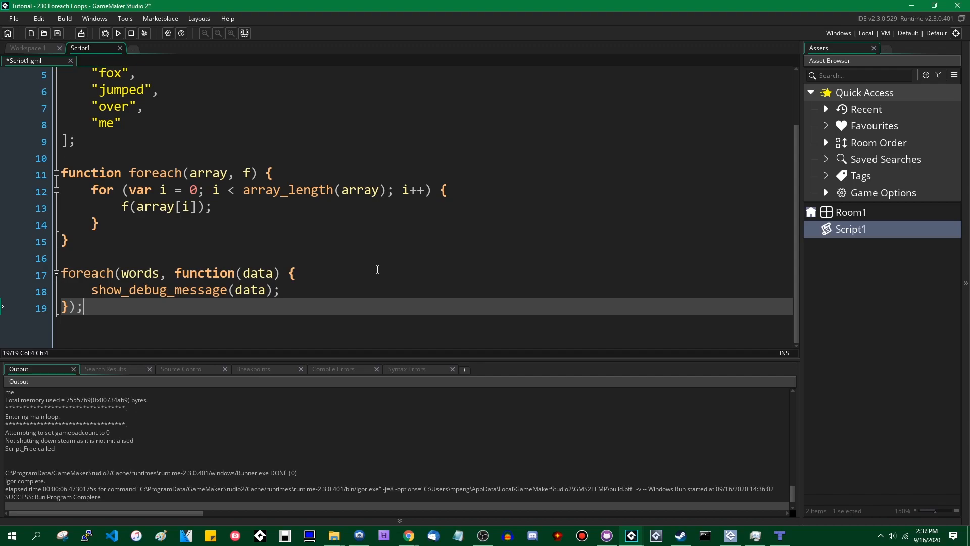
{"action": "mouse_move", "coordinate": [115, 309]}
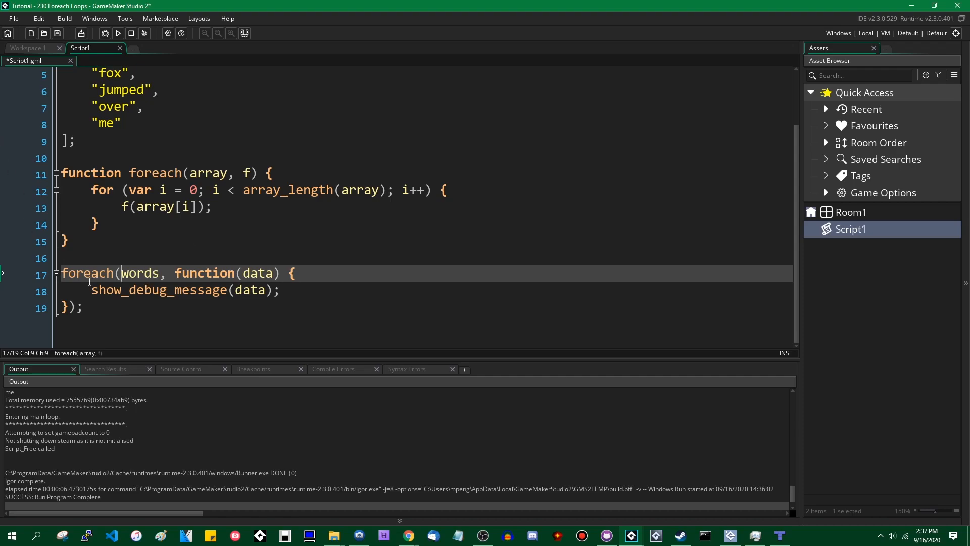
Place the cursor in the foreach call passing the inline anonymous function
{"action": "left_click", "coordinate": [118, 306]}
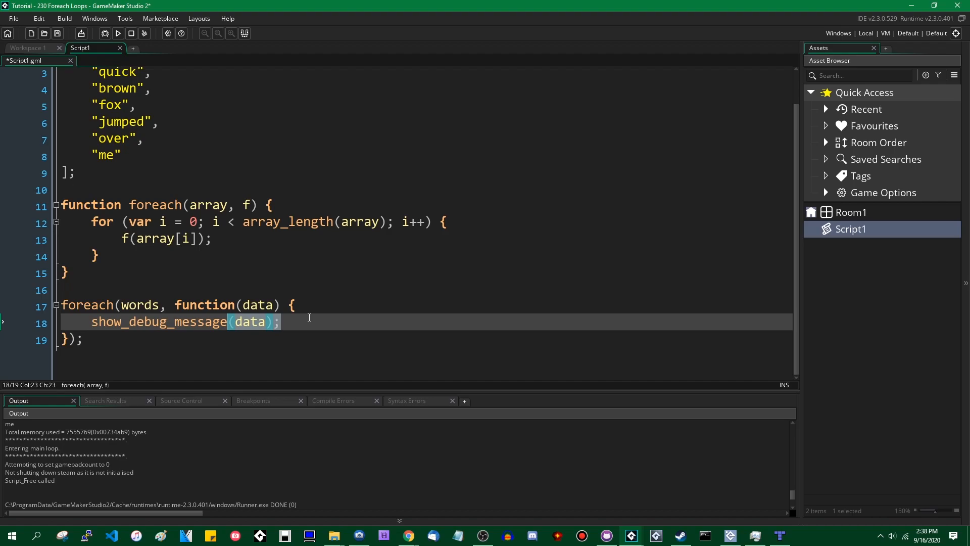
{"action": "mouse_move", "coordinate": [321, 311]}
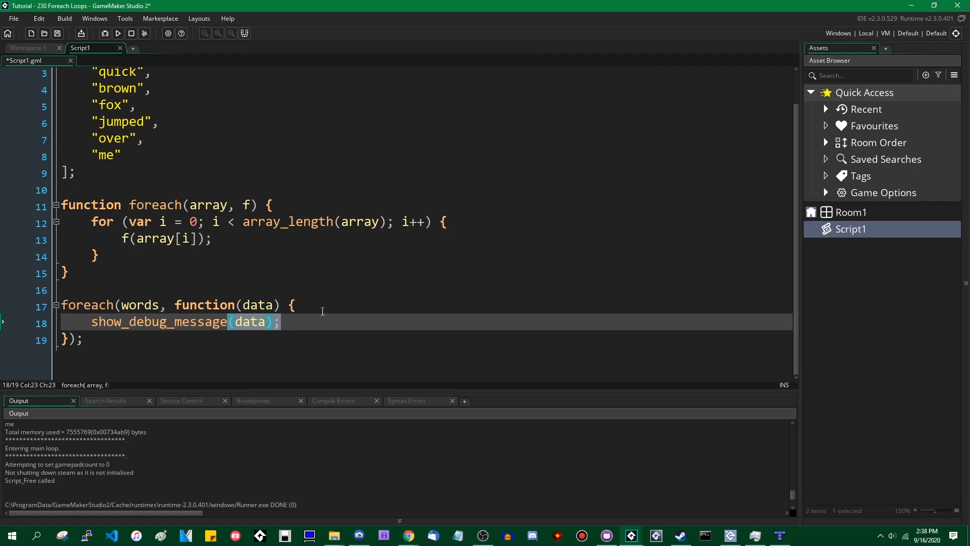
{"action": "mouse_move", "coordinate": [336, 284]}
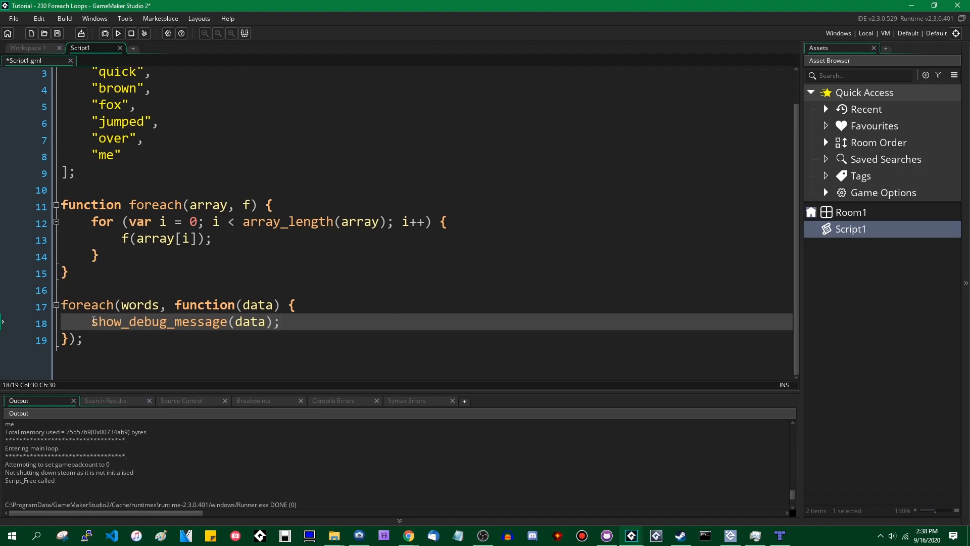
{"action": "left_click", "coordinate": [83, 339]}
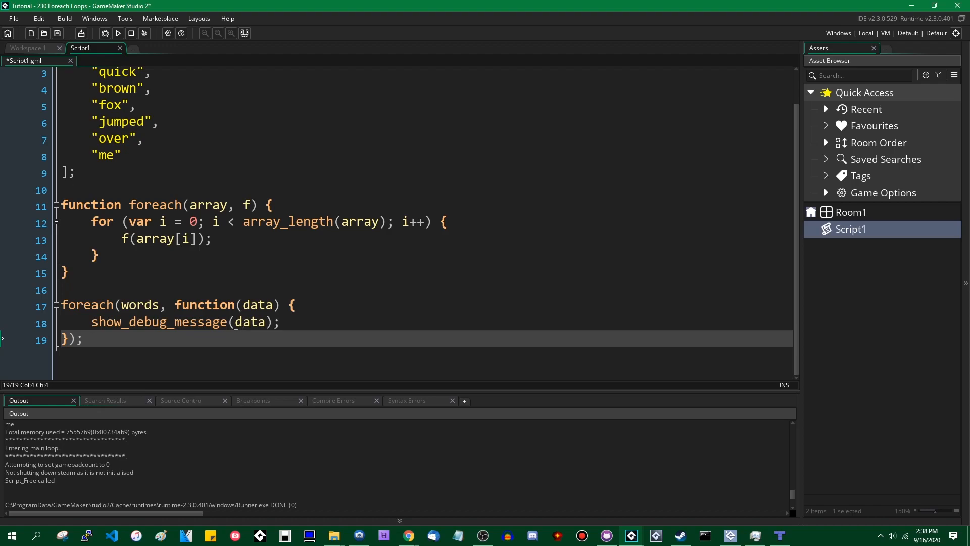
{"action": "mouse_move", "coordinate": [208, 357]}
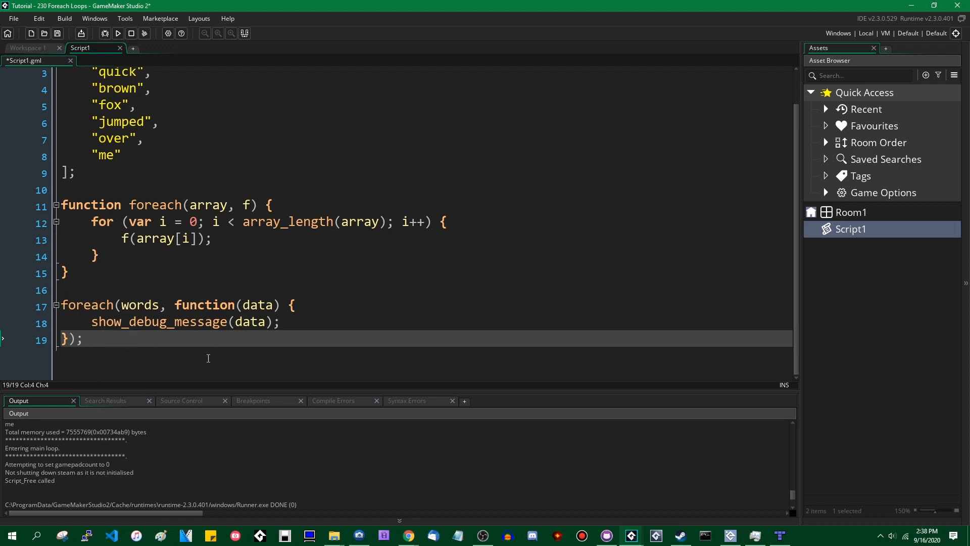
{"action": "mouse_move", "coordinate": [125, 356]}
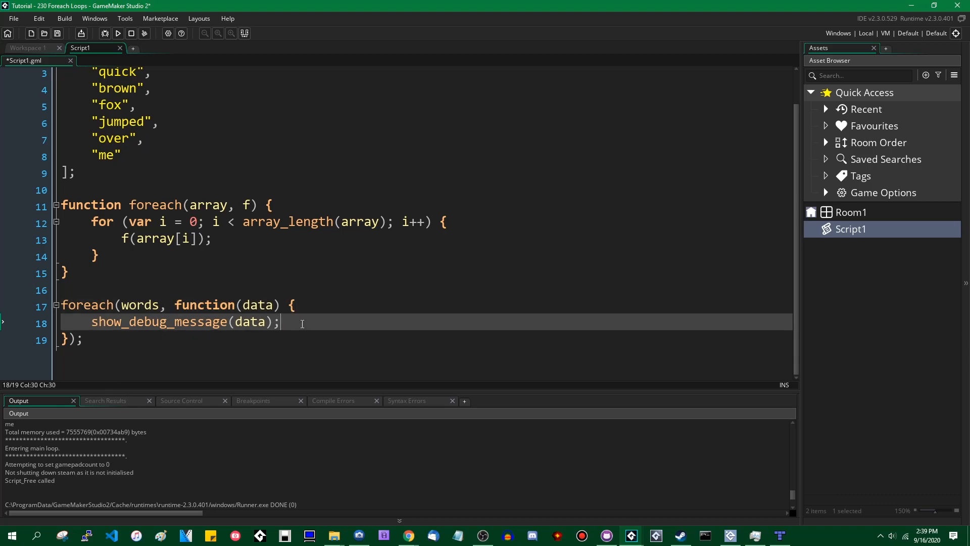
{"action": "mouse_move", "coordinate": [466, 206]}
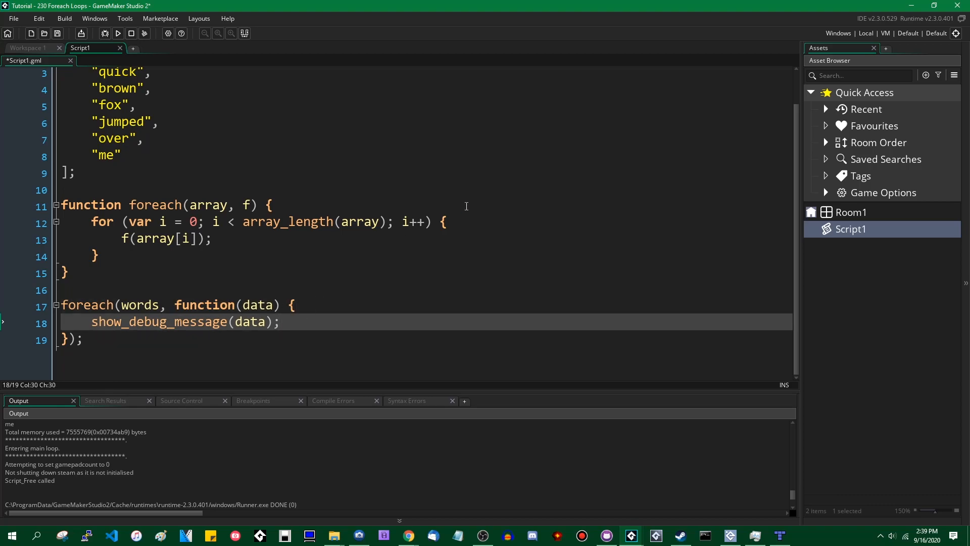
{"action": "left_click", "coordinate": [99, 222]}
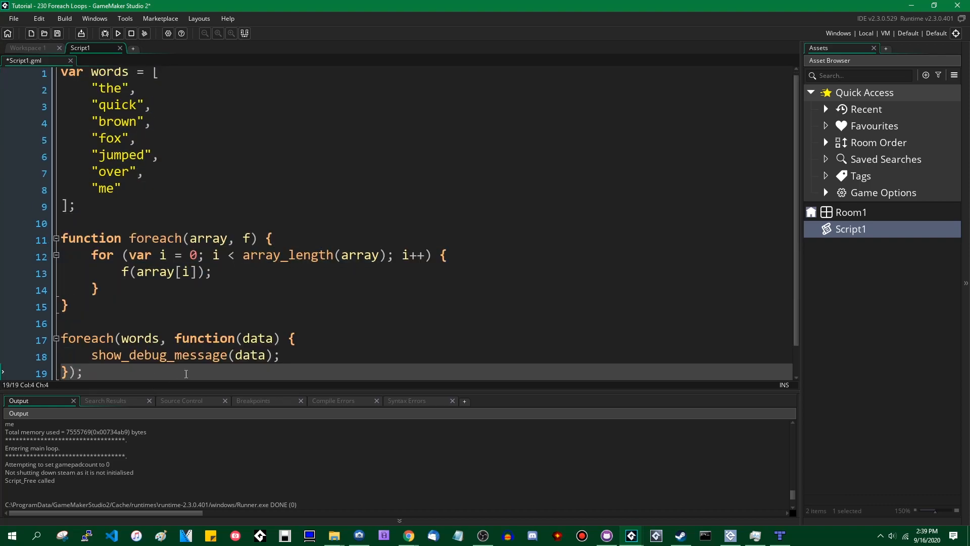
{"action": "scroll", "scroll_direction": "down", "scroll_amount": 3}
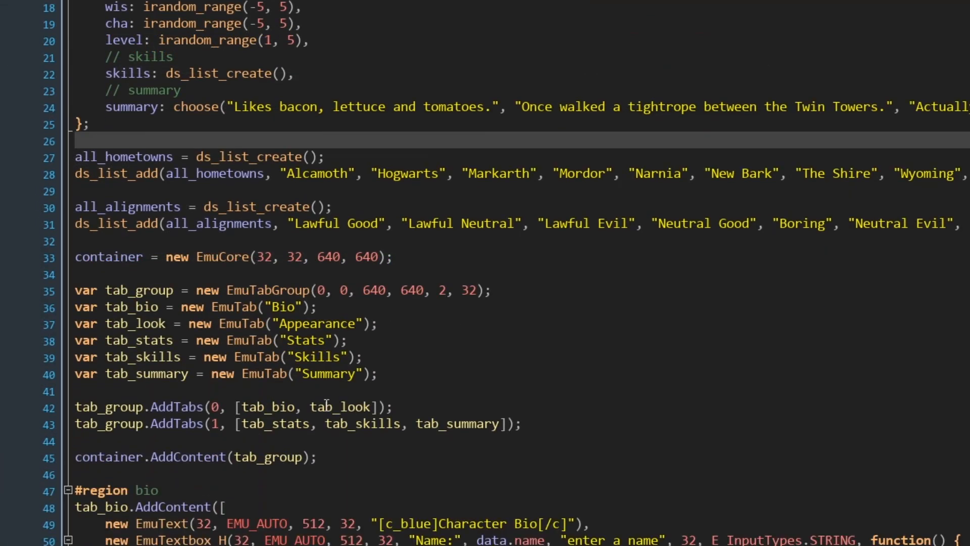
Scroll down through the Emu demo script's bio, appearance and stats regions
{"action": "scroll", "scroll_direction": "down", "scroll_amount": 3}
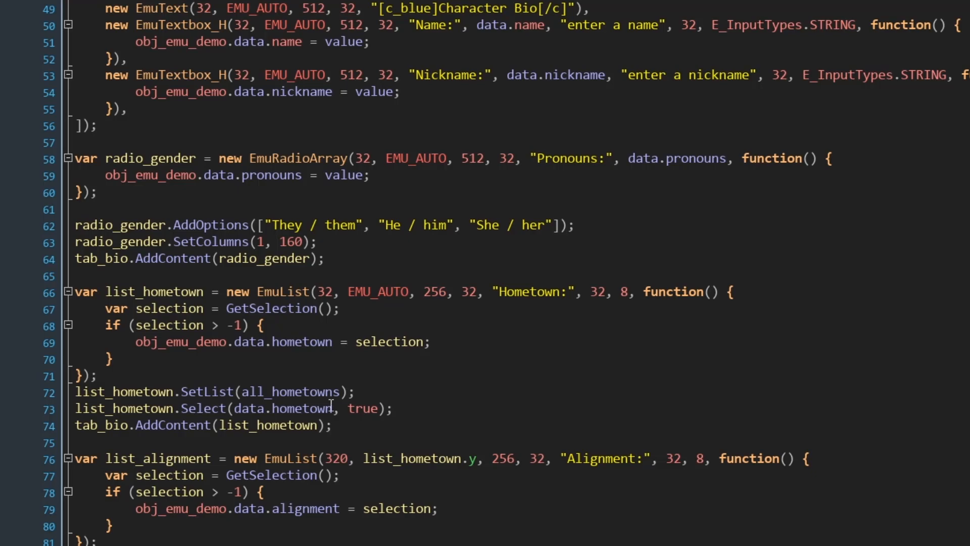
{"action": "scroll", "scroll_direction": "down", "scroll_amount": 3}
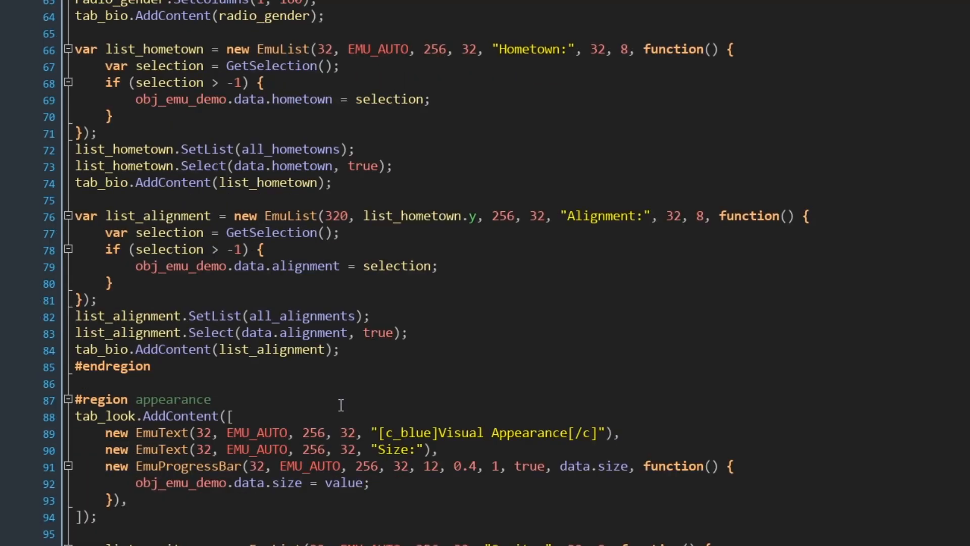
{"action": "scroll", "scroll_direction": "down", "scroll_amount": 3}
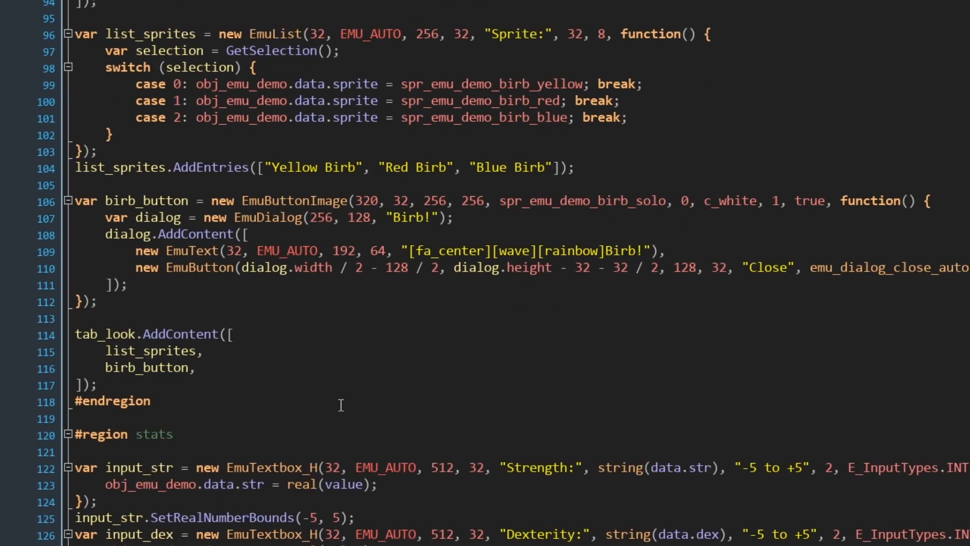
{"action": "scroll", "scroll_direction": "down", "scroll_amount": 3}
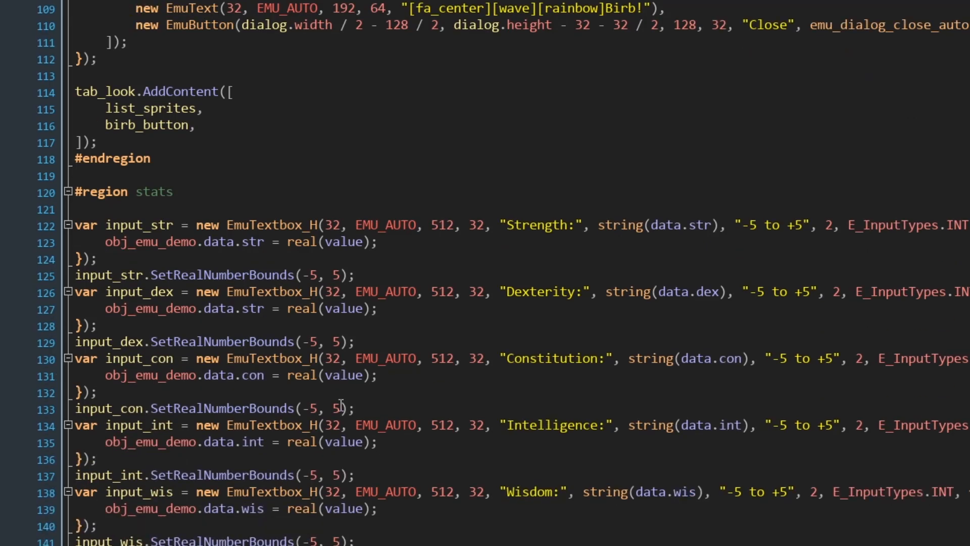
{"action": "scroll", "scroll_direction": "down", "scroll_amount": 3}
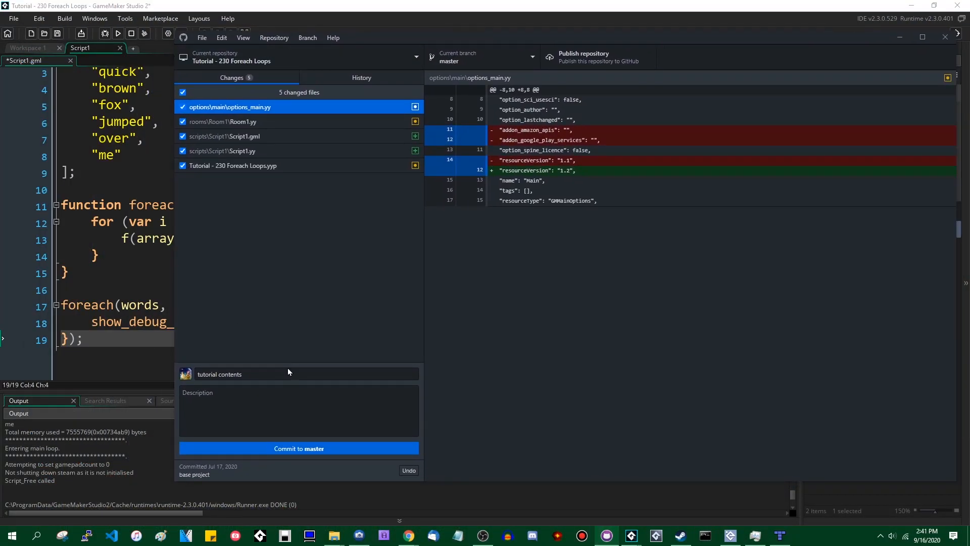
Commit the five changed files to master with summary 'tutorial contents'
{"action": "left_click", "coordinate": [298, 448]}
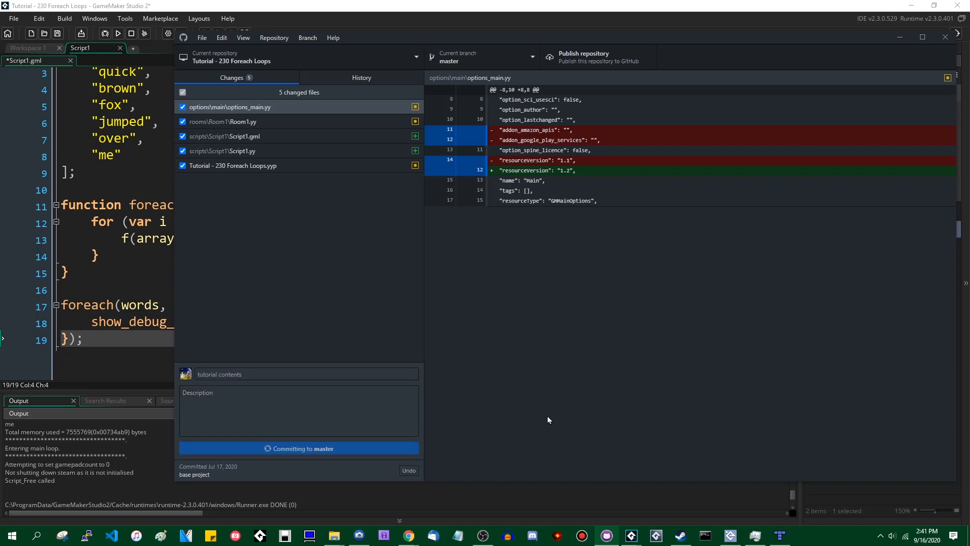
{"action": "left_click", "coordinate": [298, 448]}
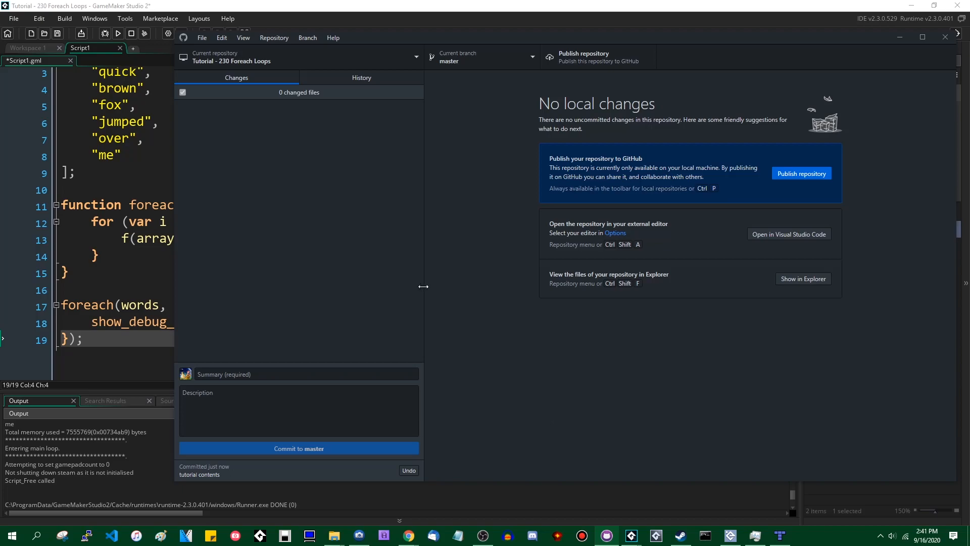
{"action": "mouse_move", "coordinate": [465, 324]}
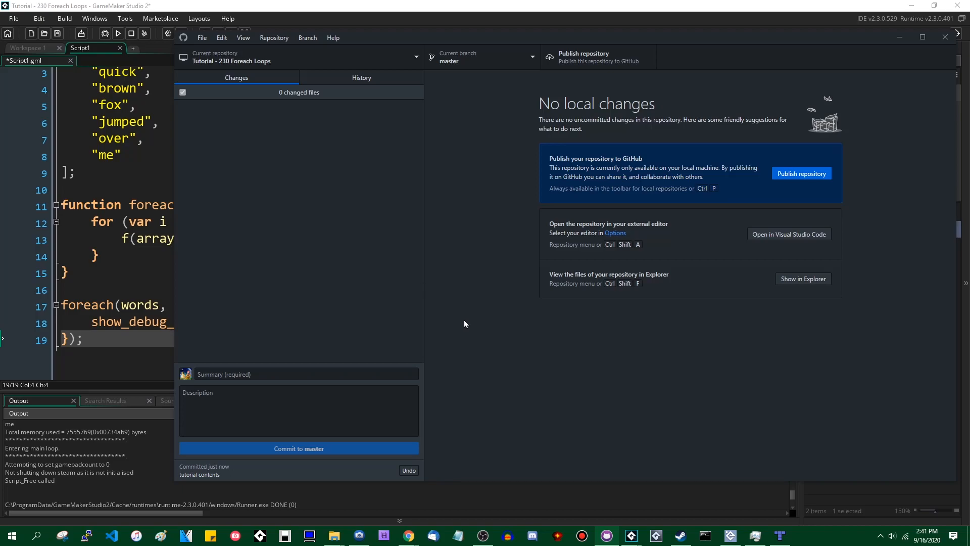